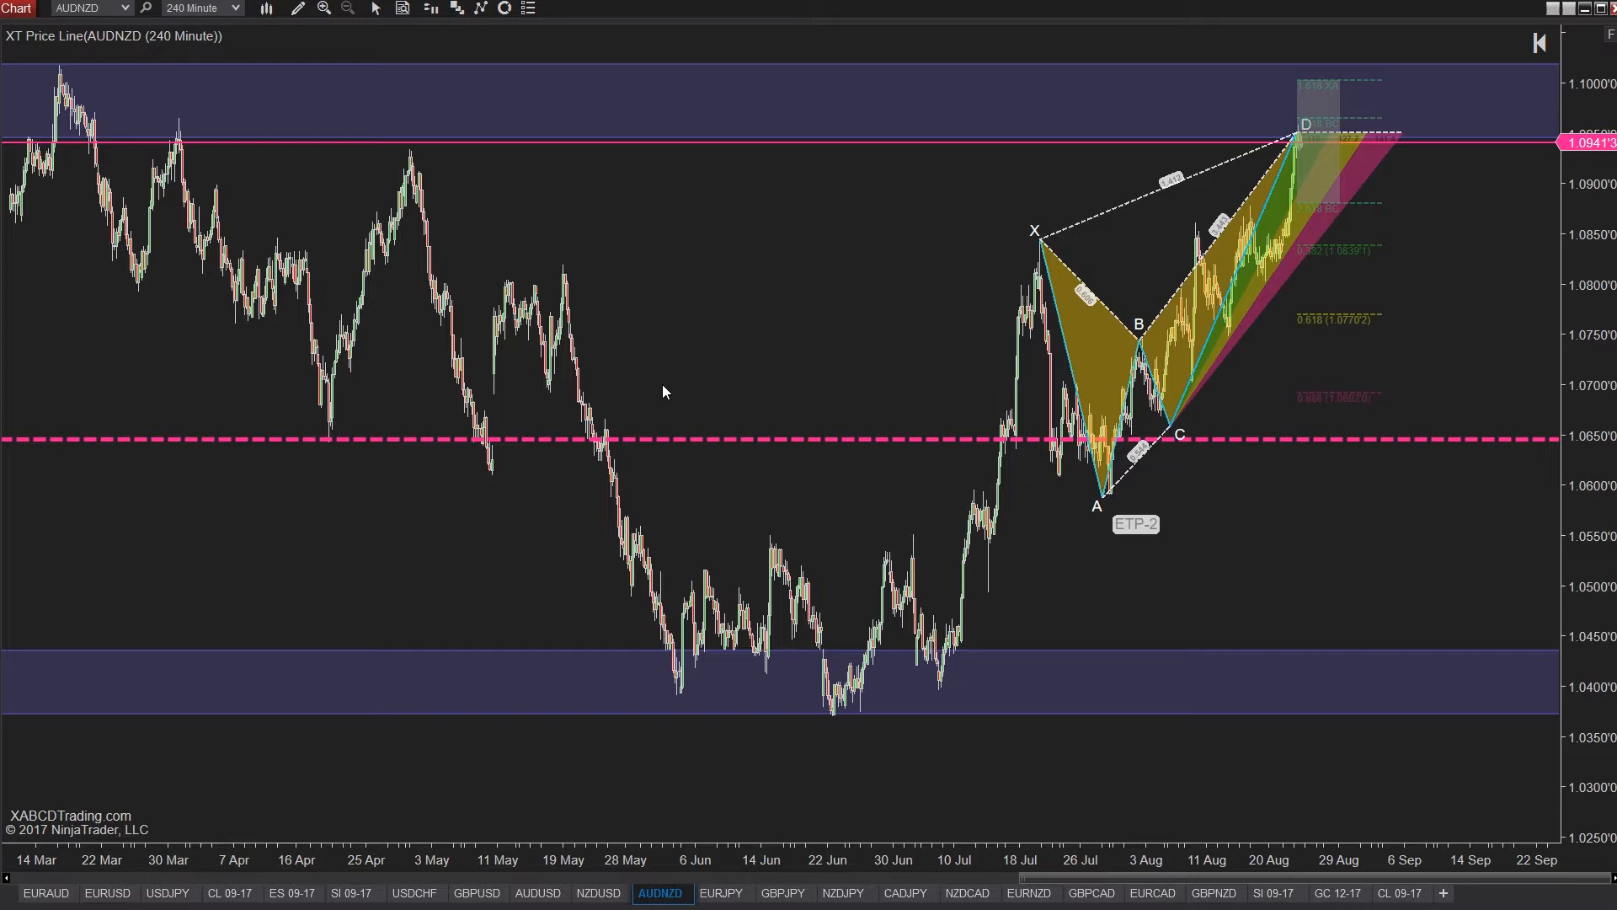
pyautogui.moveTo(650, 392)
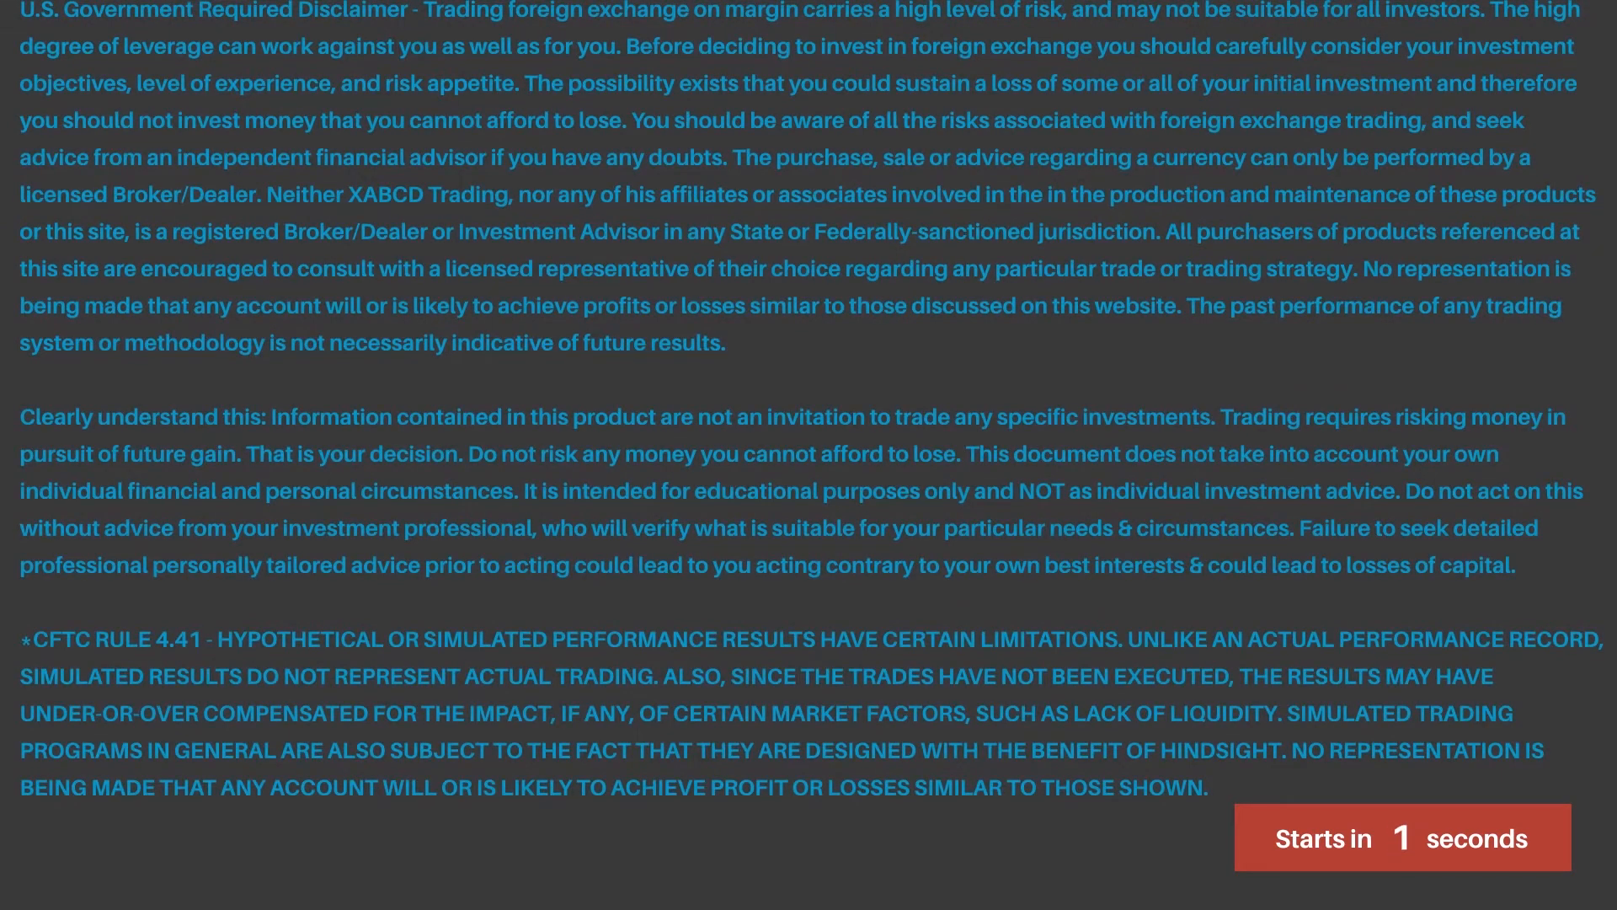
# Move the 240-minute chart off AUDNZD through other currency pairs toward EURUSD.
pyautogui.click(1401, 838)
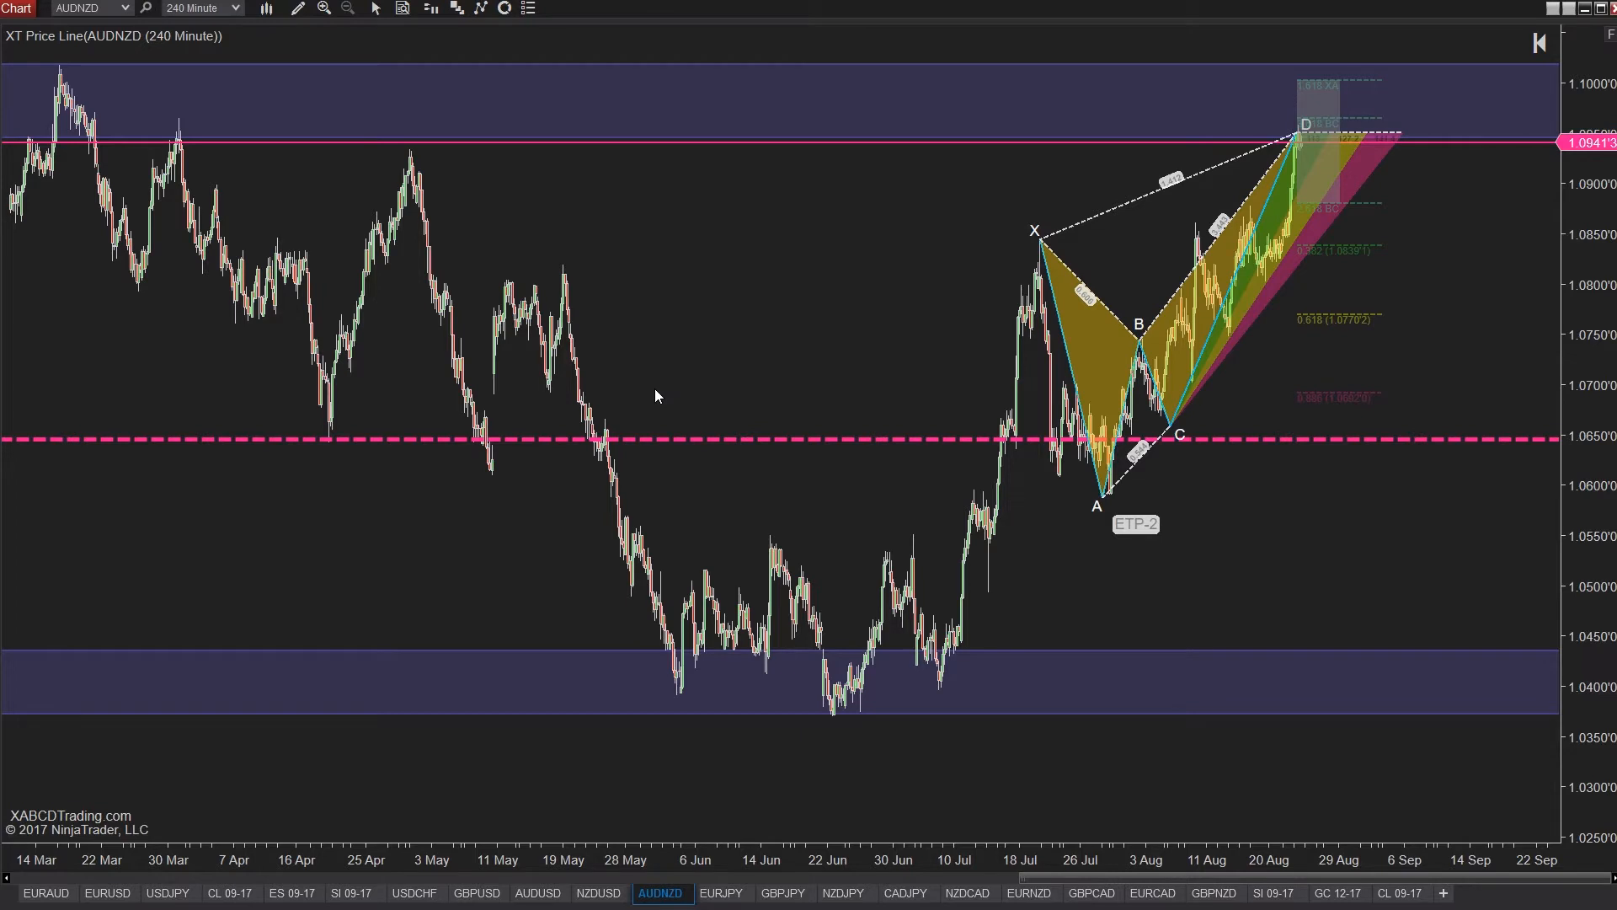
pyautogui.moveTo(763, 384)
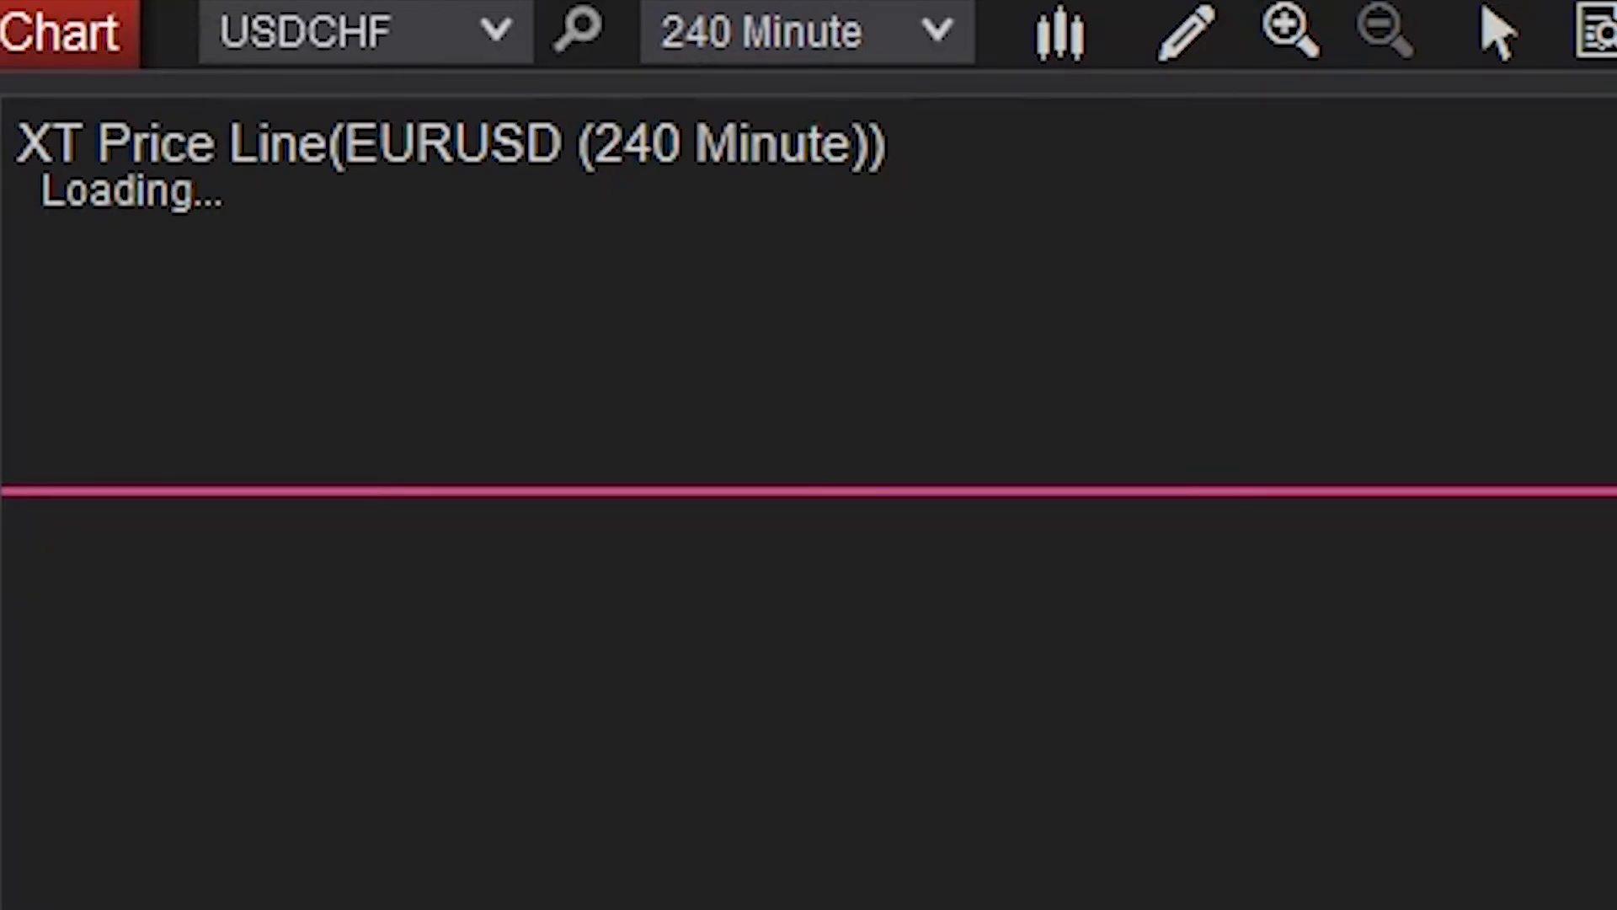
# View the USDJPY chart, then return to the AUDNZD 240-minute chart.
pyautogui.click(361, 30)
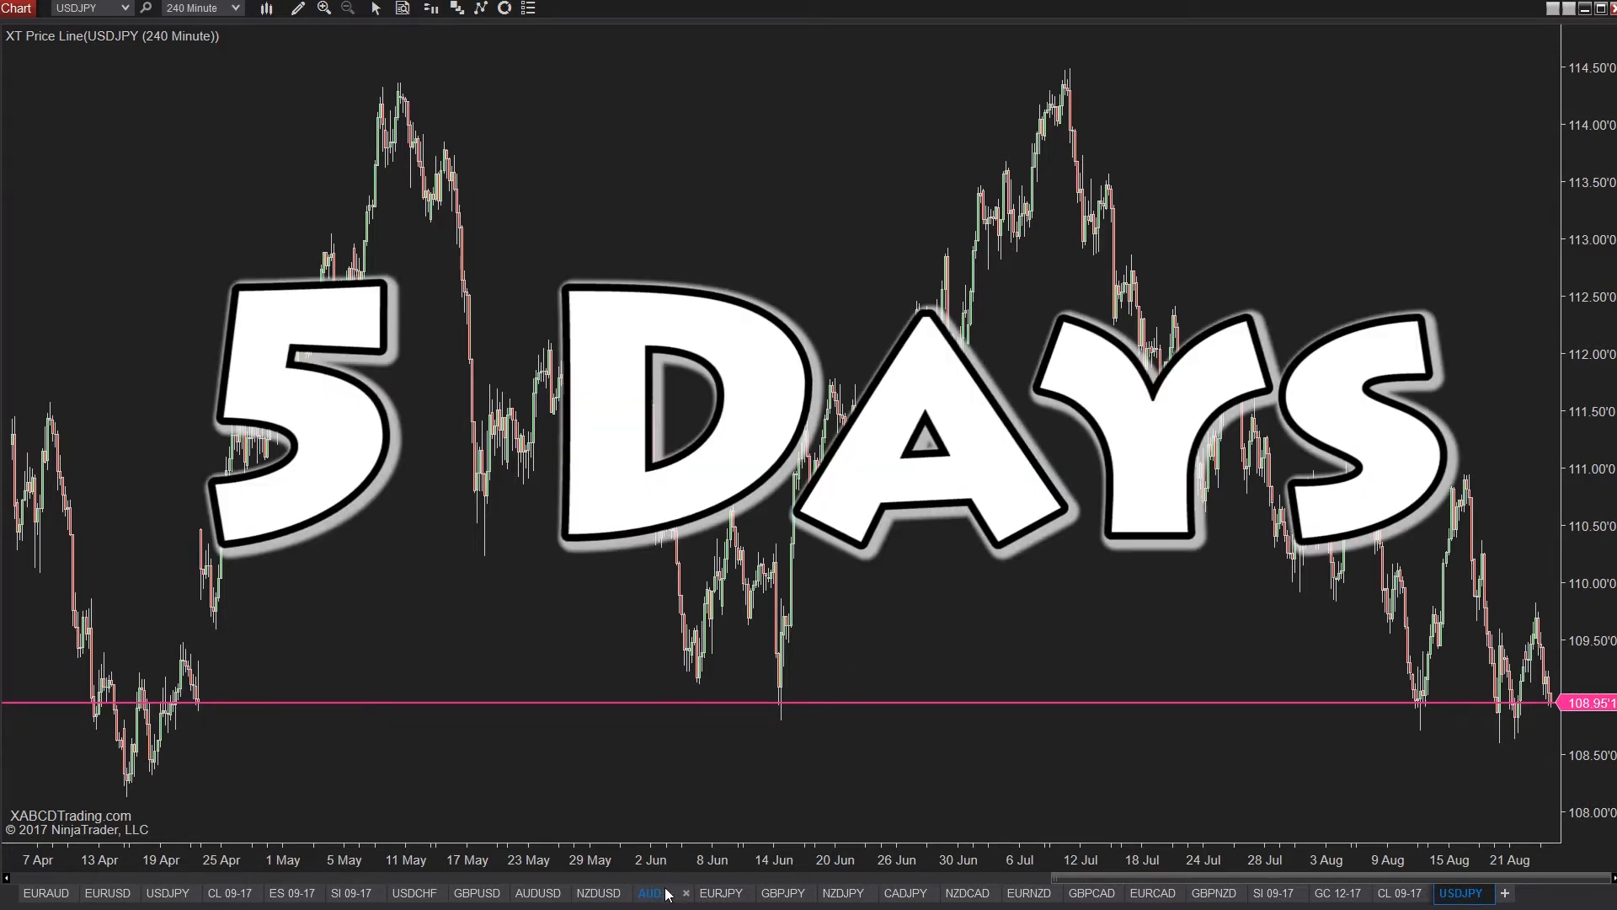
pyautogui.click(649, 892)
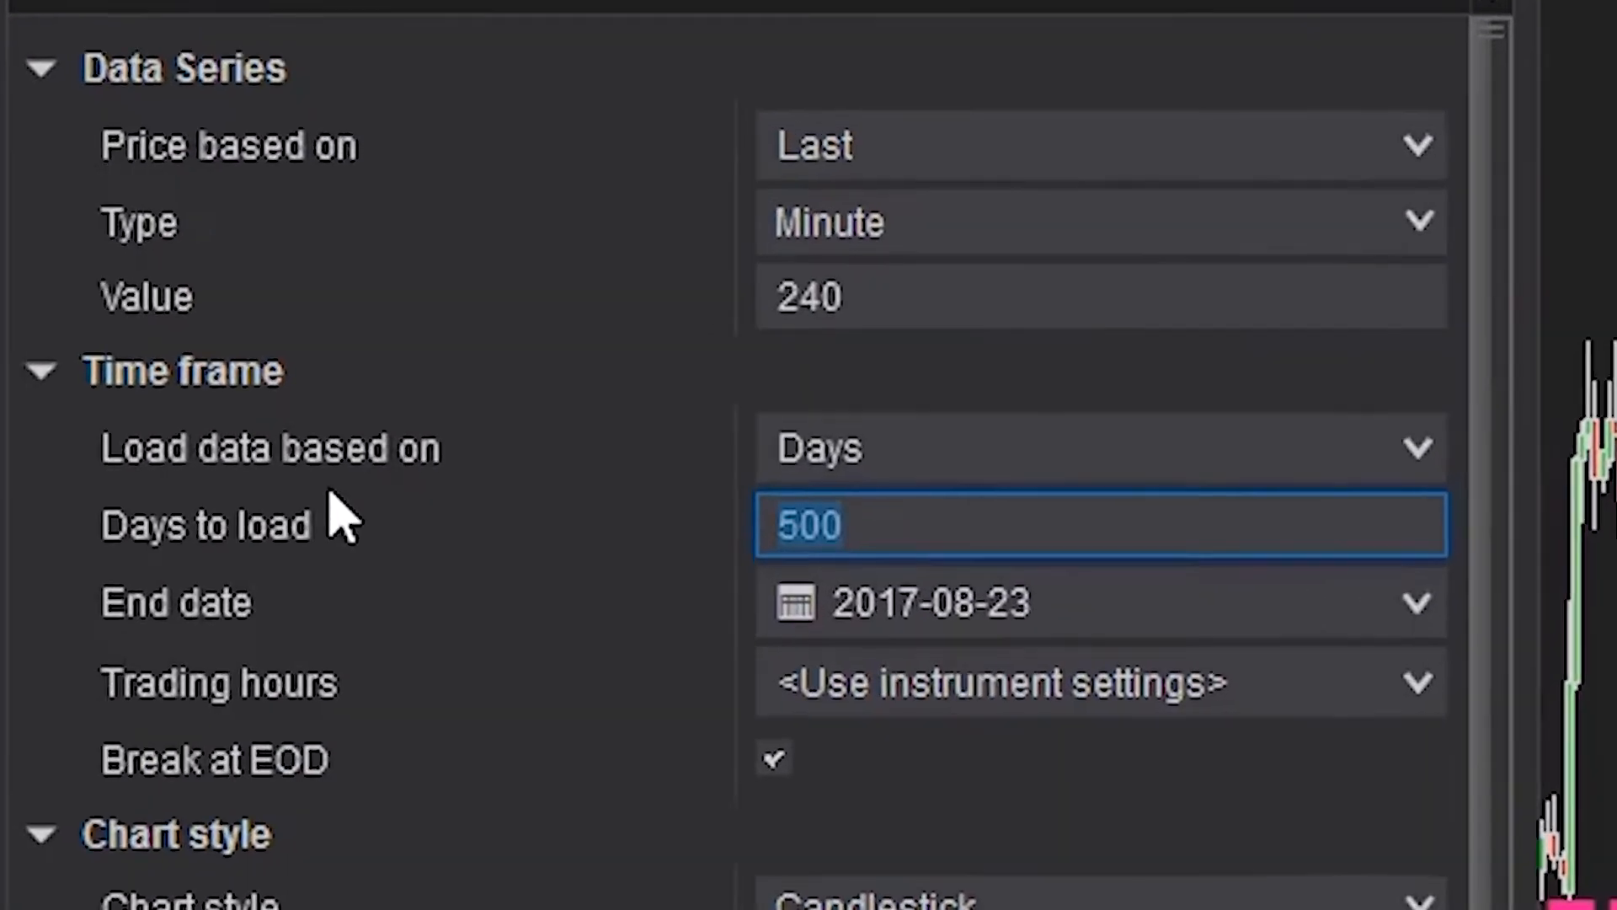
# Try Days to load values 50 and 1000 on the AUDNZD series, applying 50 days.
pyautogui.write('50')
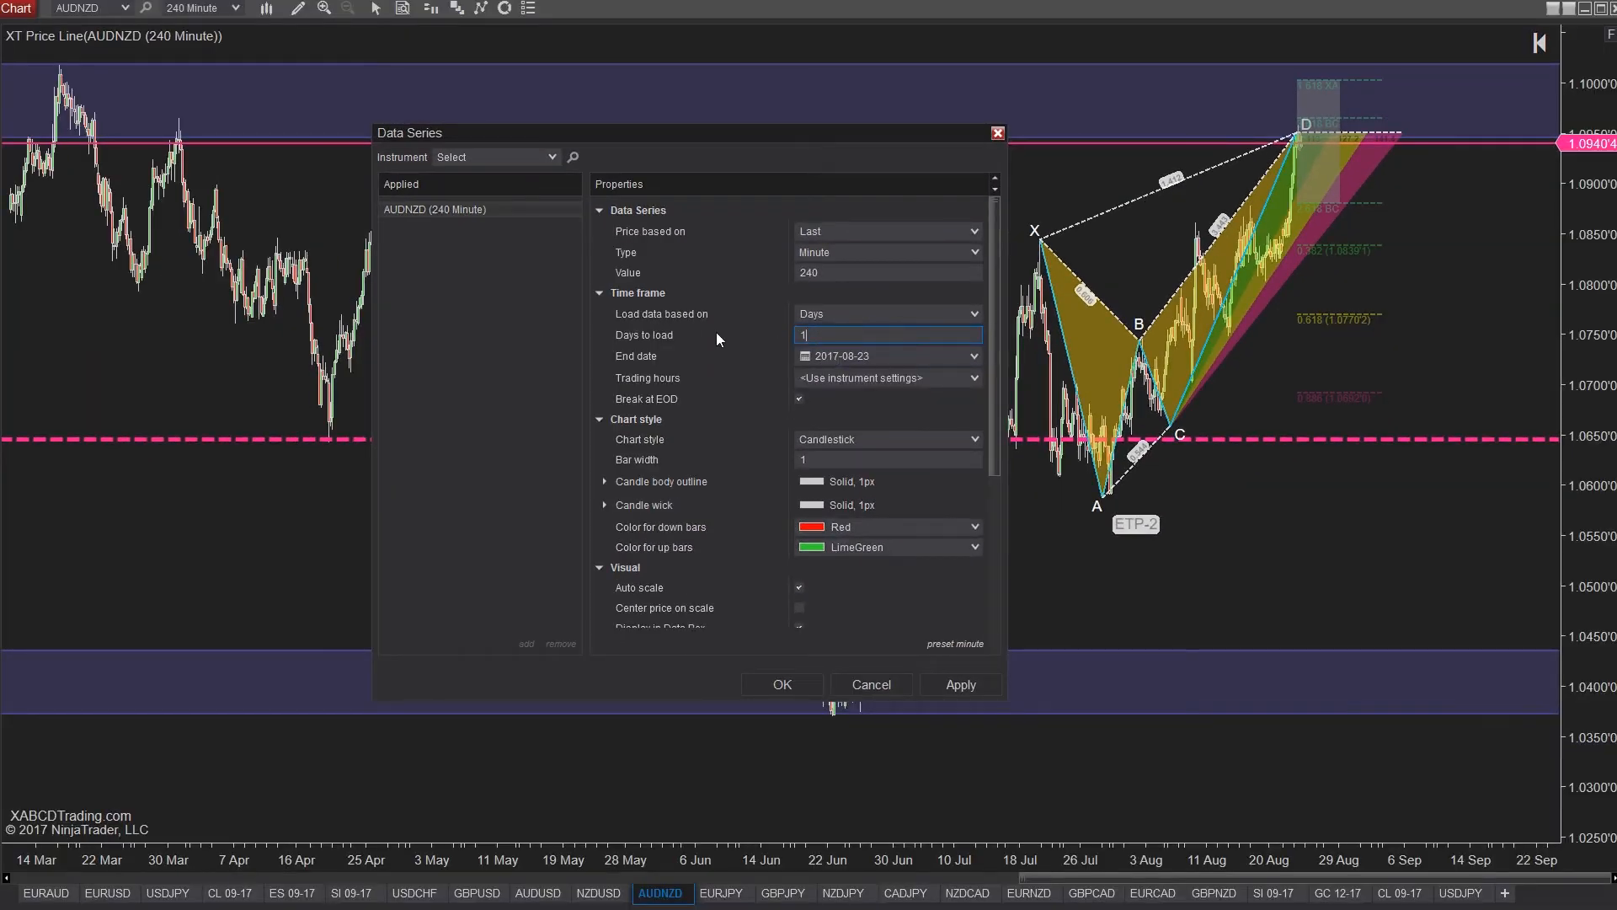
pyautogui.write('000')
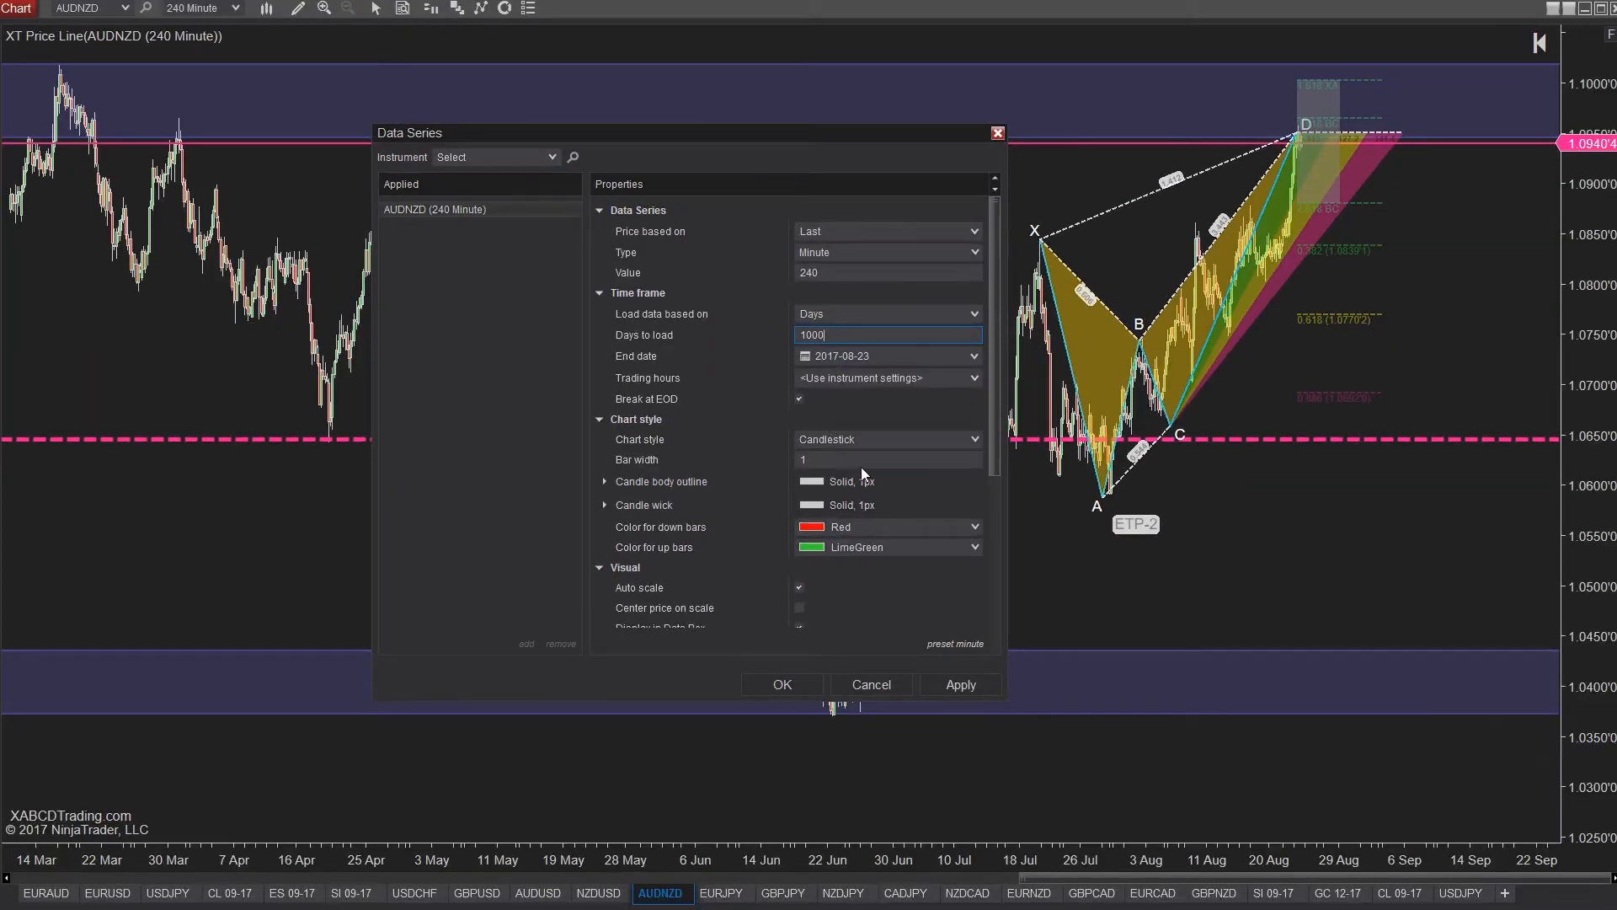
pyautogui.click(959, 684)
pyautogui.write('50')
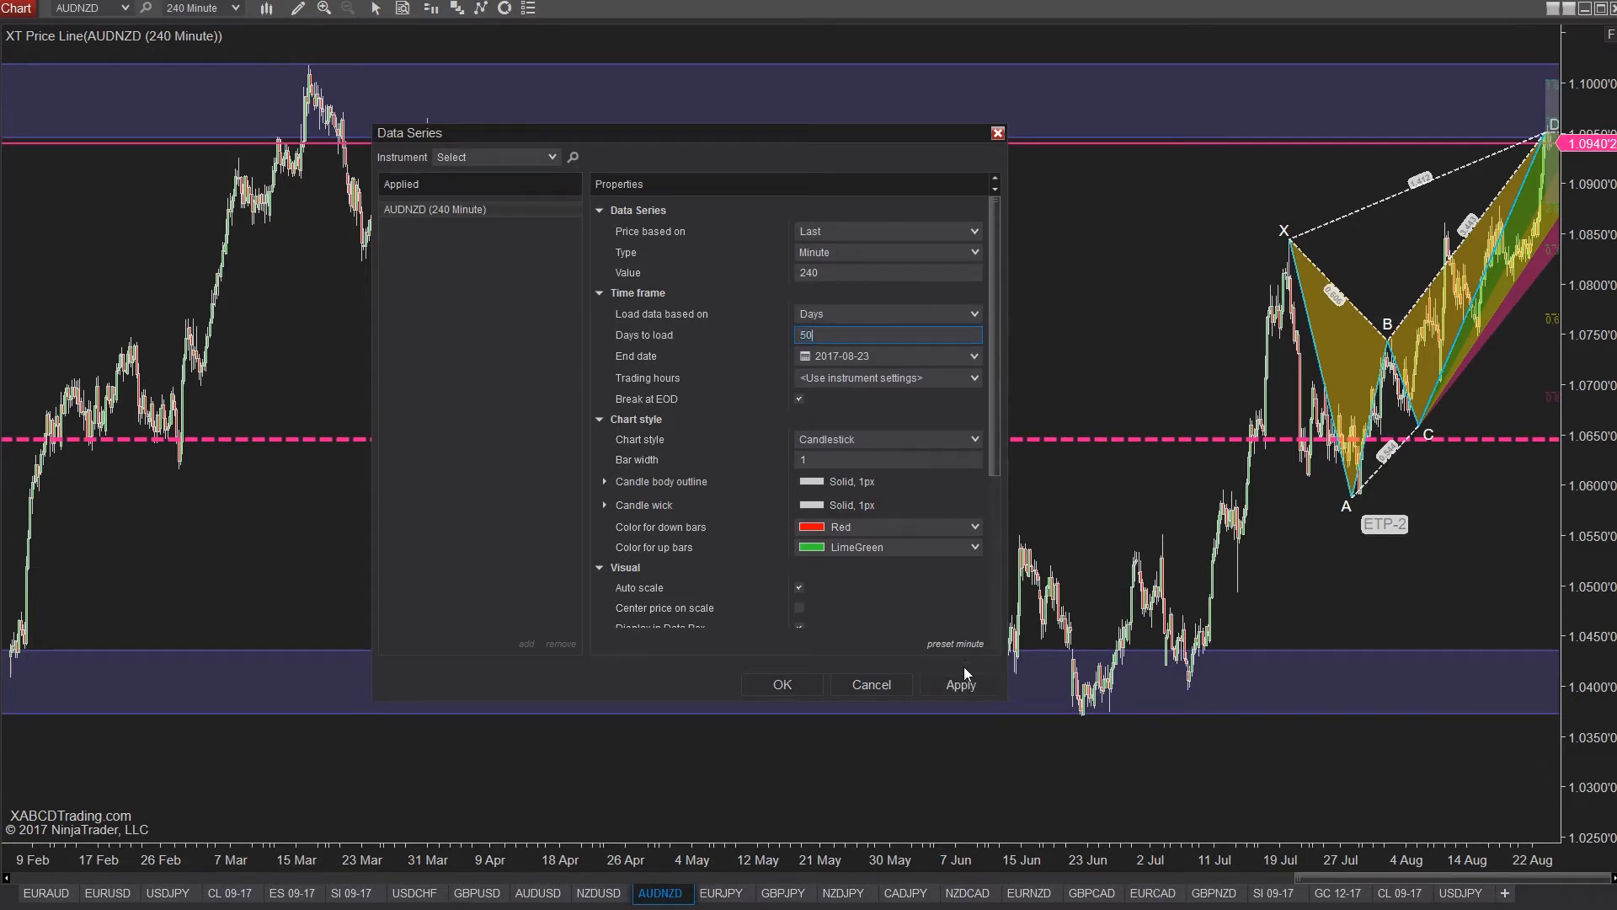
pyautogui.click(958, 684)
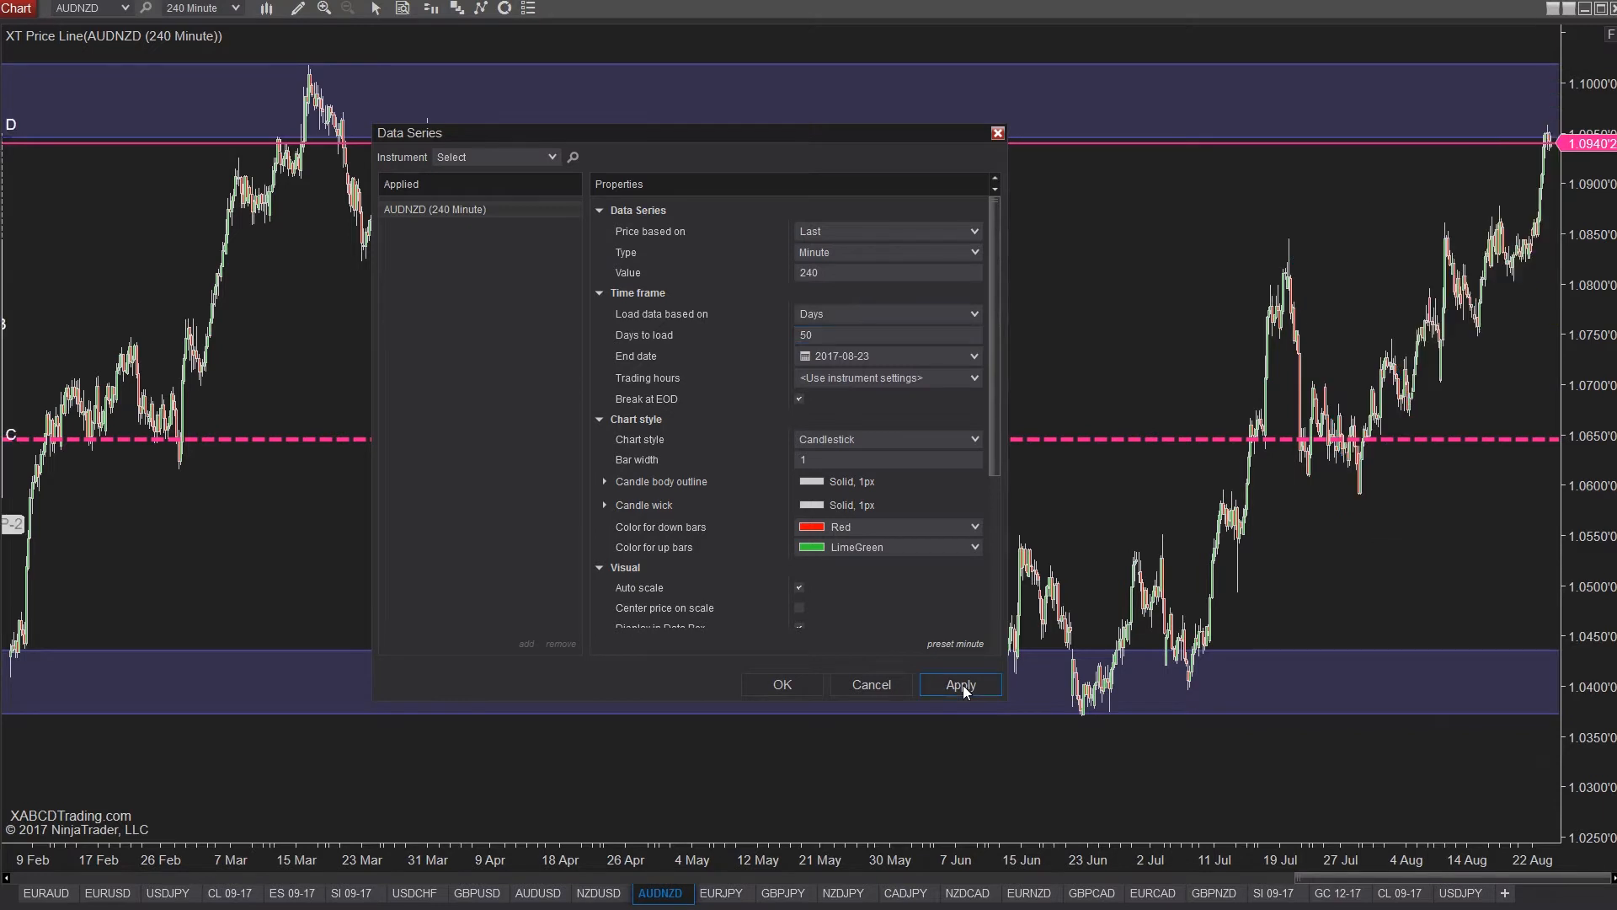
pyautogui.click(958, 684)
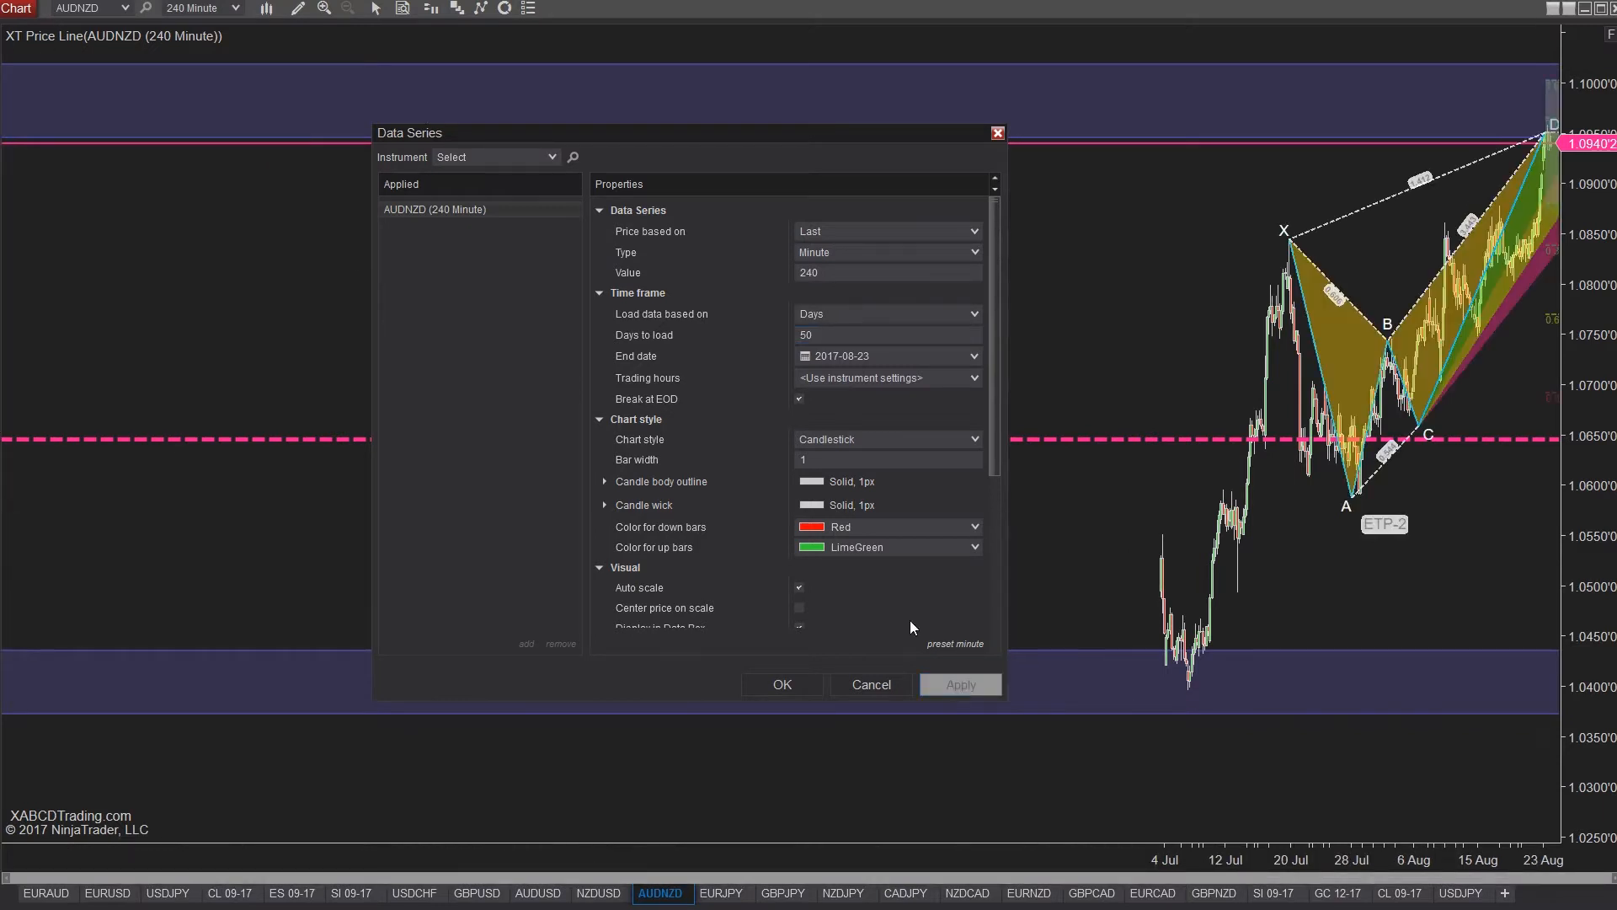
# Apply the data series preset and confirm the settings with OK.
pyautogui.click(887, 334)
pyautogui.write('0')
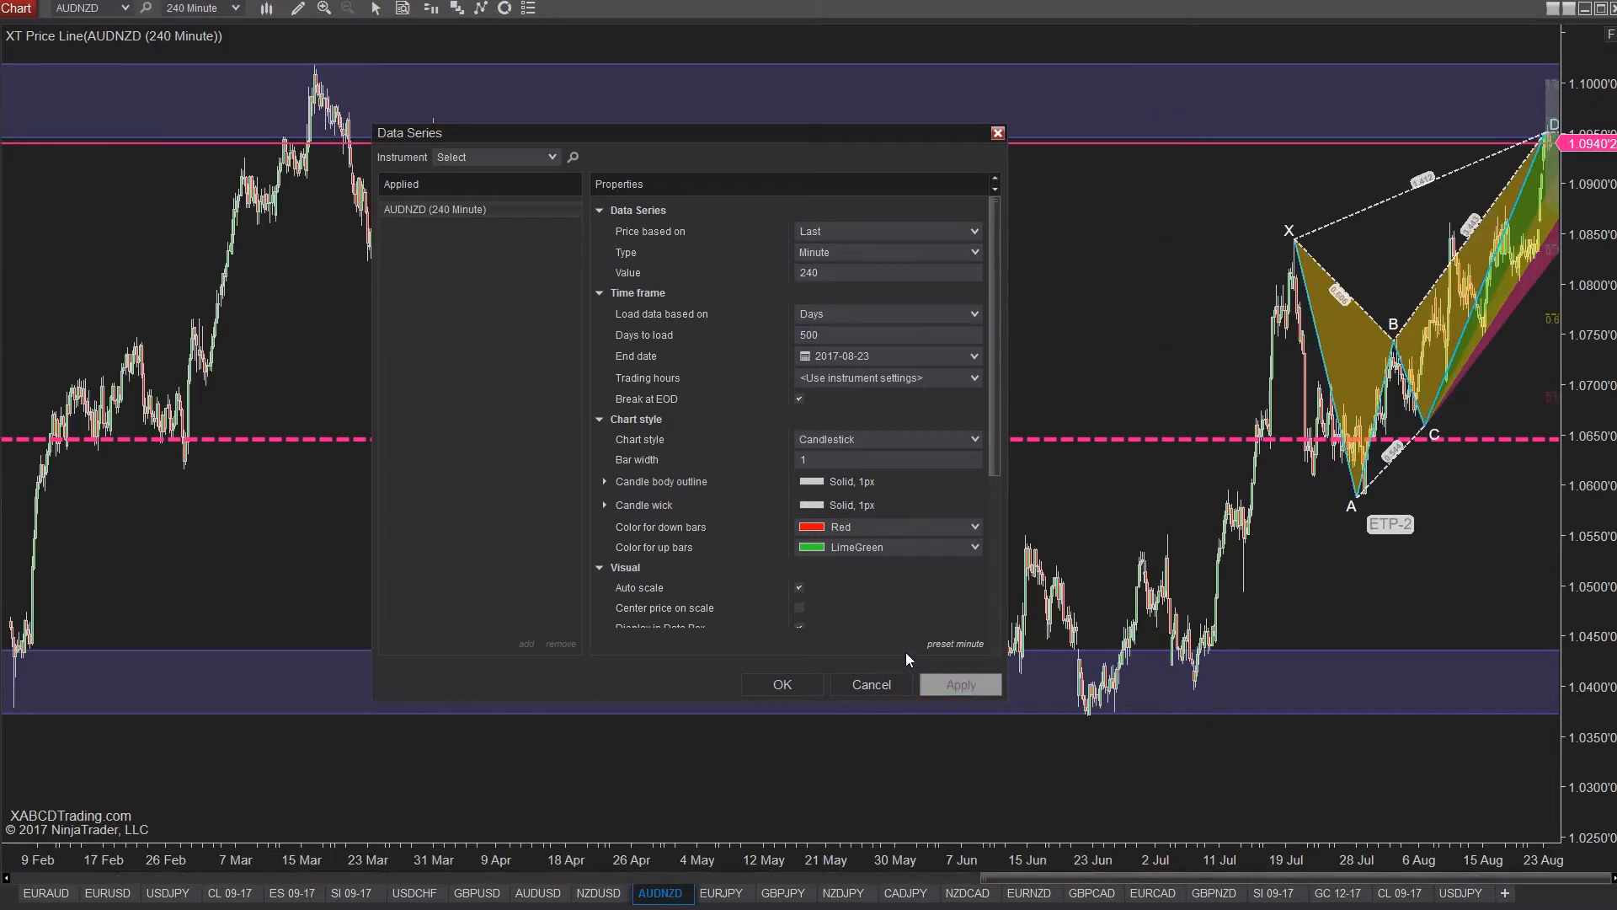
pyautogui.moveTo(895, 651)
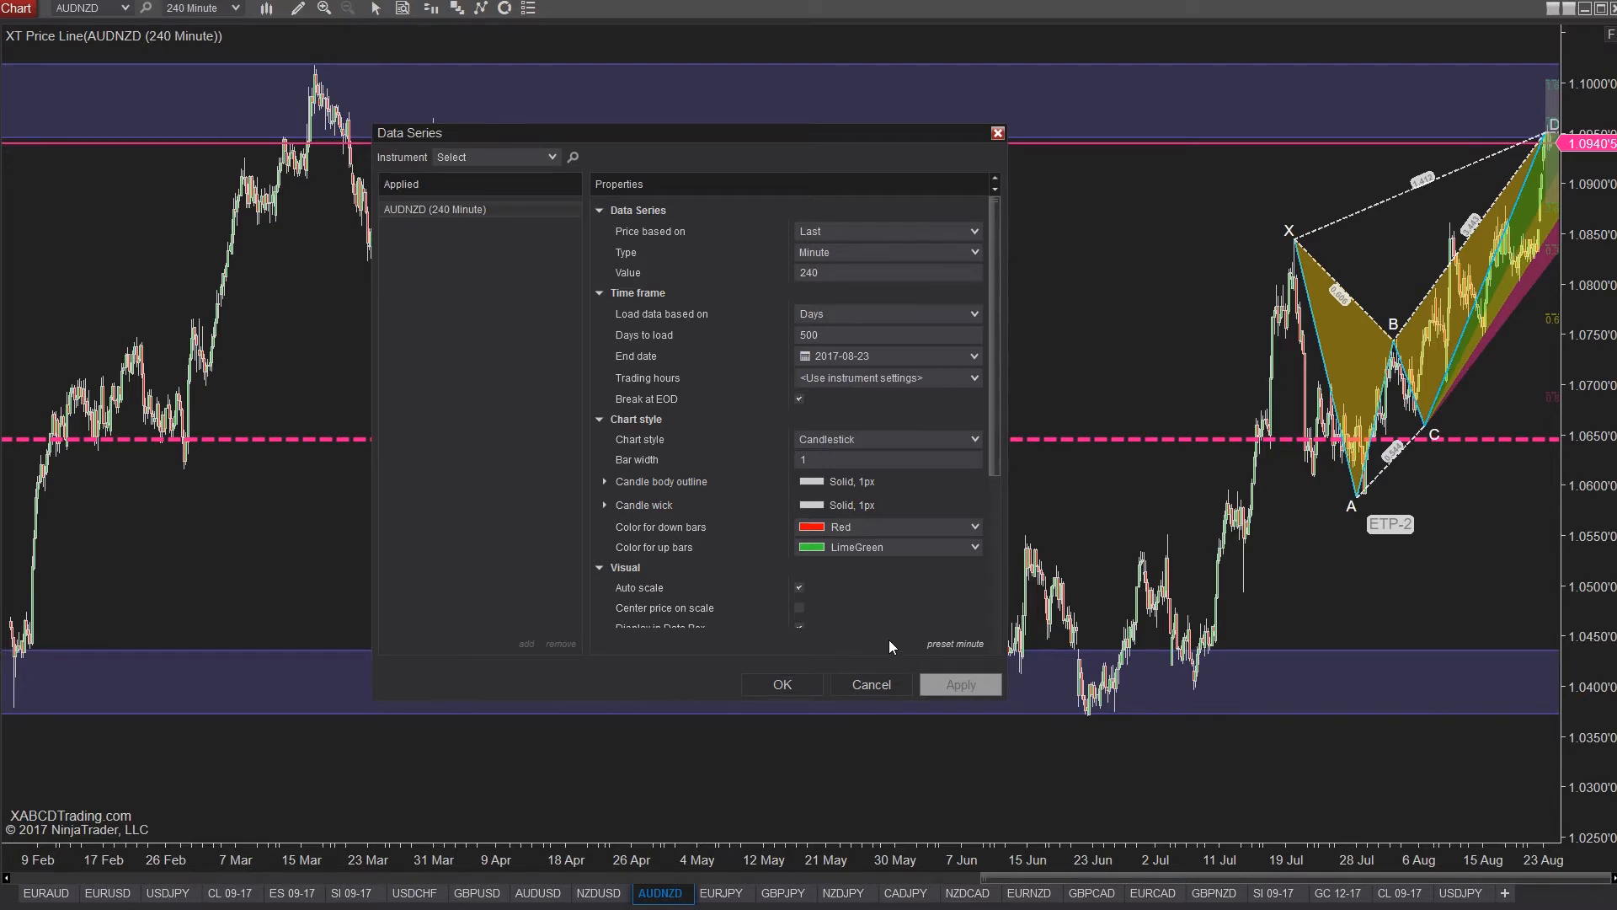
pyautogui.moveTo(794, 683)
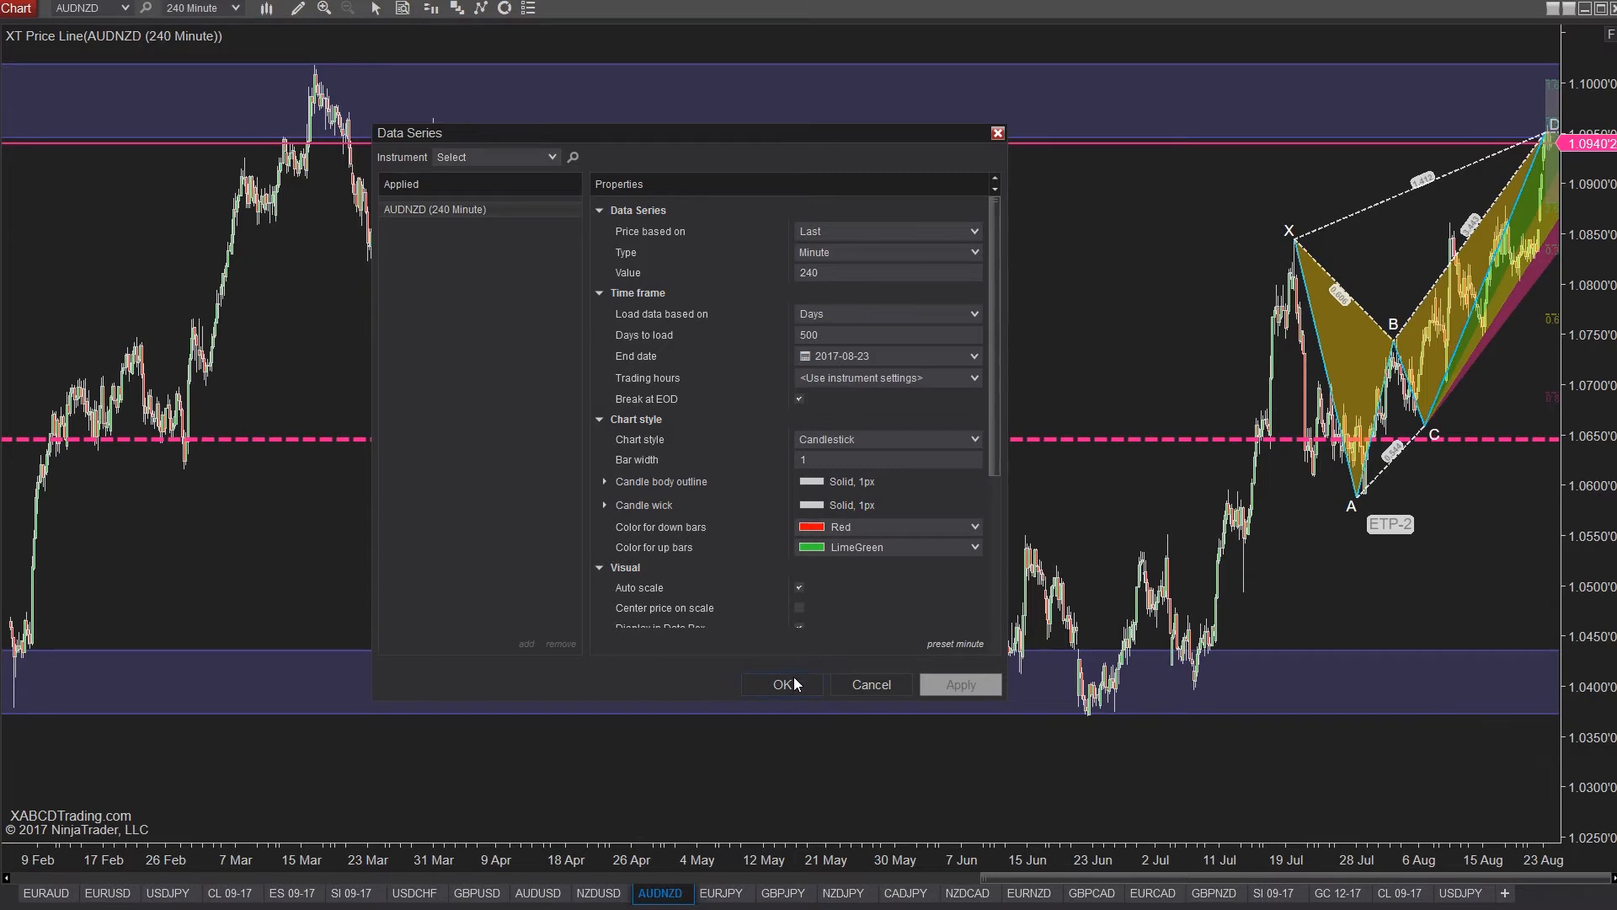
pyautogui.moveTo(794, 671)
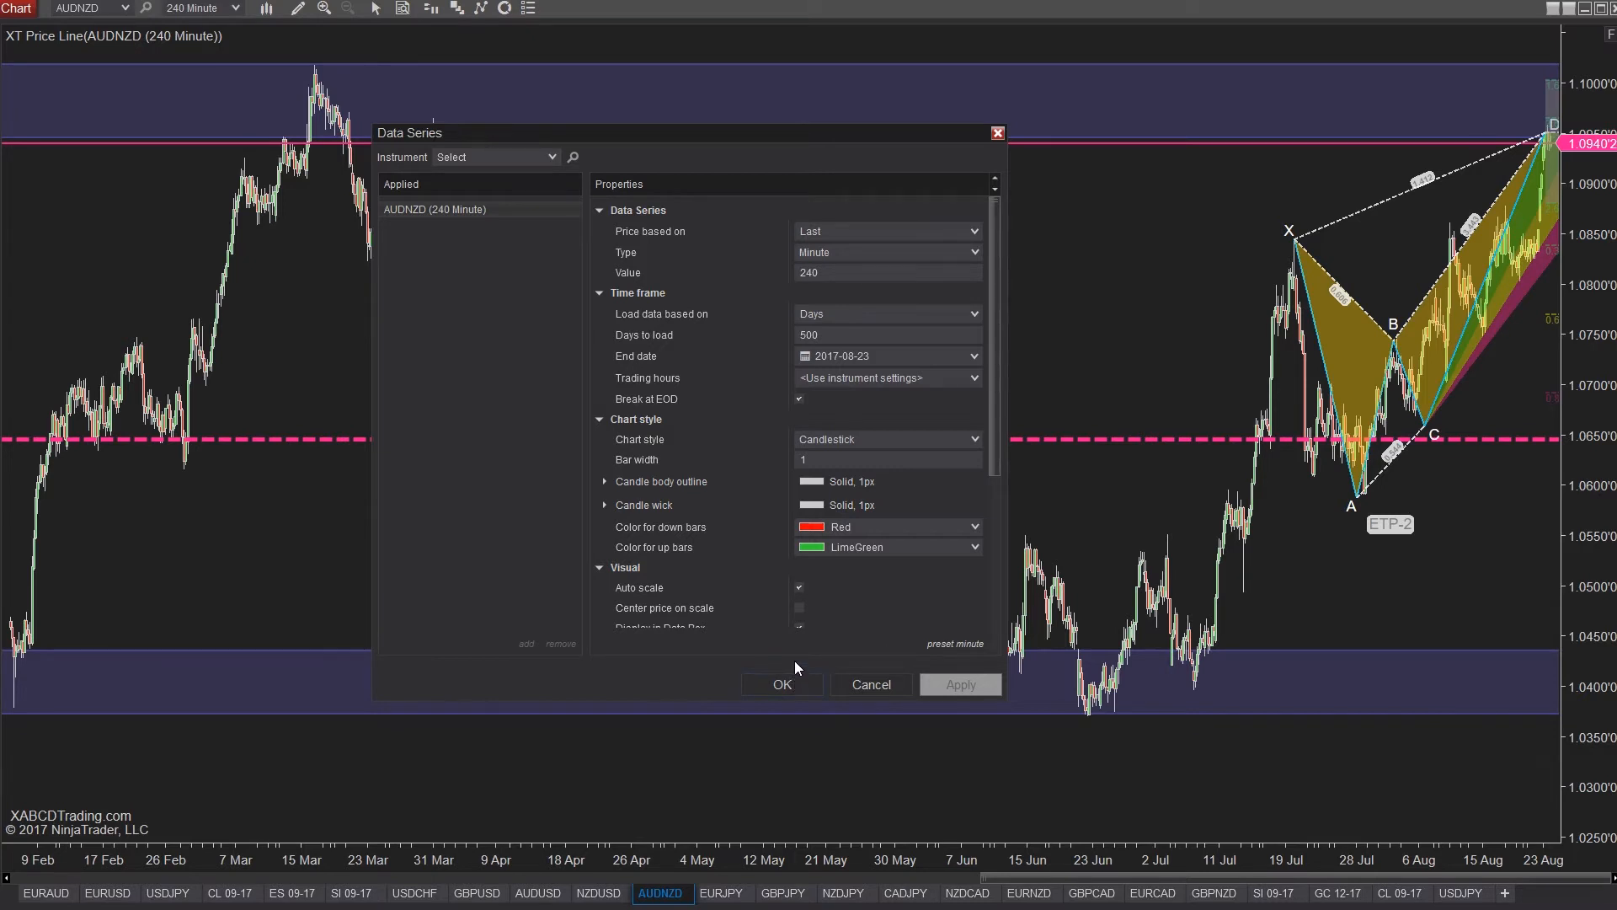
pyautogui.moveTo(789, 532)
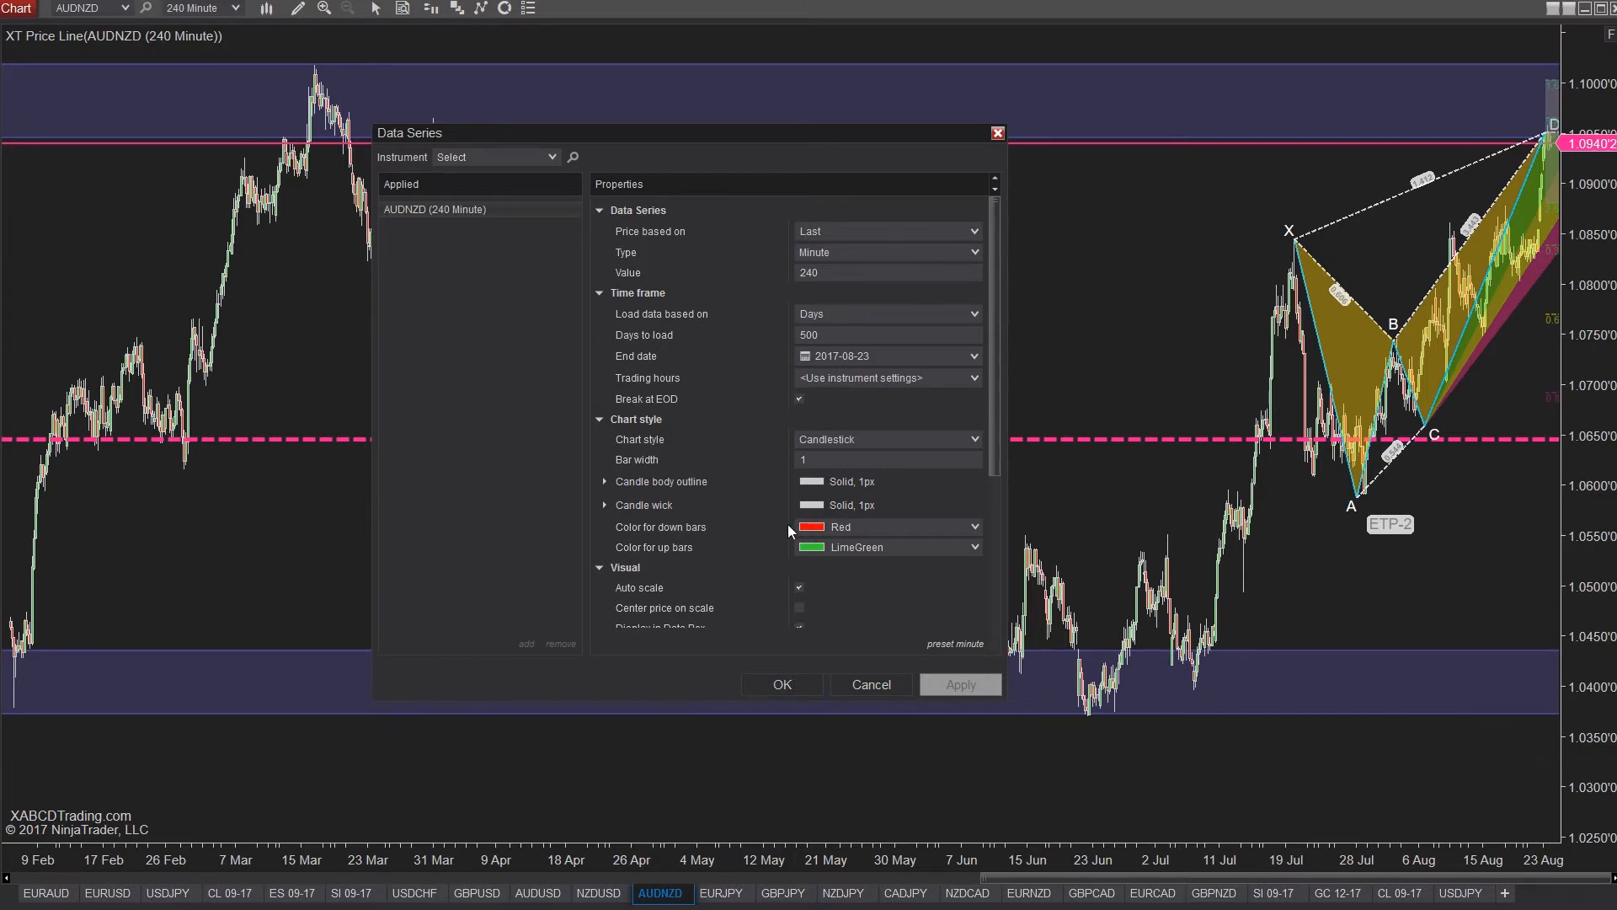
pyautogui.click(887, 334)
pyautogui.write('50')
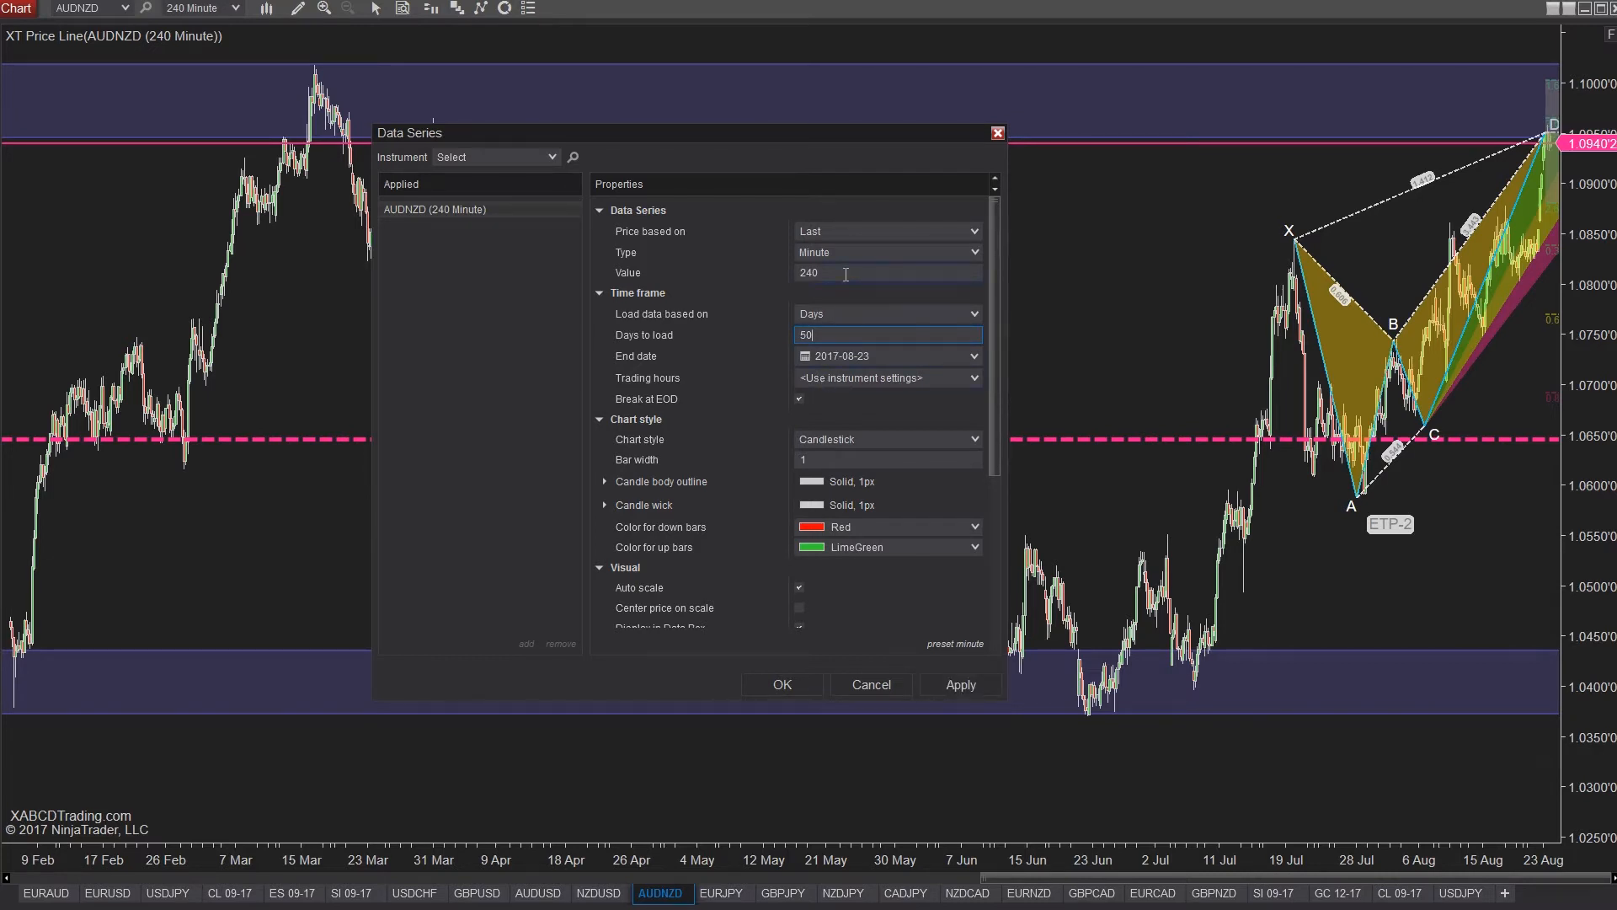
pyautogui.moveTo(849, 321)
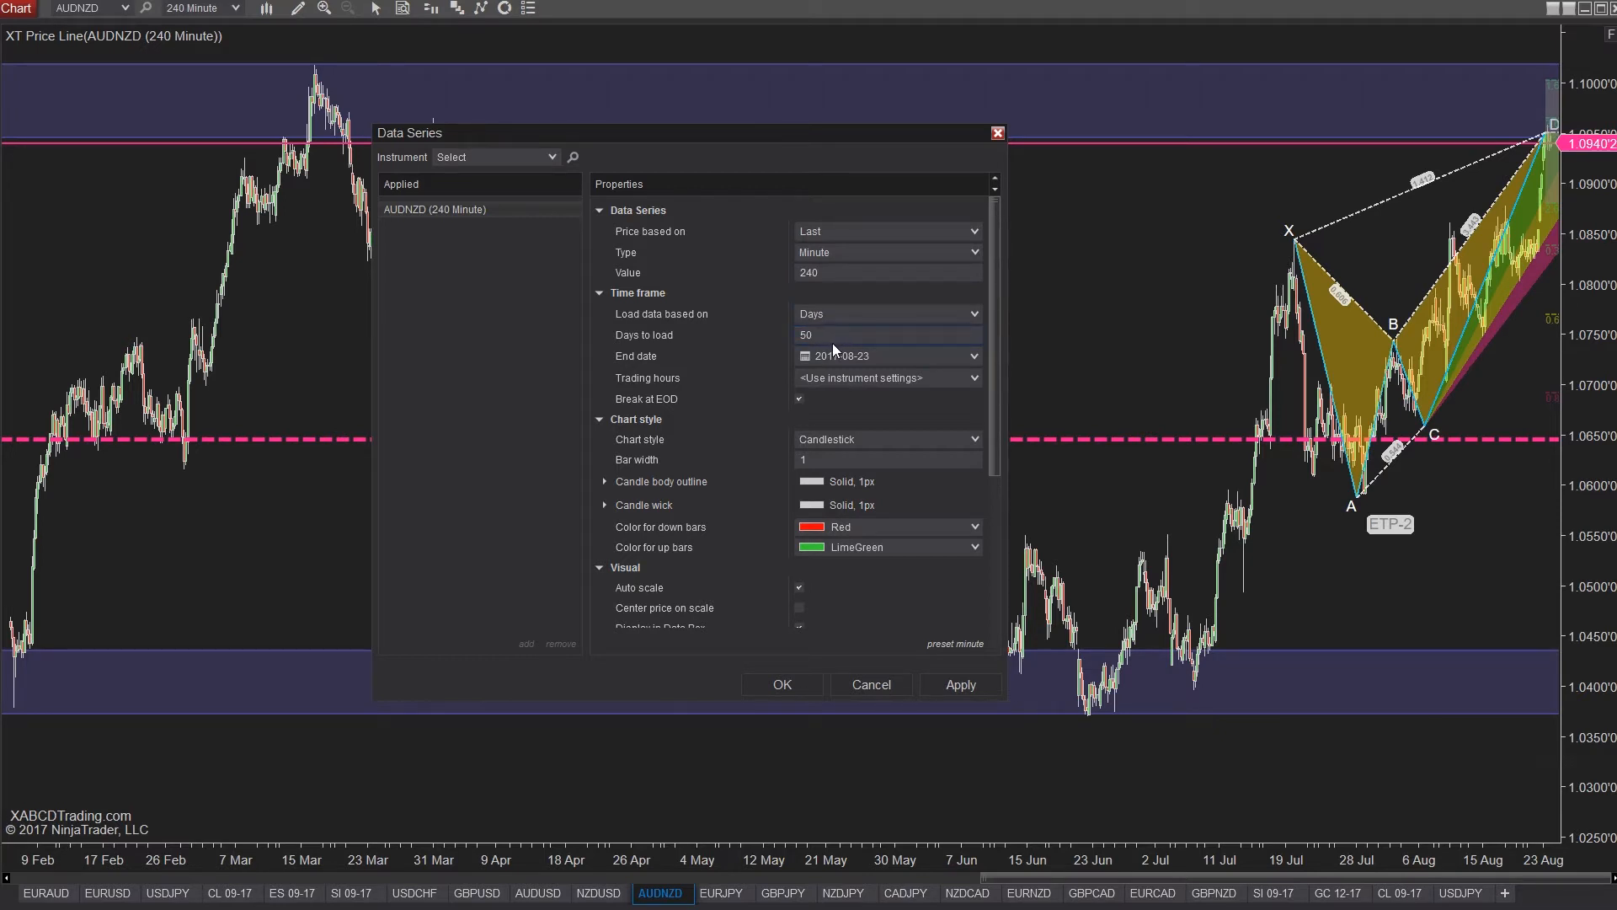
pyautogui.moveTo(789, 679)
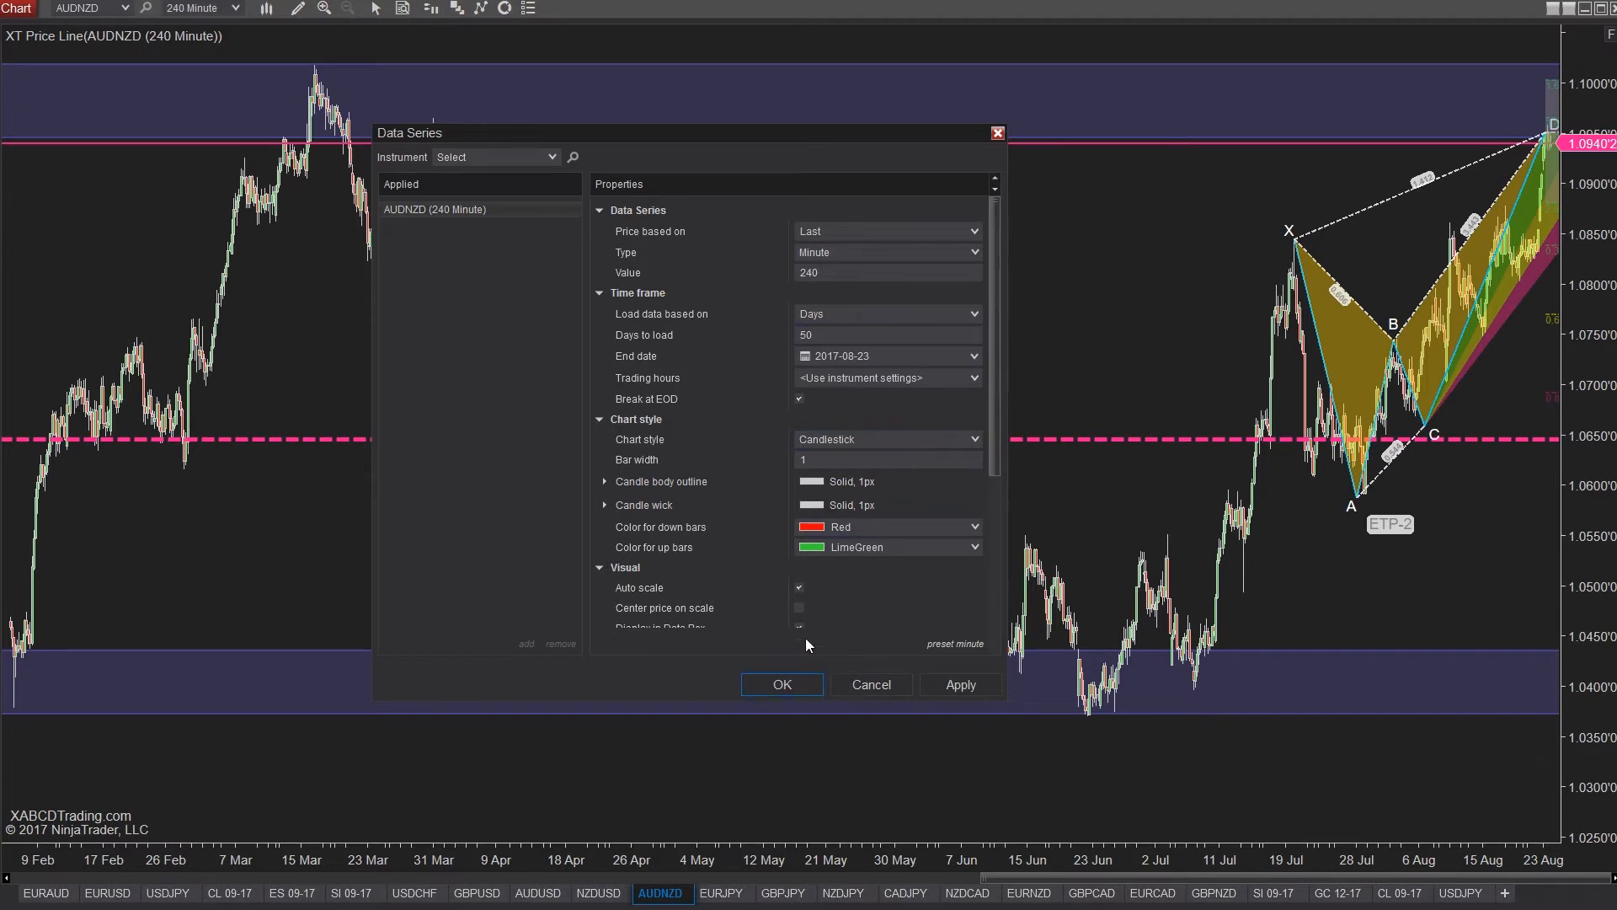
pyautogui.click(781, 683)
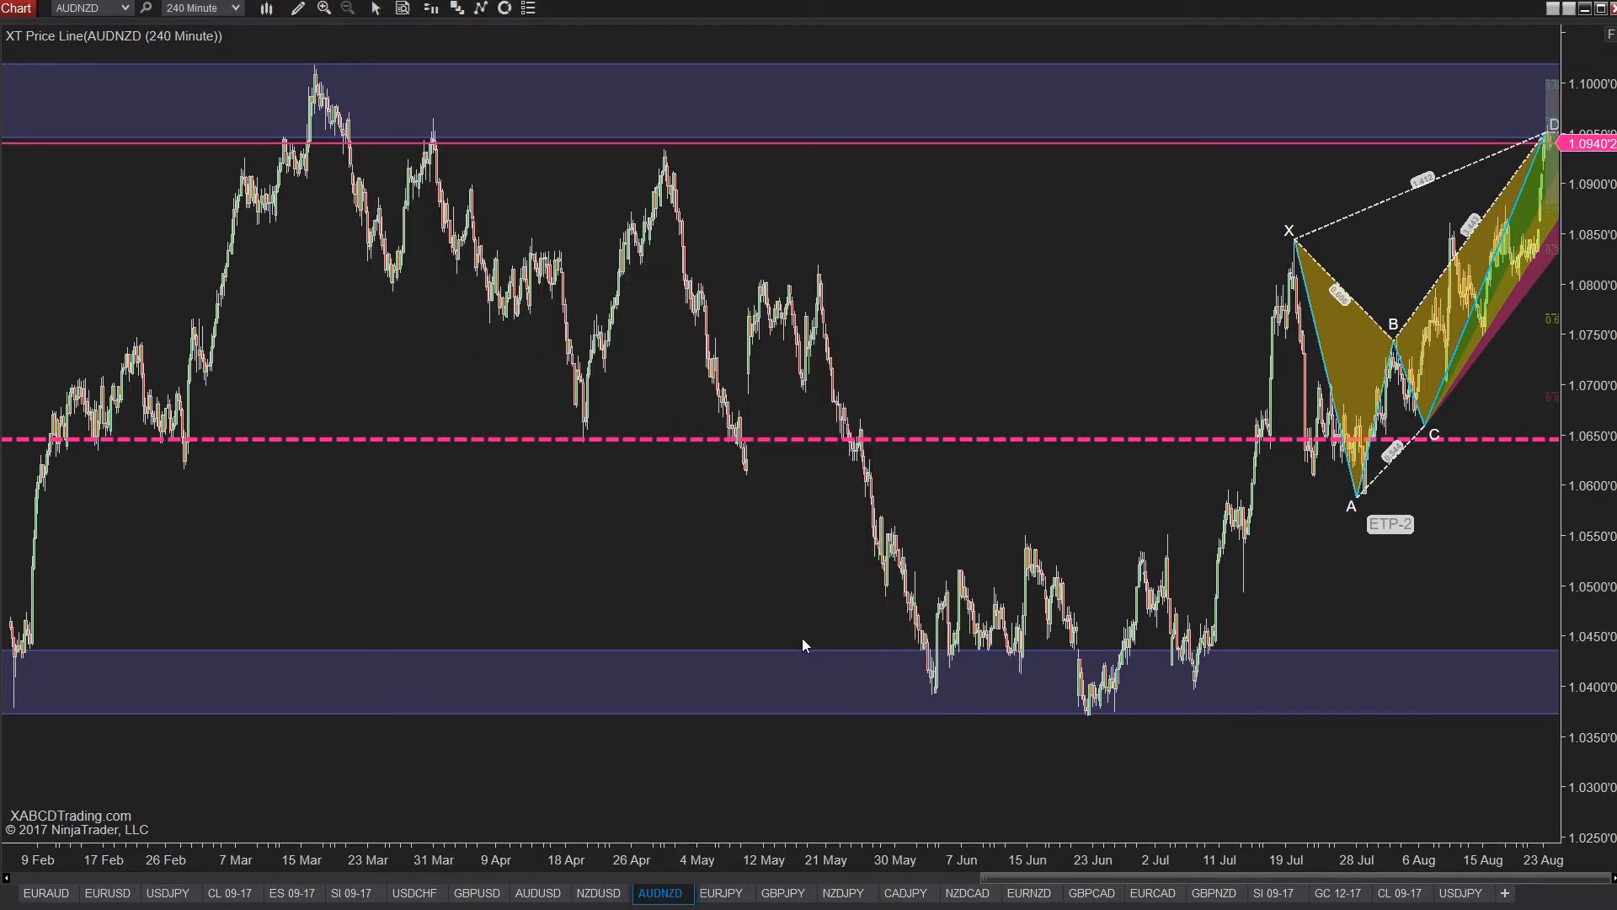
pyautogui.moveTo(831, 423)
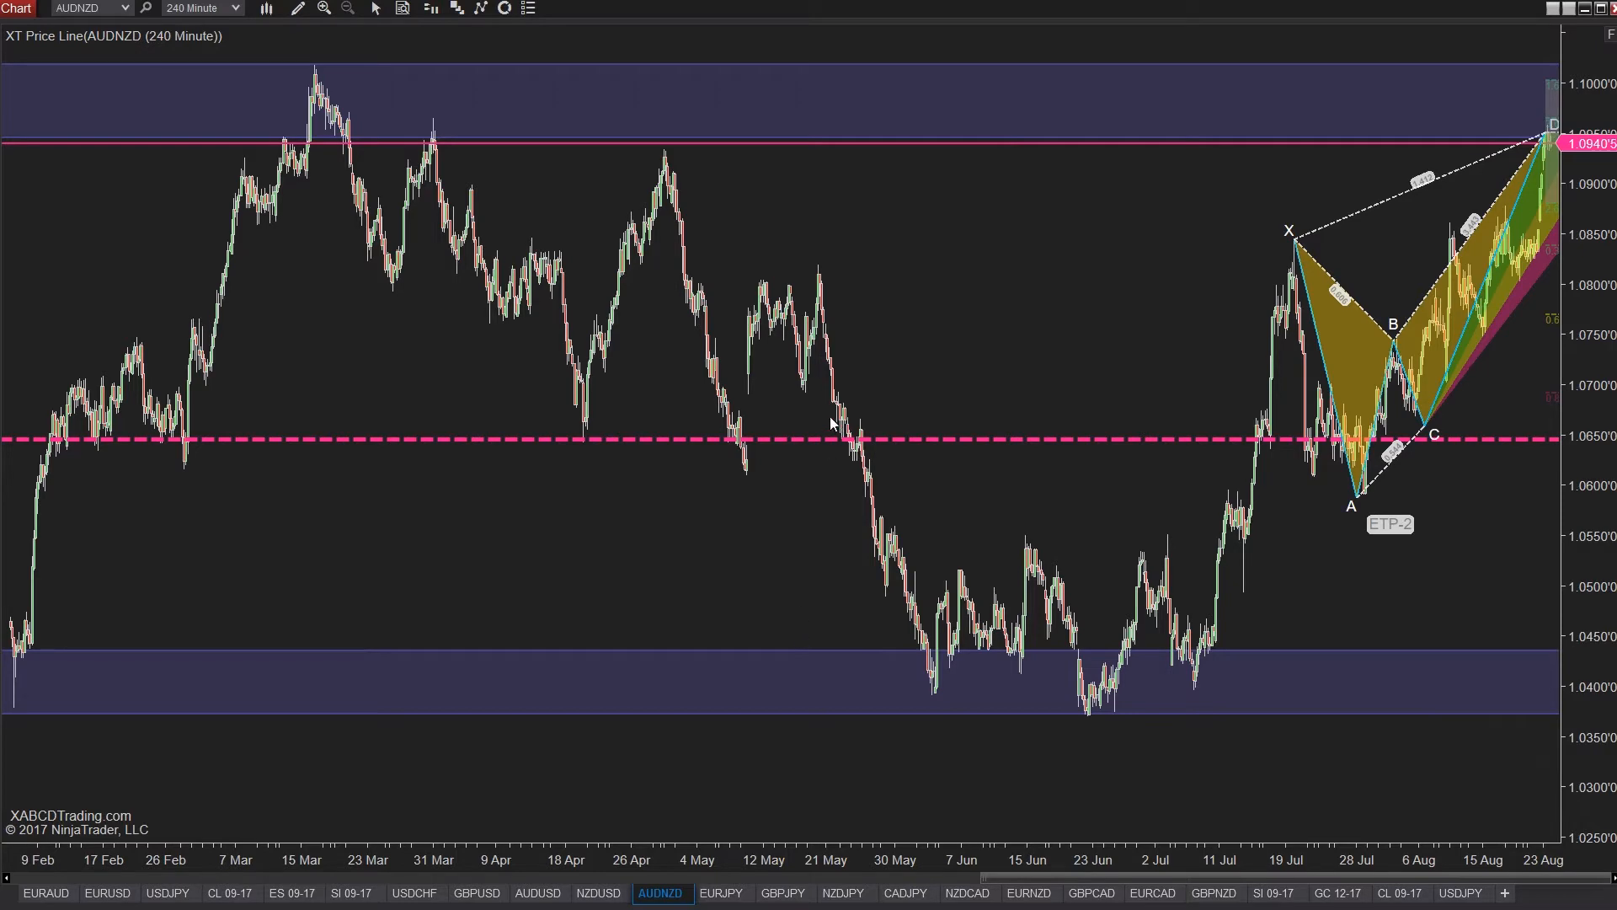
# Scroll the AUDNZD chart right into the blank space past the latest bars.
pyautogui.hscroll(3)
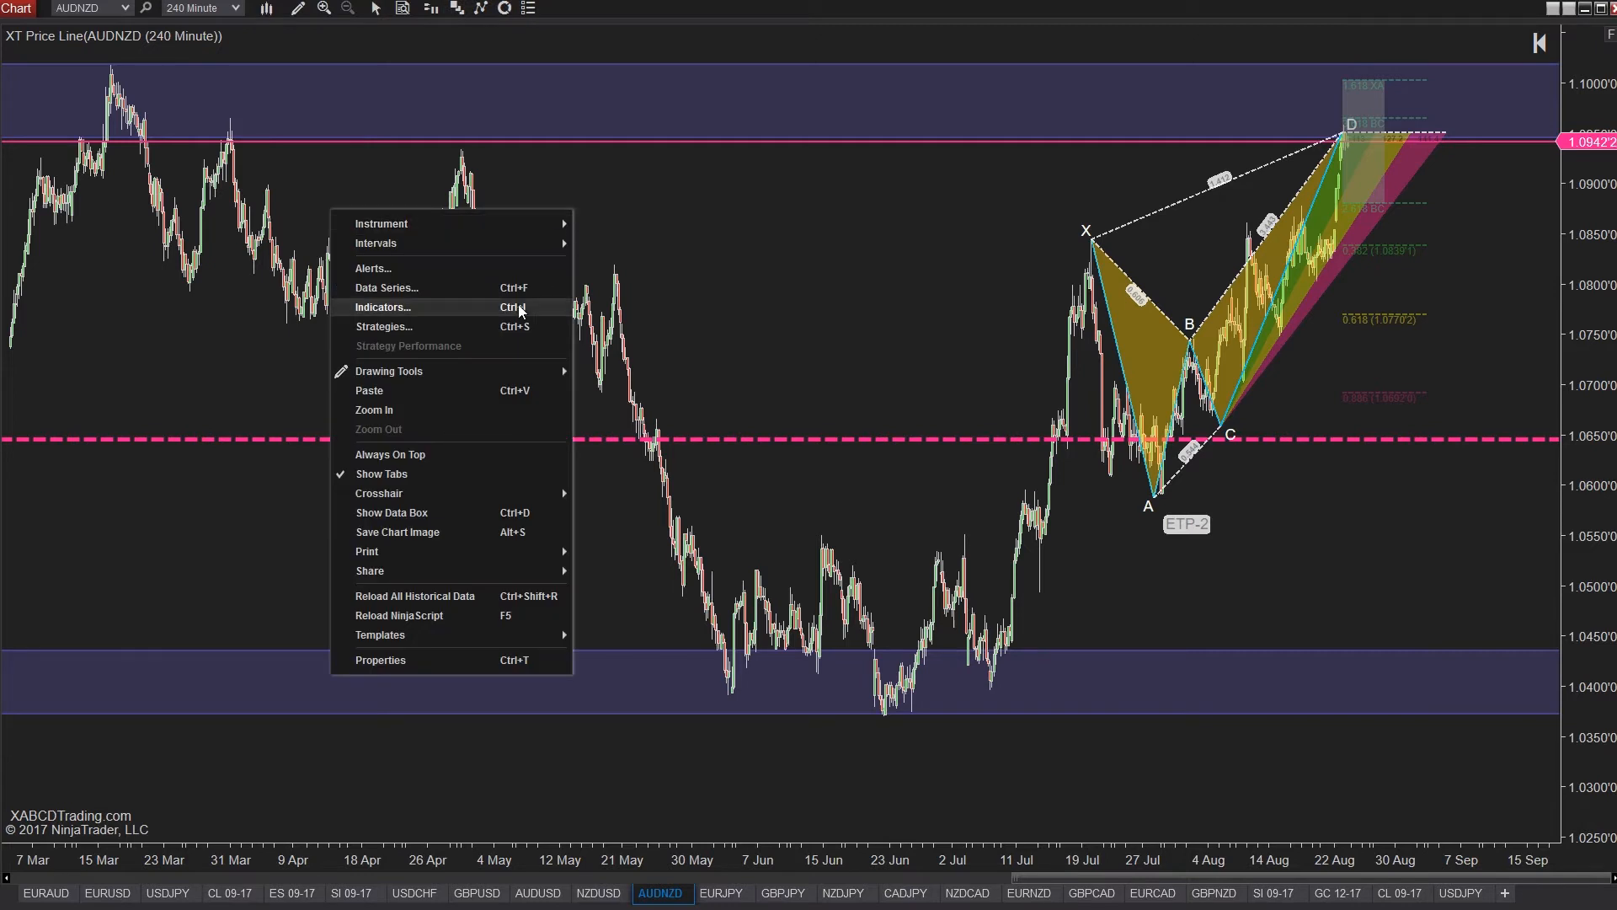
# Open the chart's indicator settings and add the XT - Patterns indicator.
pyautogui.click(383, 307)
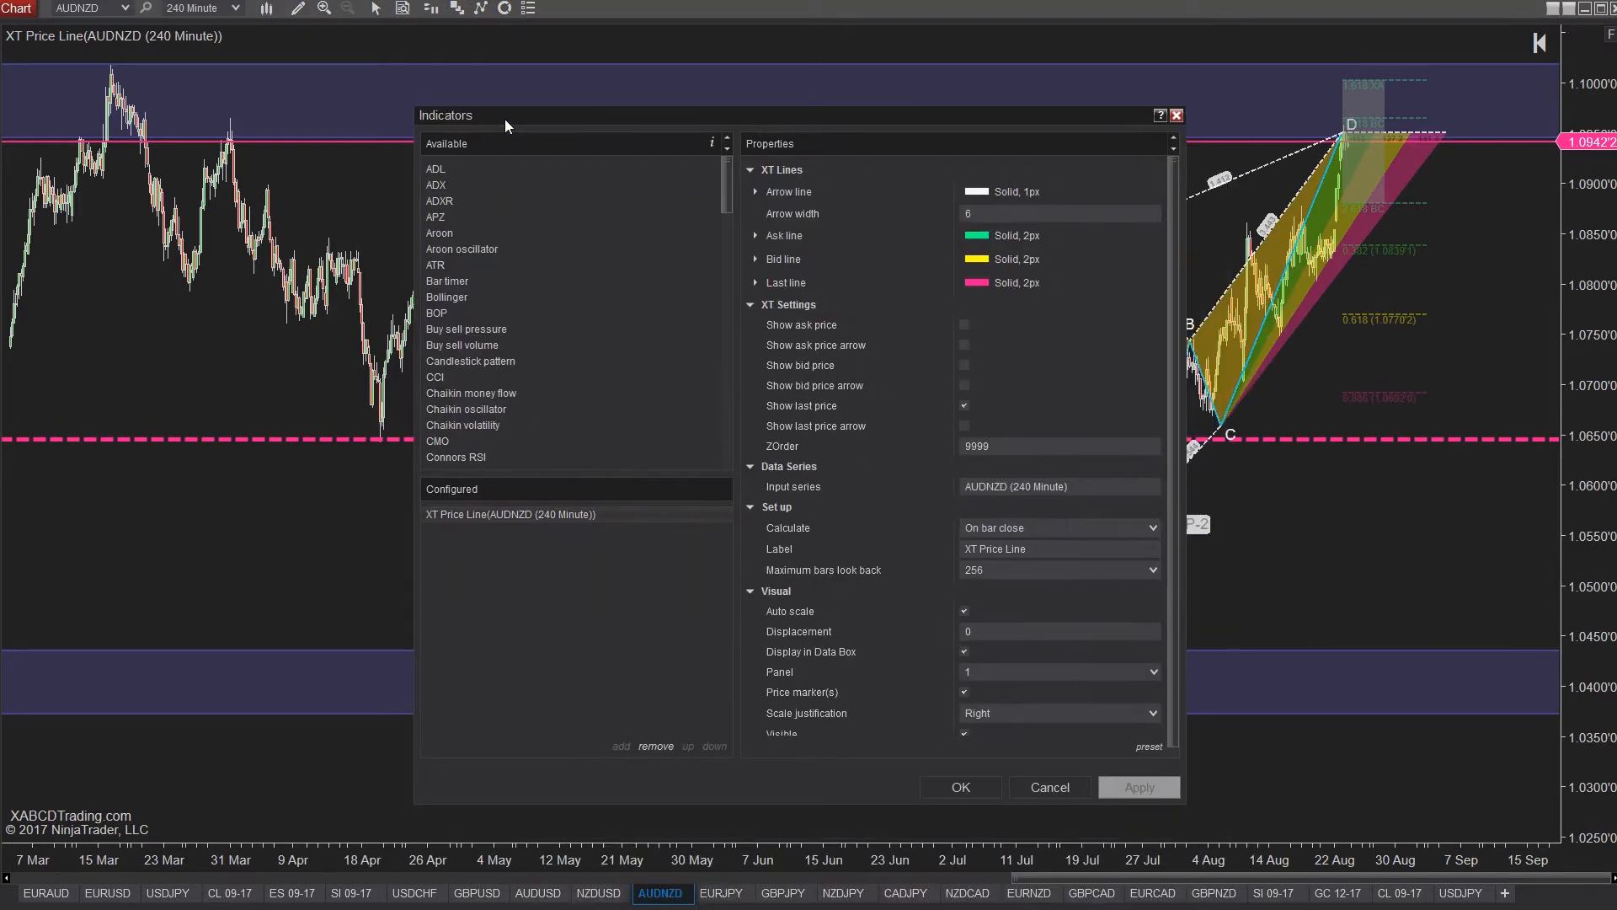
pyautogui.scroll(-3)
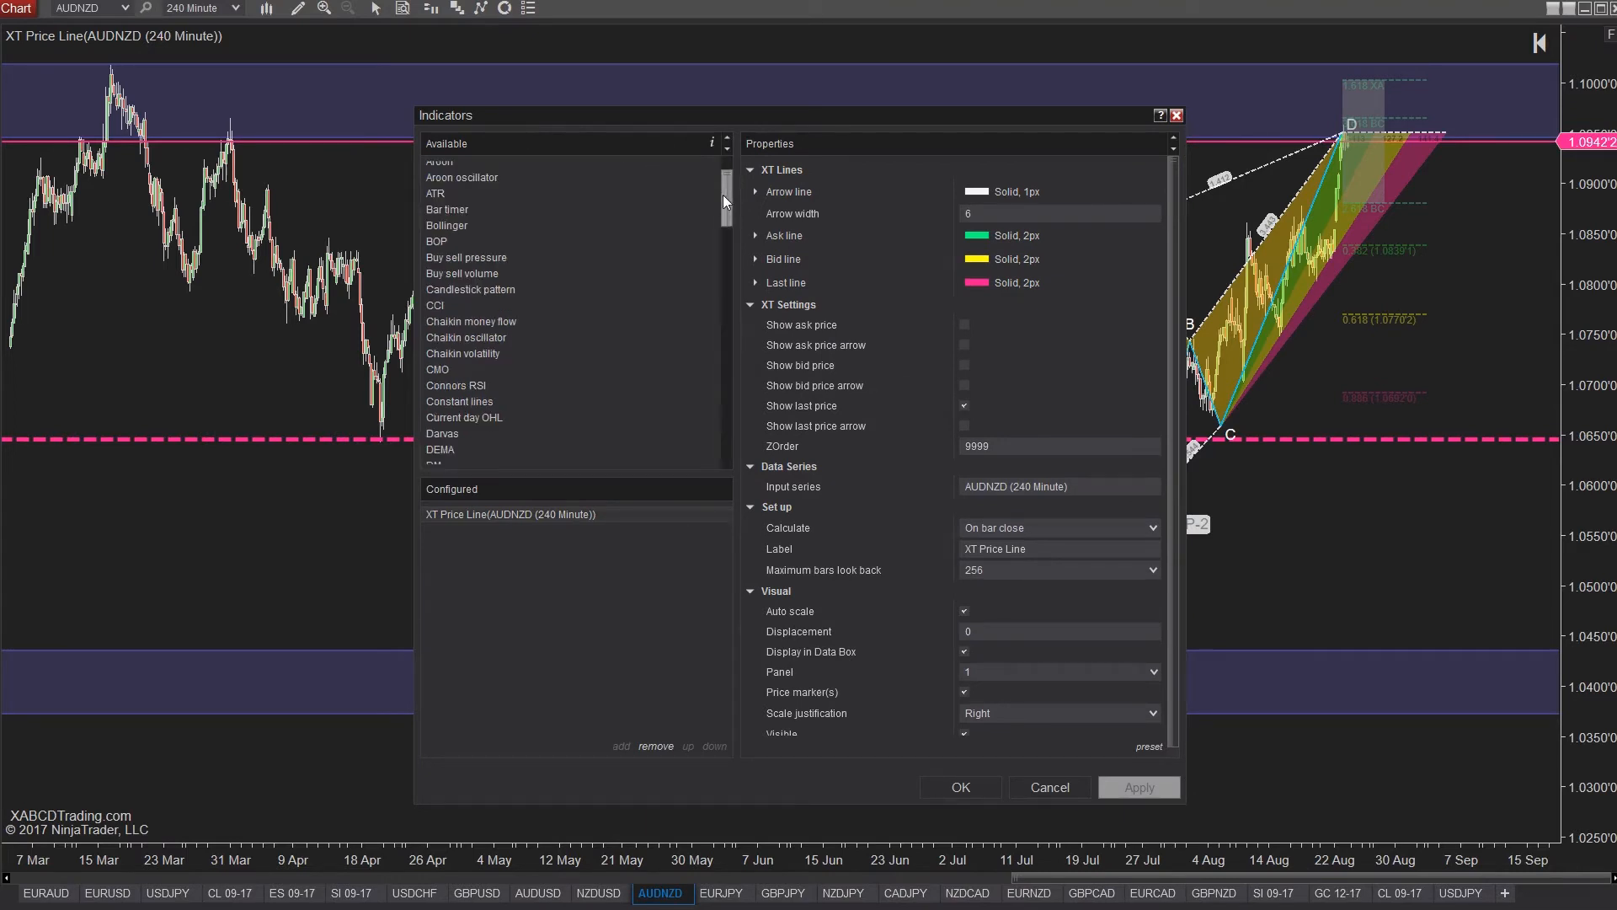
pyautogui.scroll(-3)
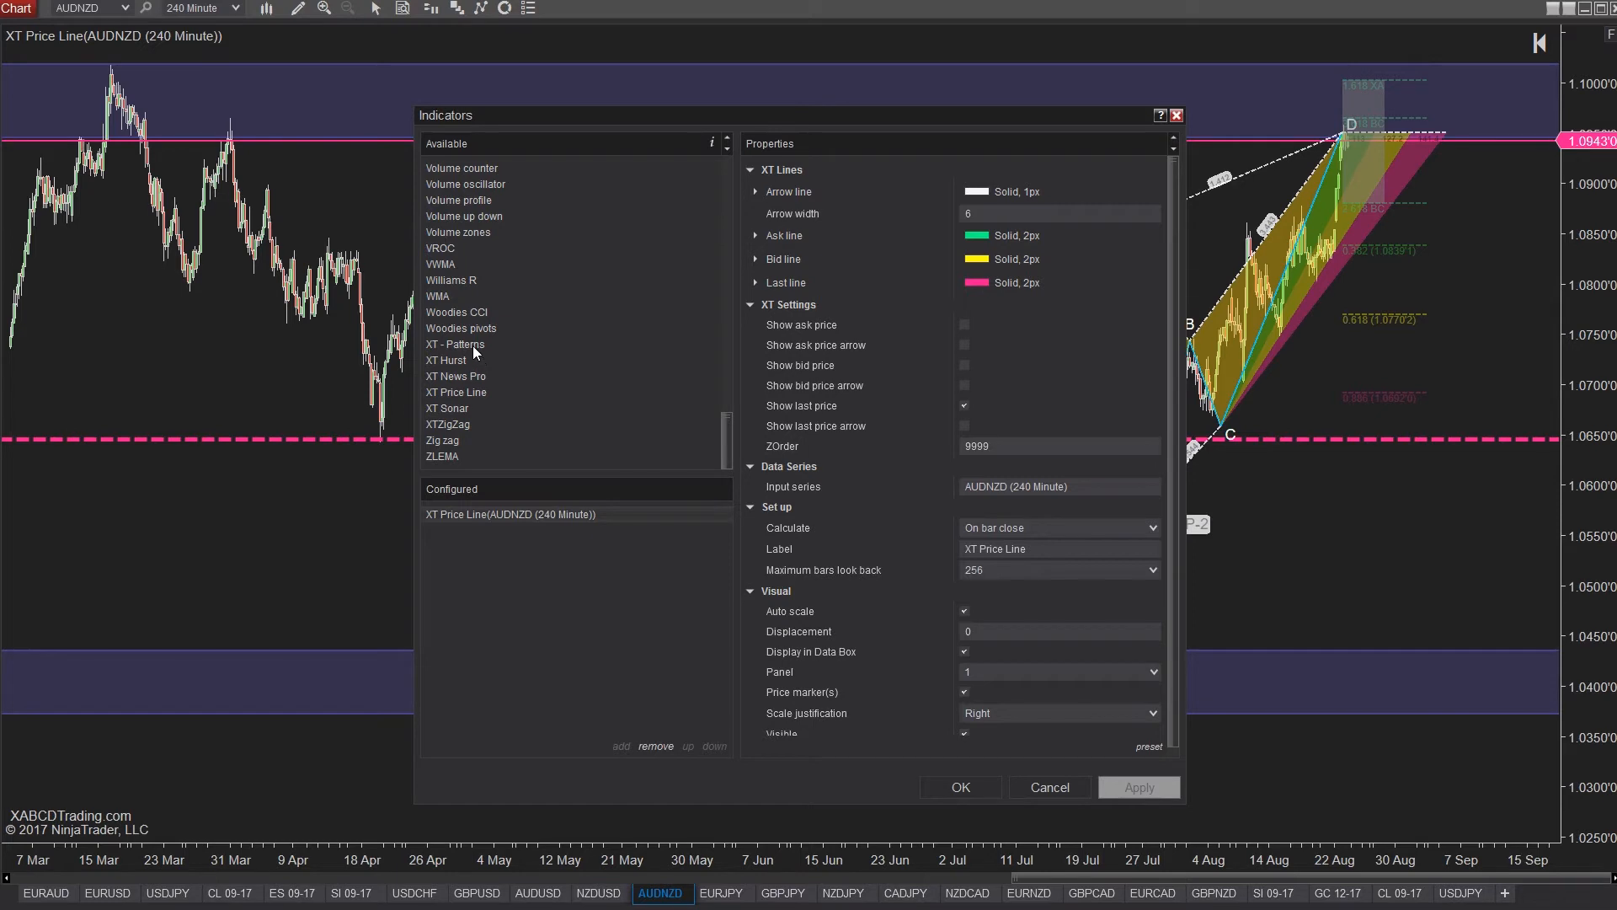
pyautogui.click(455, 343)
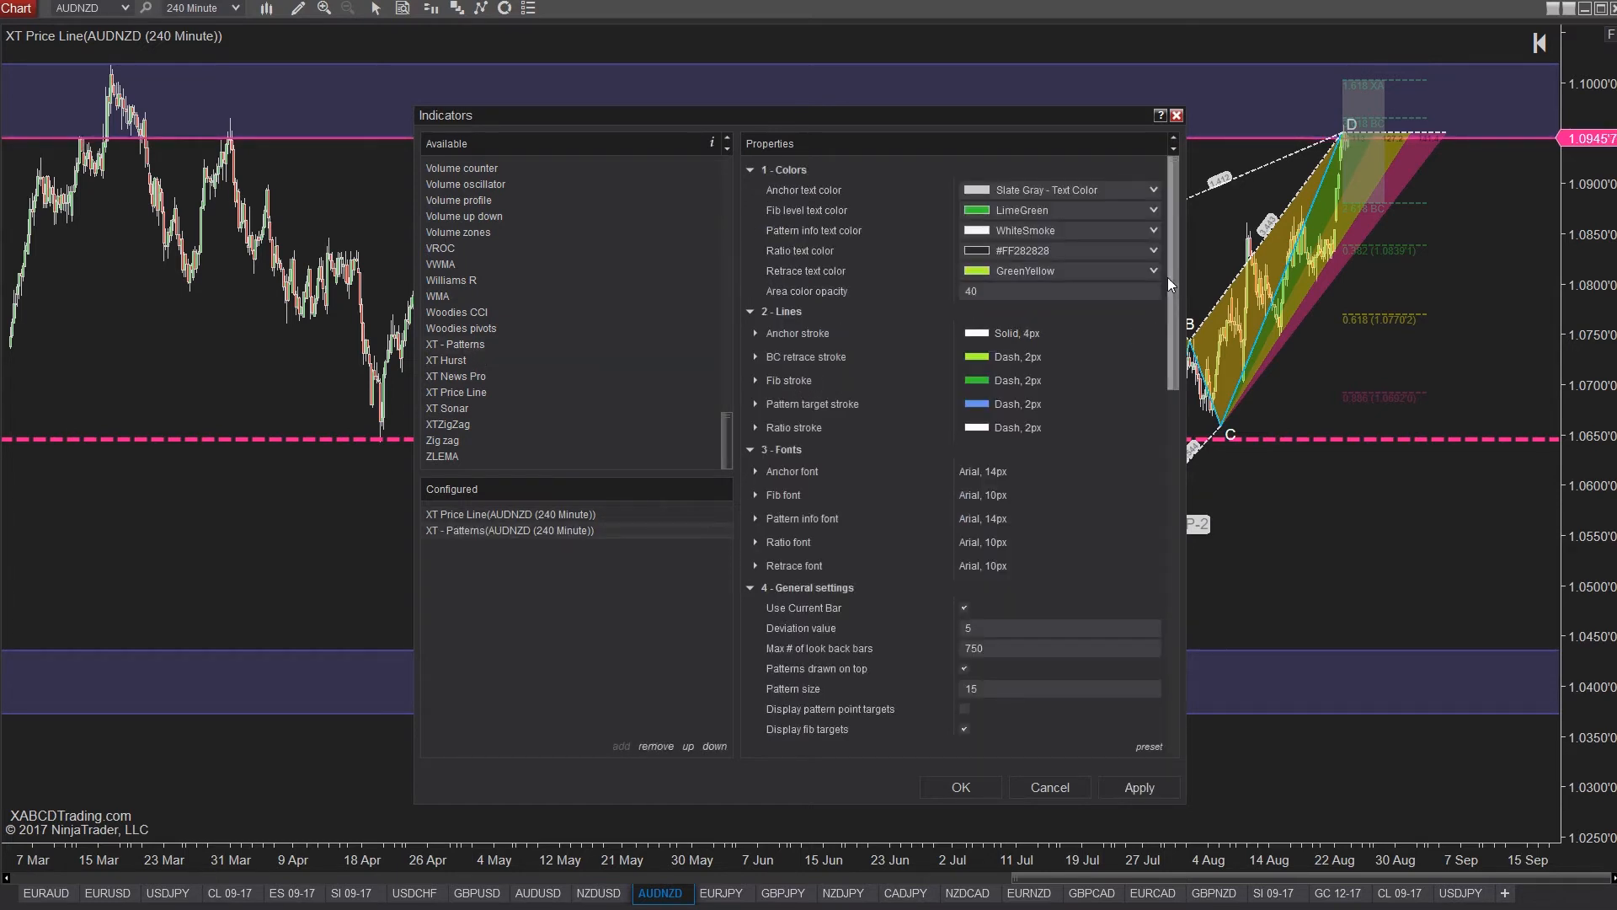
# Set XT - Patterns' Calculate option to On price change.
pyautogui.click(749, 170)
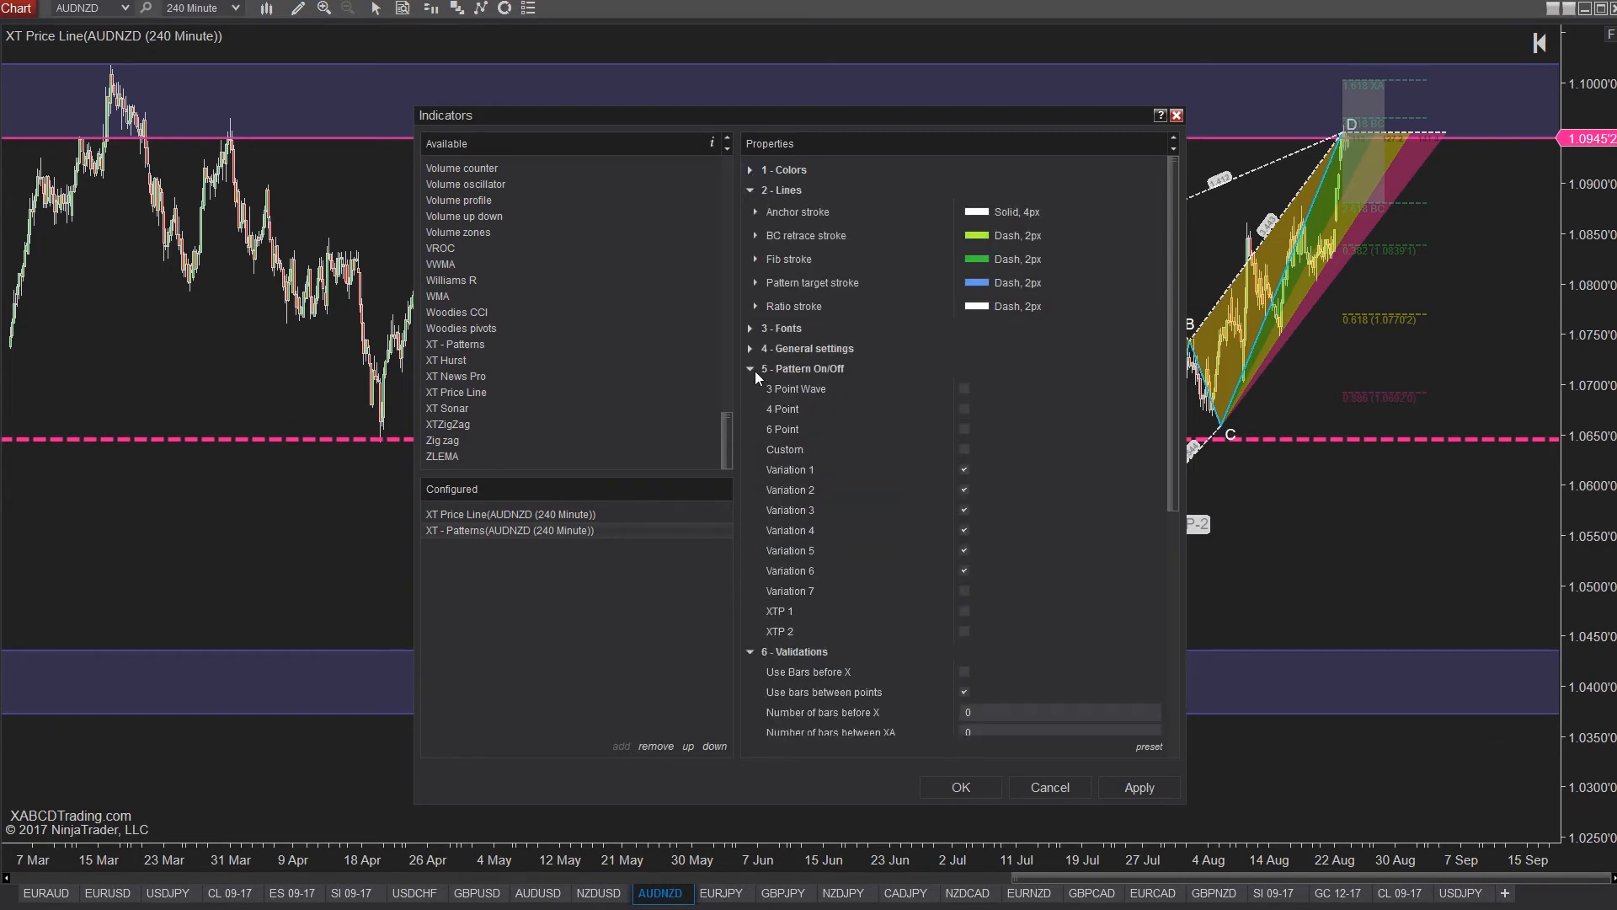
pyautogui.click(750, 368)
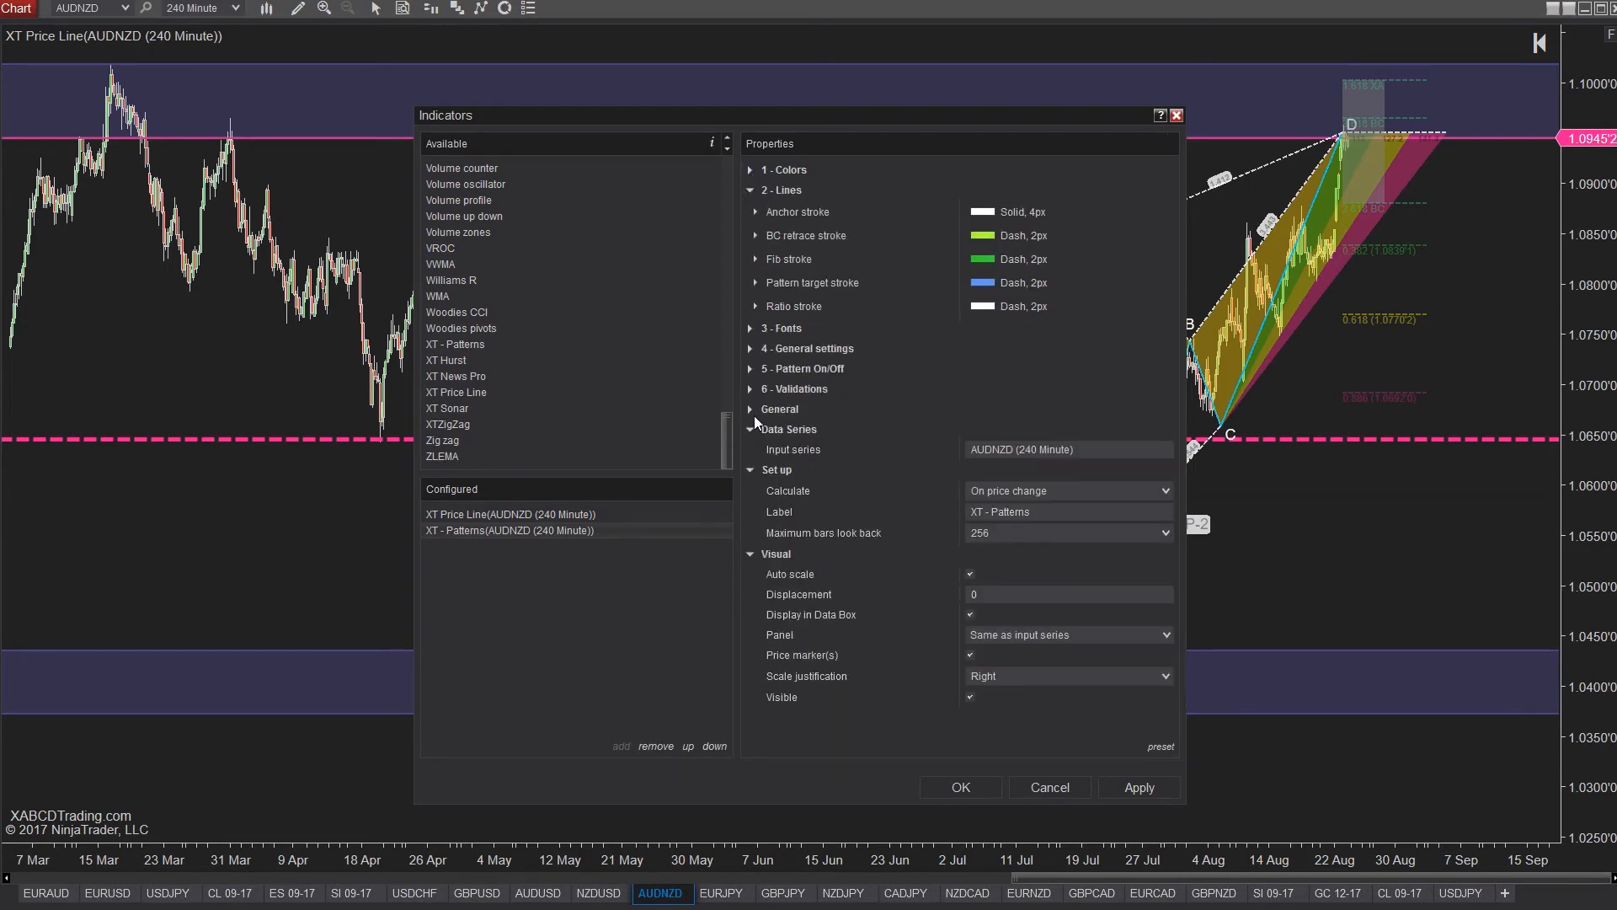
pyautogui.click(752, 429)
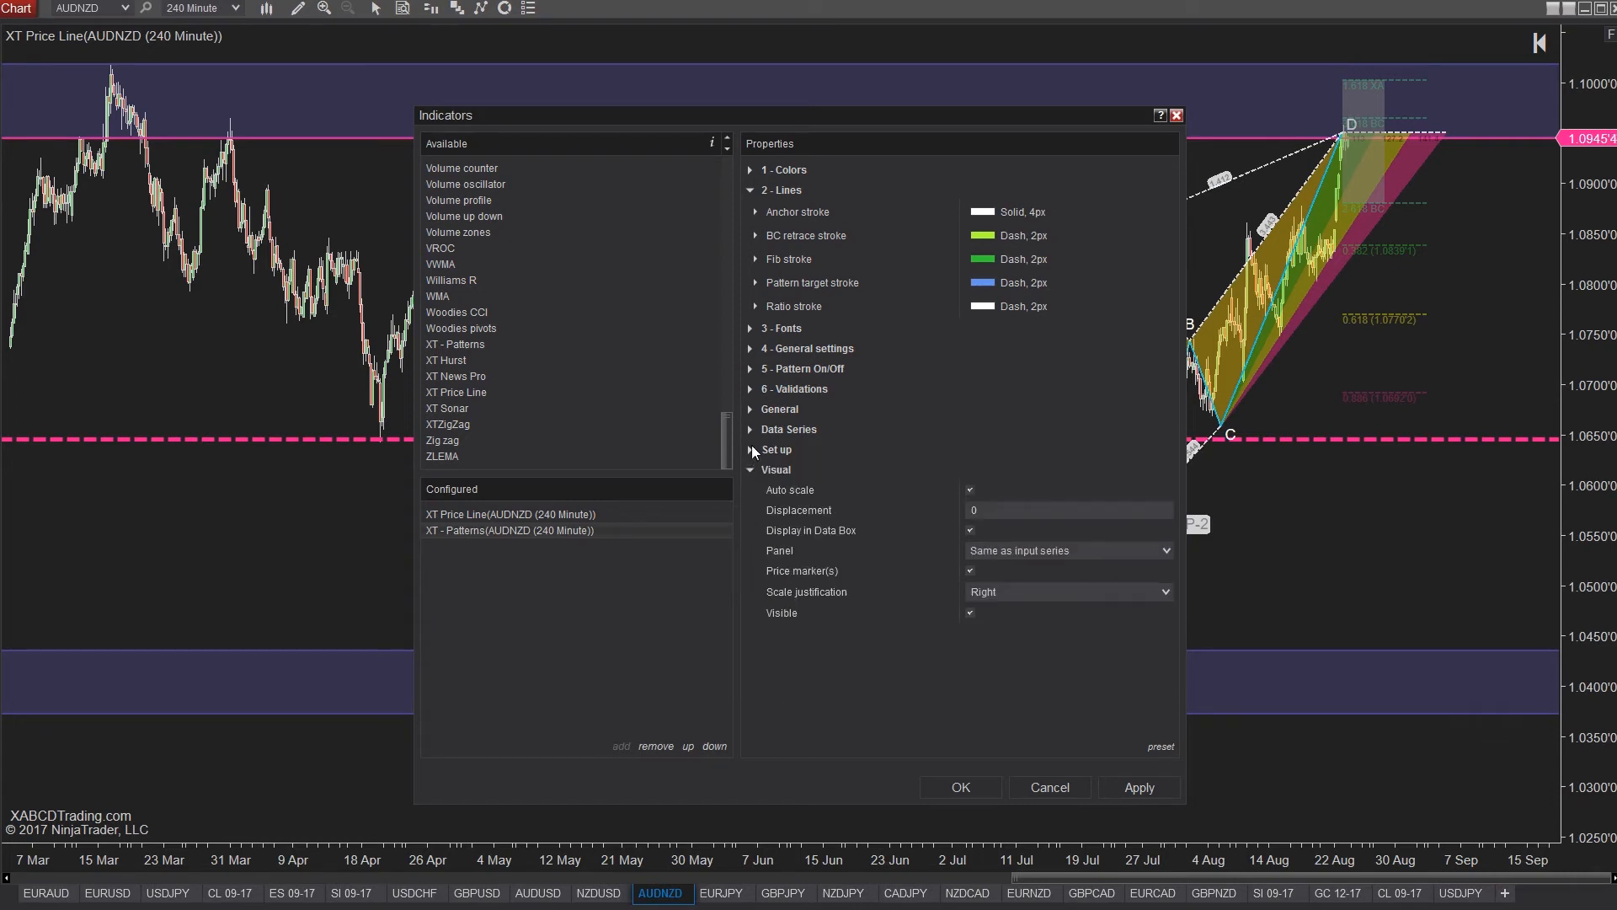
pyautogui.click(787, 429)
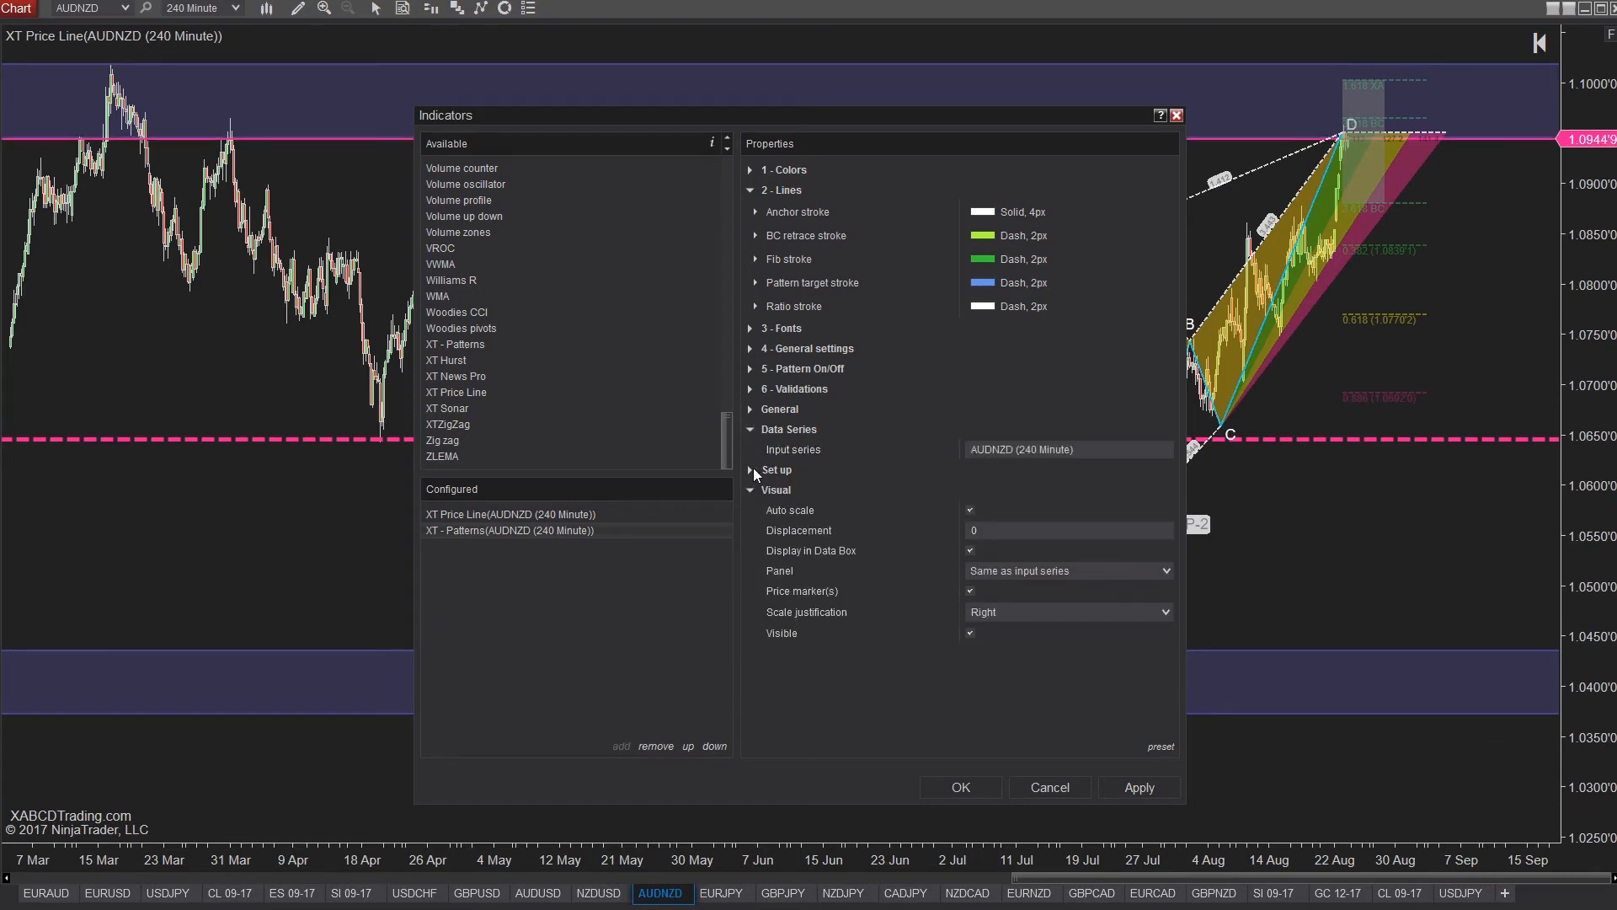
pyautogui.click(777, 469)
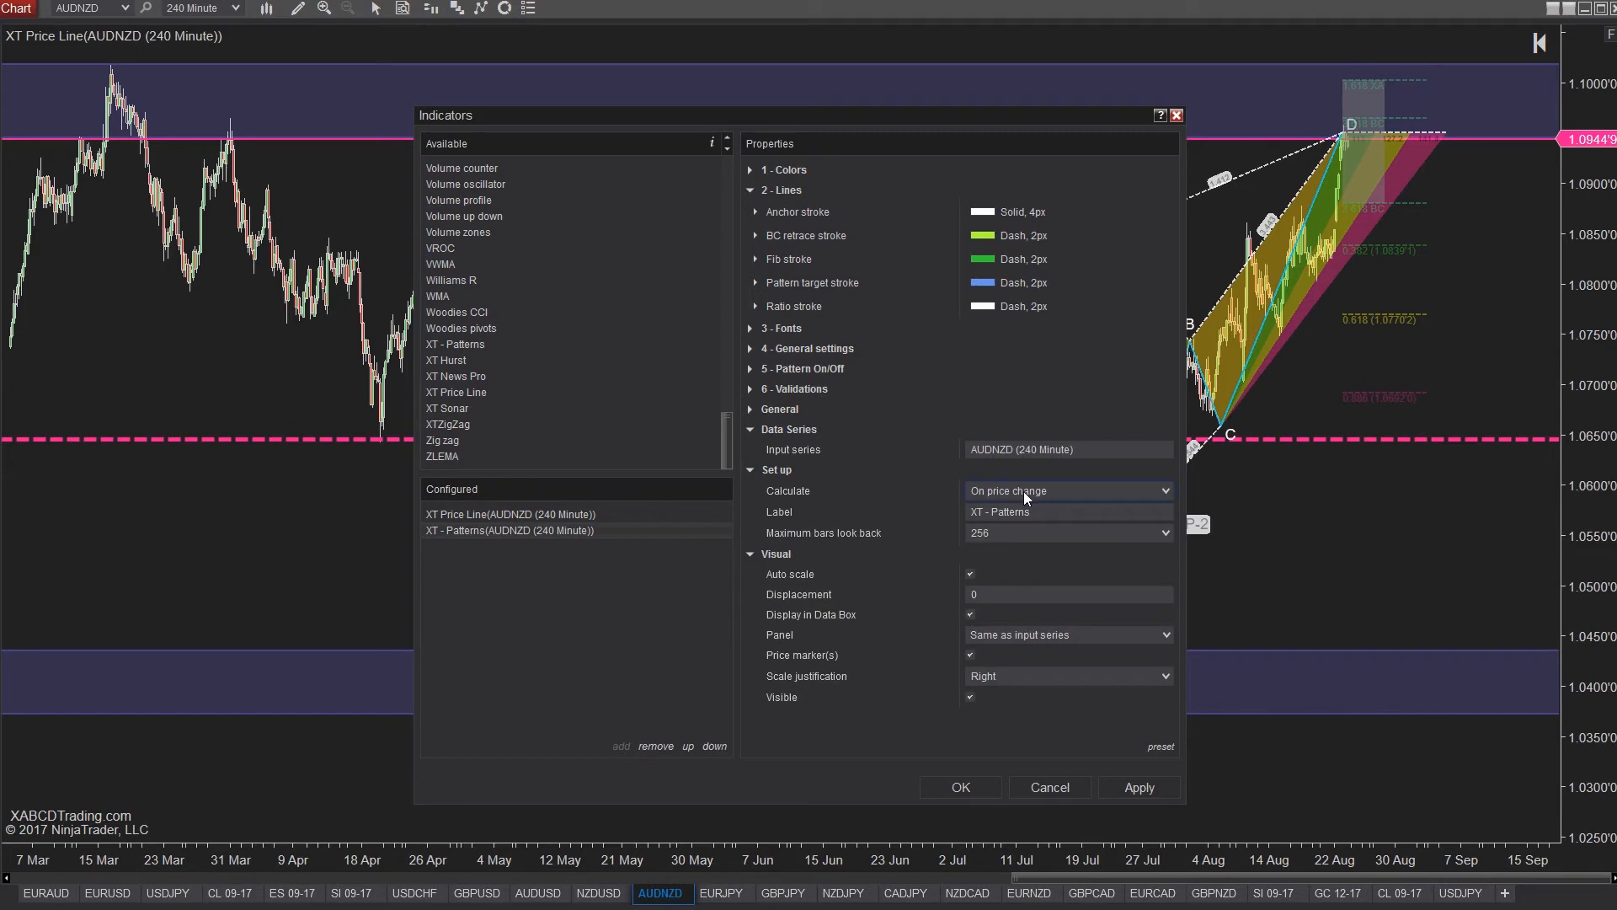
pyautogui.click(1165, 490)
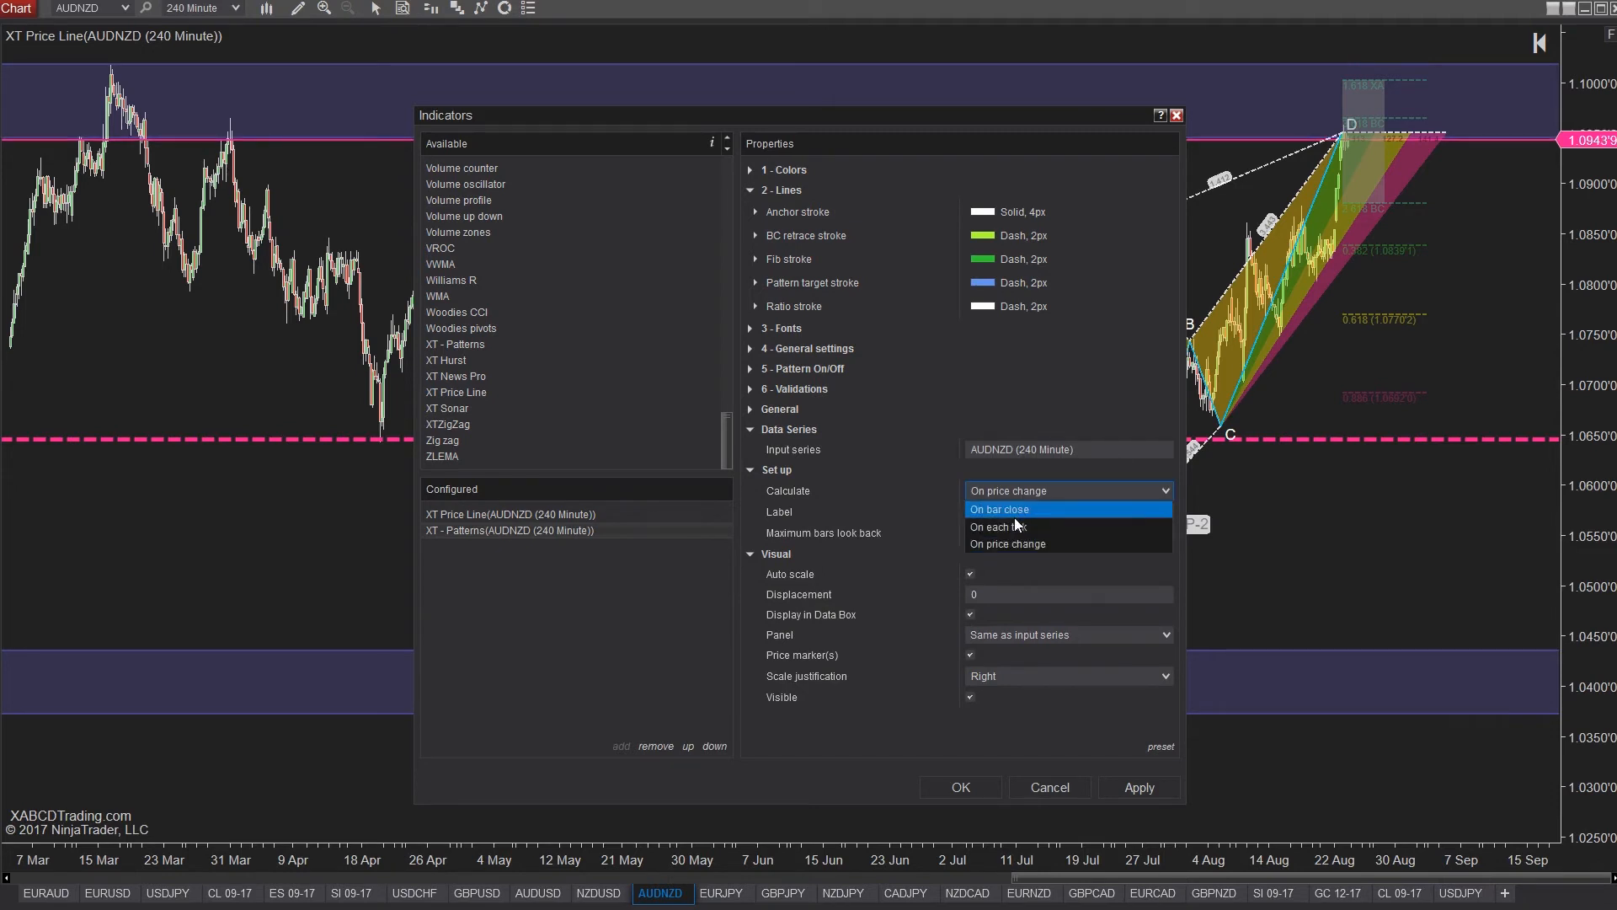
pyautogui.moveTo(1012, 544)
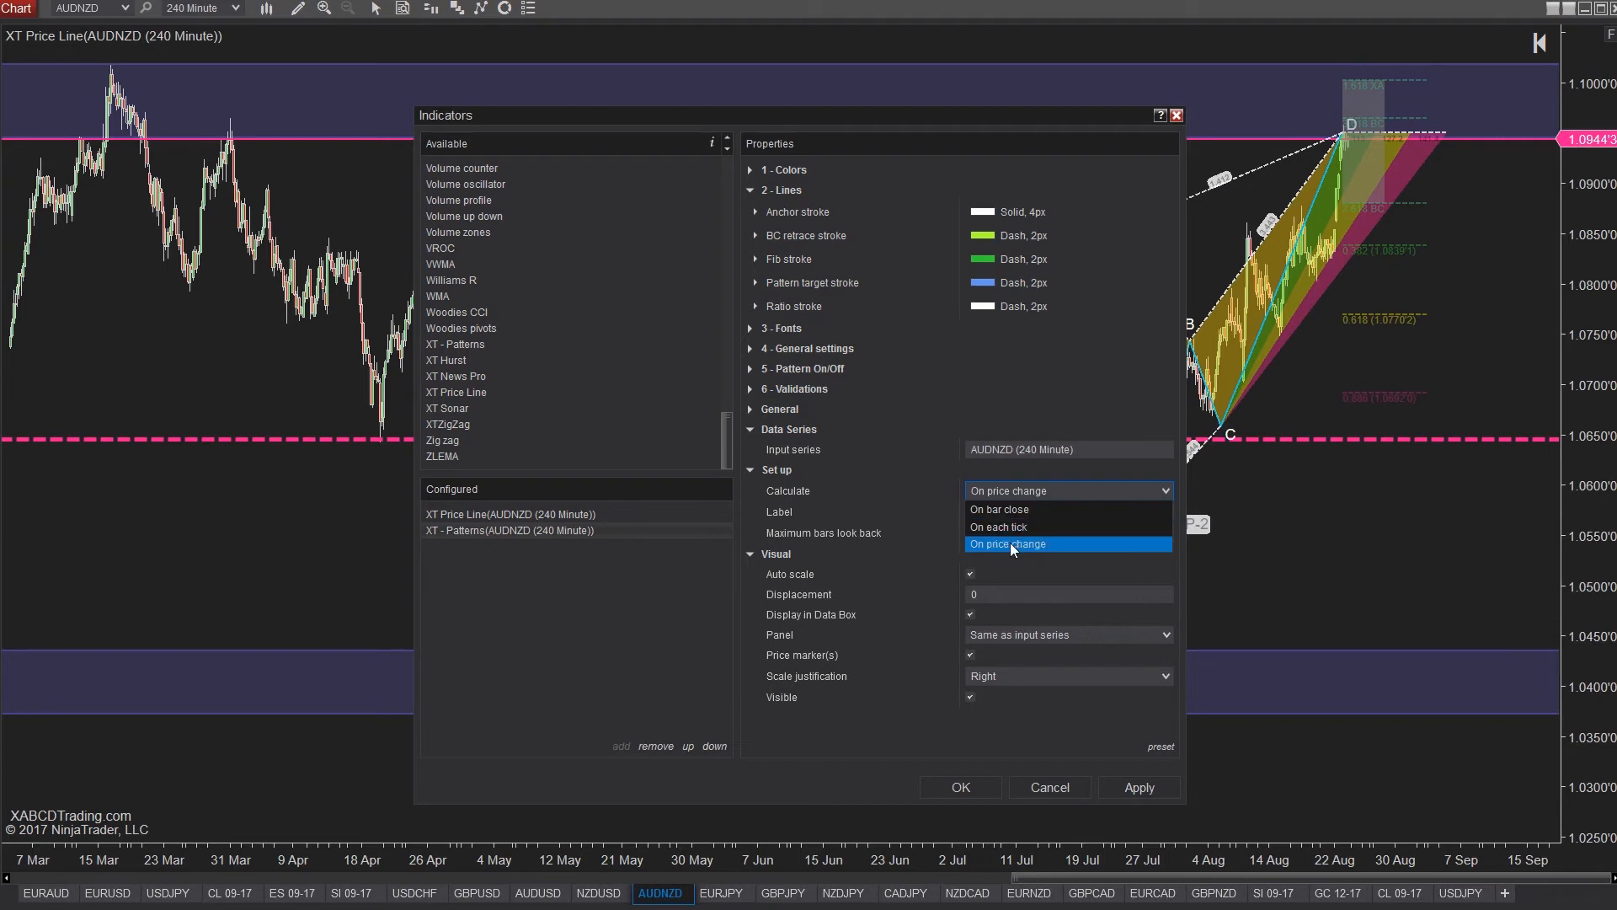
pyautogui.click(1007, 543)
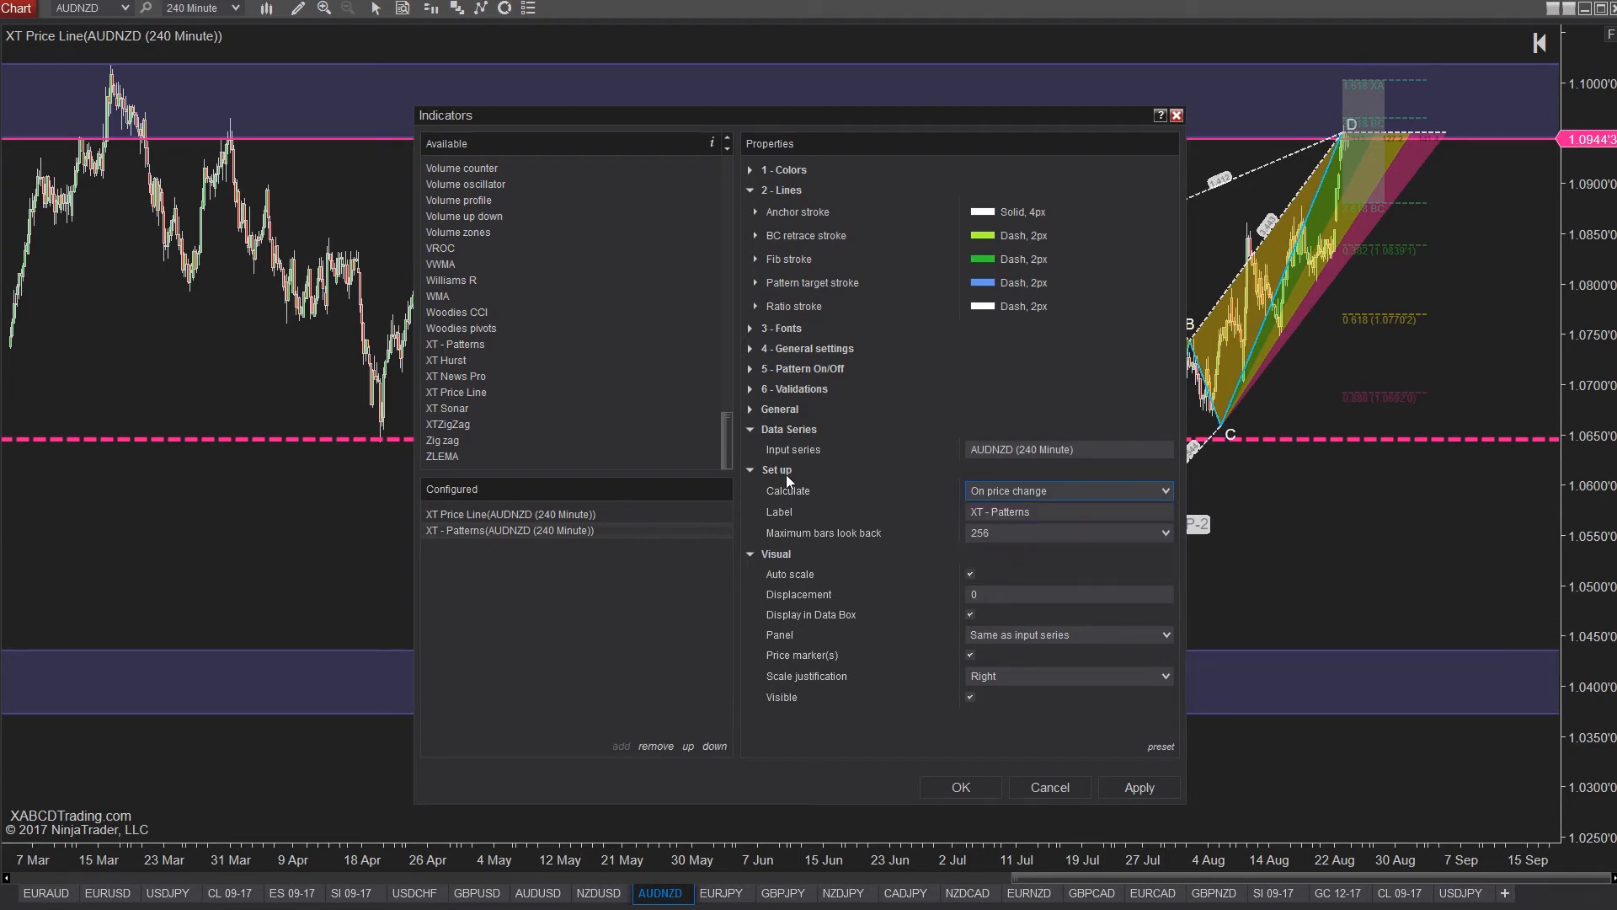
# Add the RSI indicator to the AUDNZD chart.
pyautogui.scroll(3)
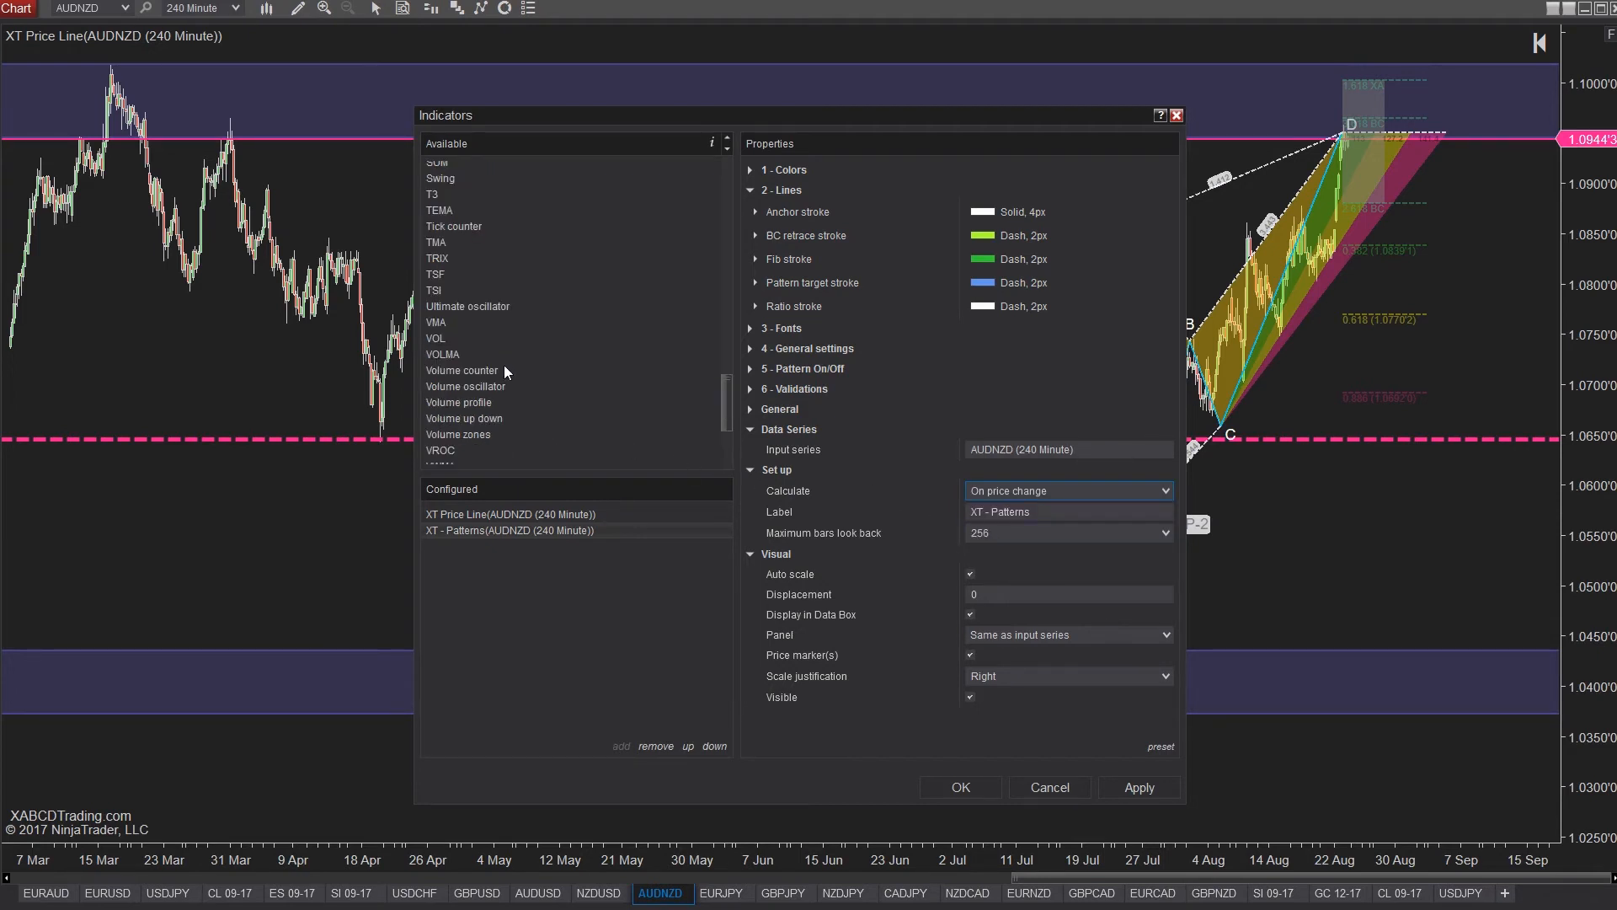
pyautogui.scroll(3)
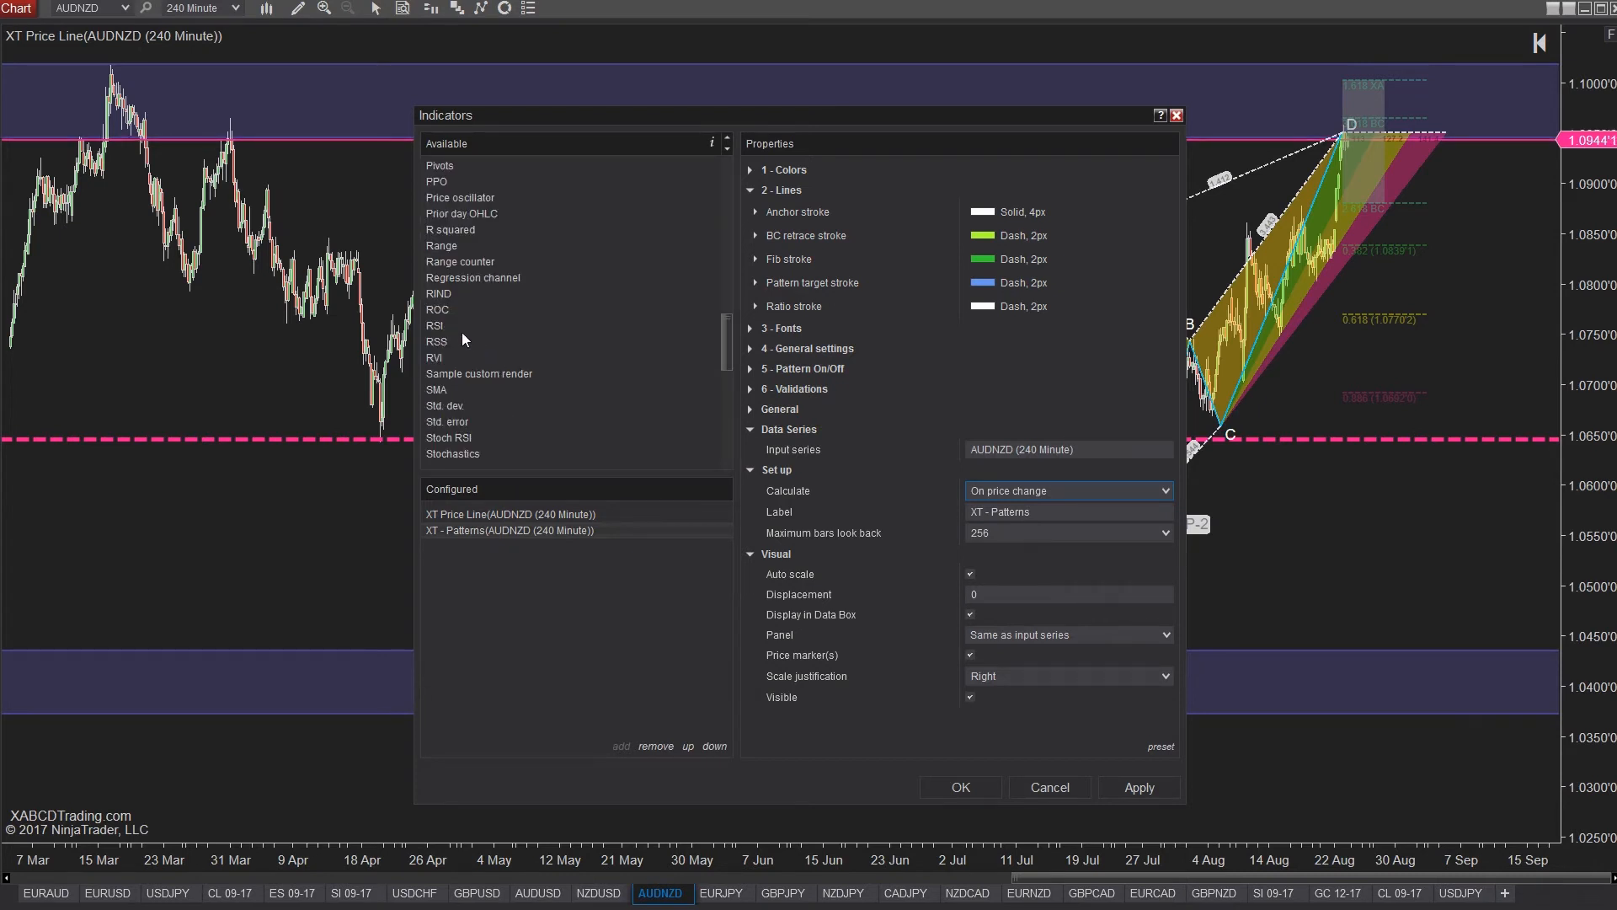
pyautogui.doubleClick(434, 325)
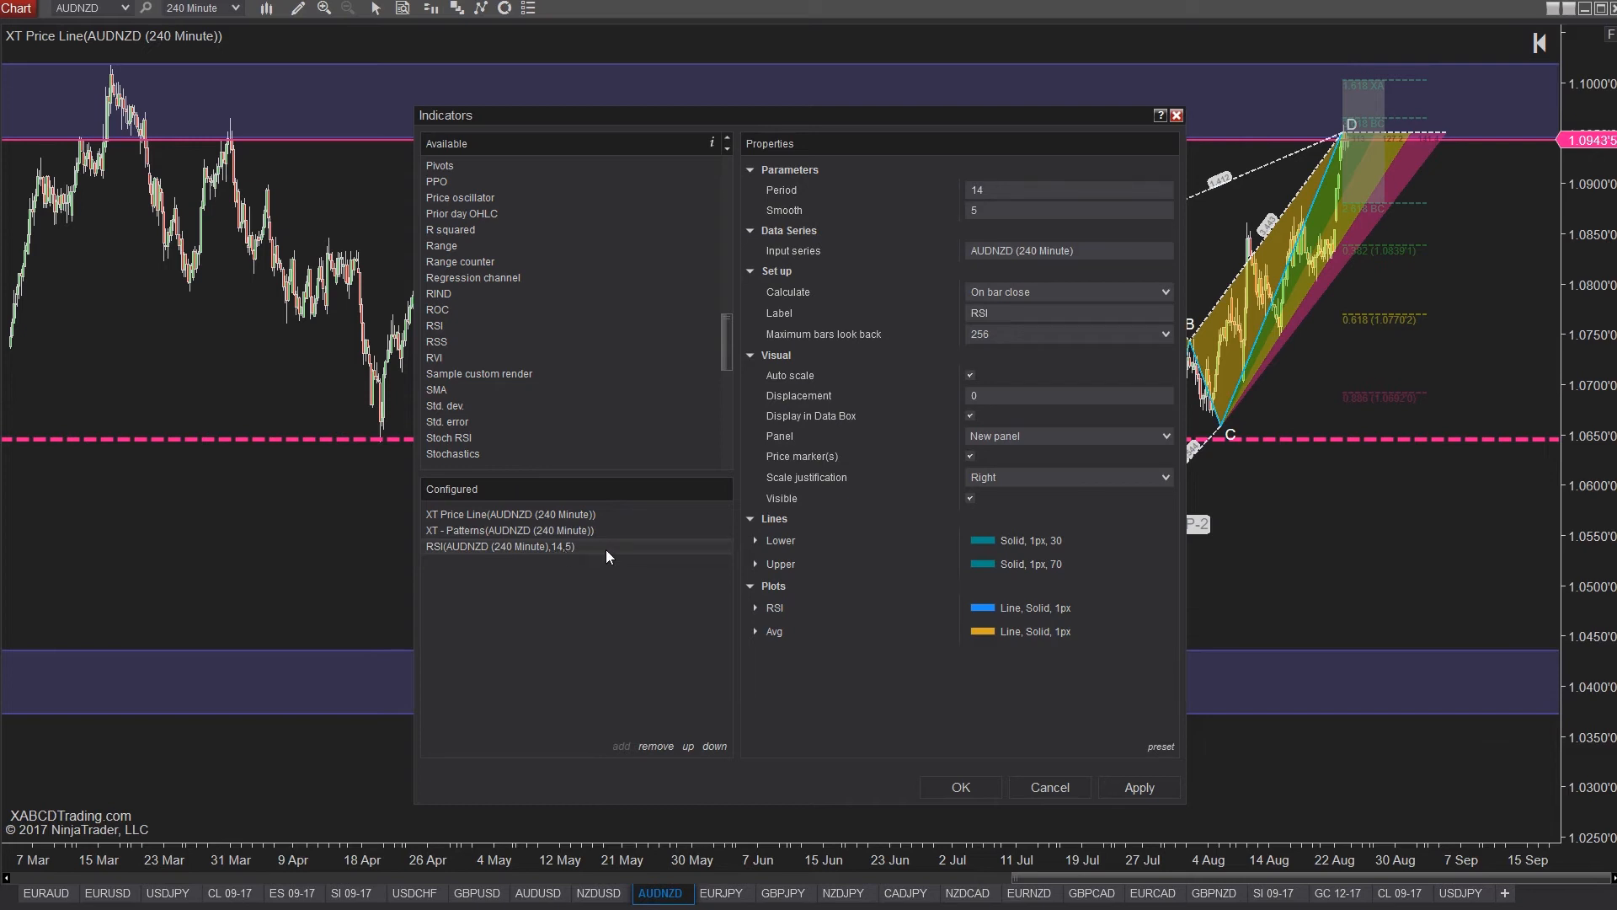
pyautogui.moveTo(748, 565)
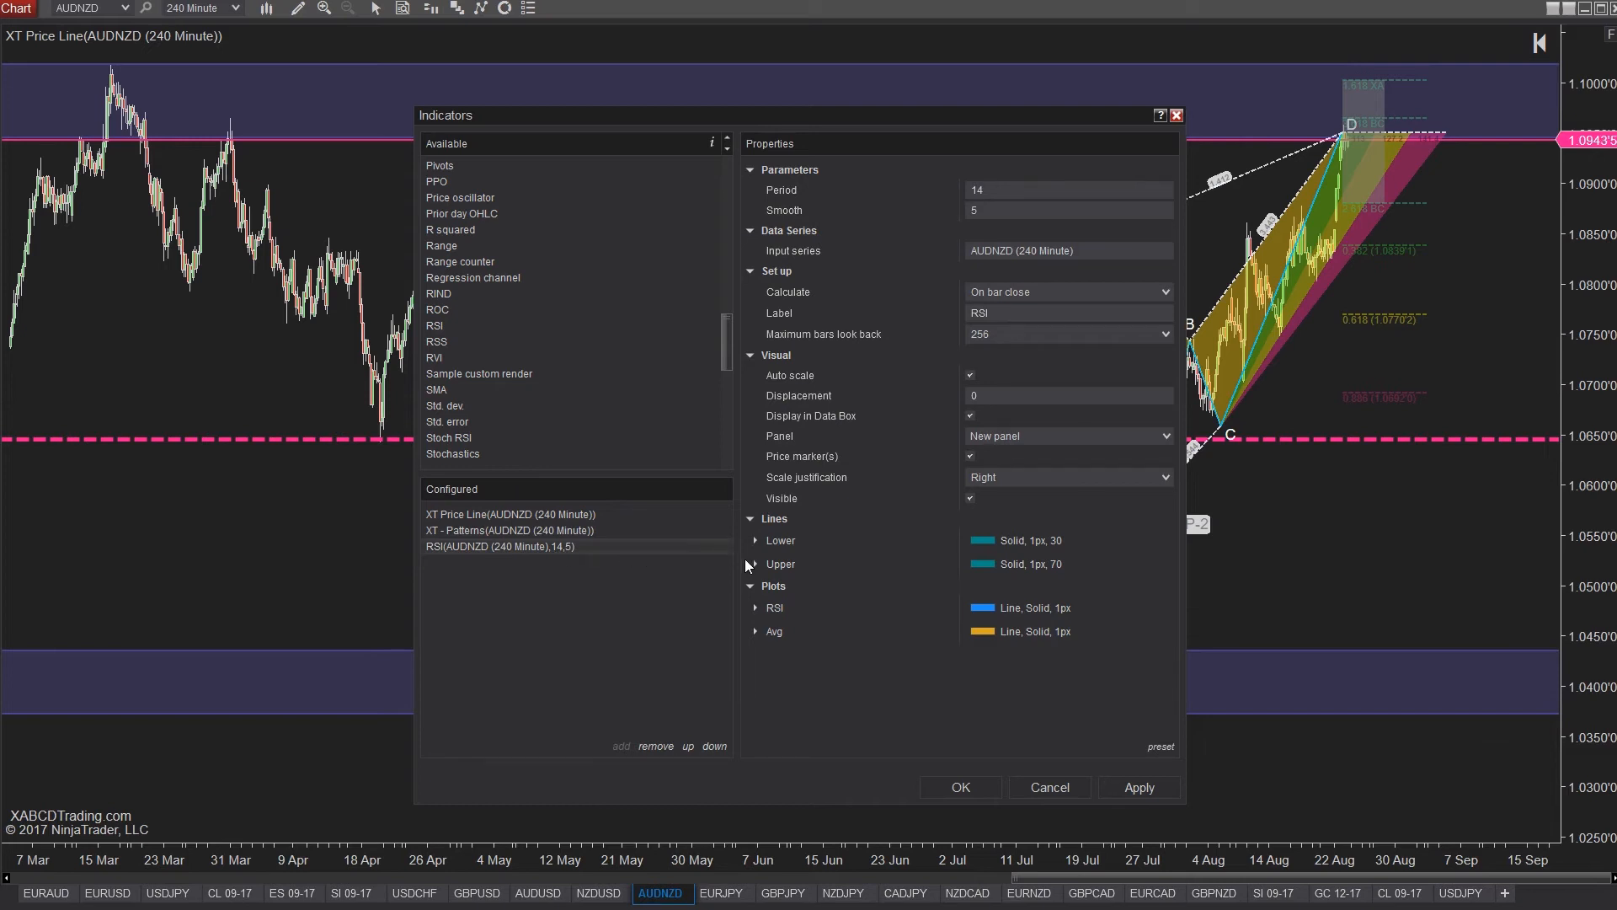
# Set RSI's Calculate option to On price change.
pyautogui.click(1067, 293)
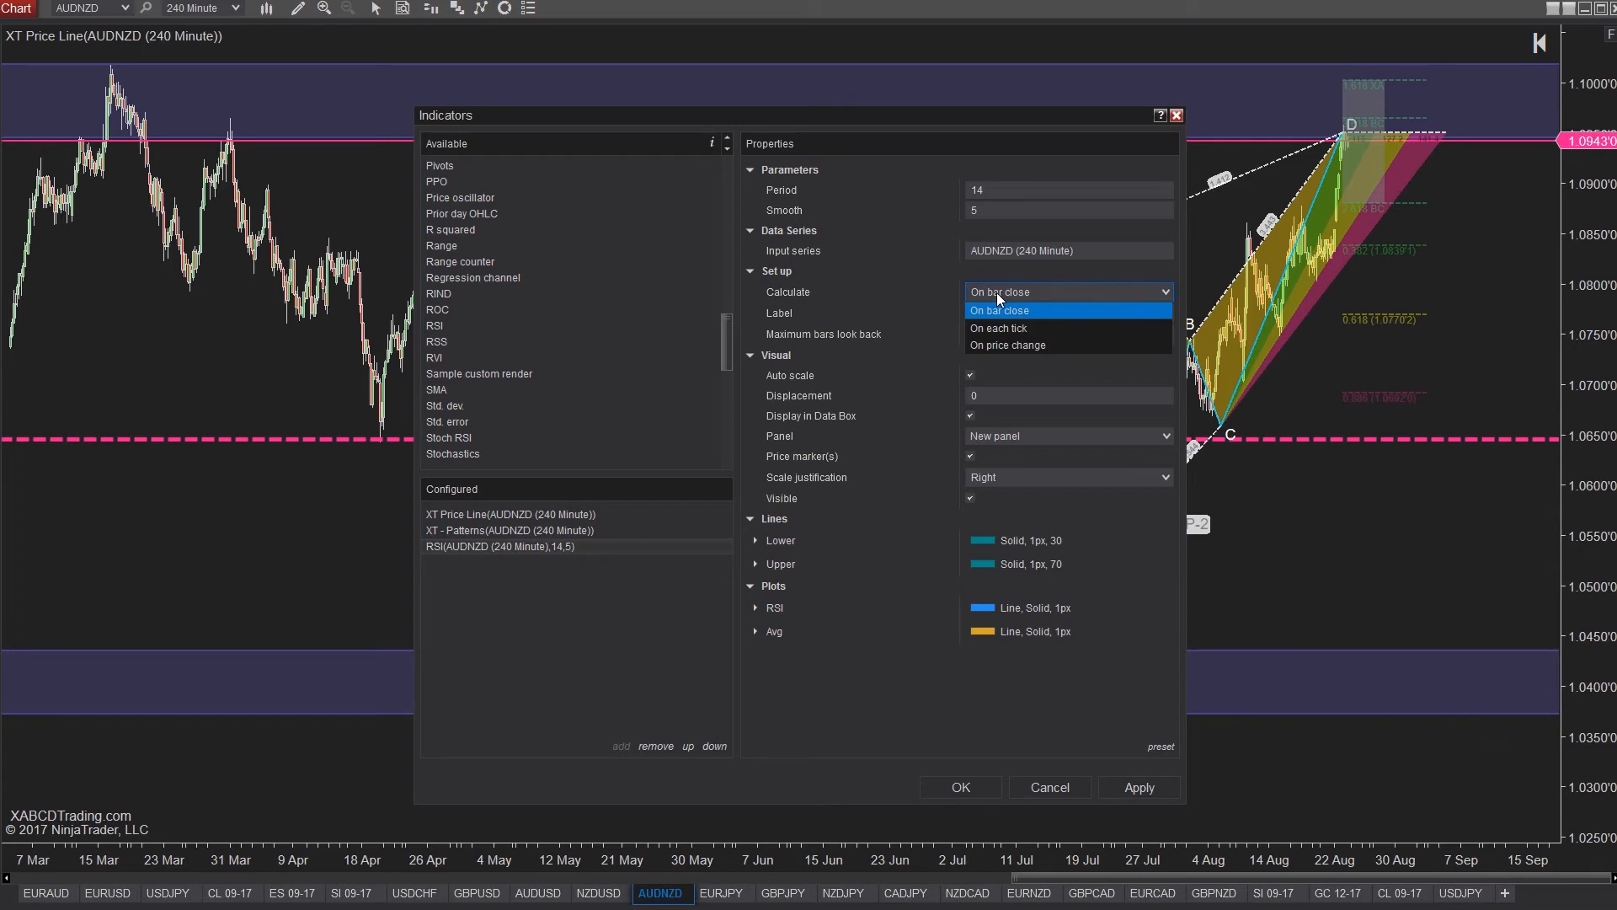
pyautogui.click(1007, 344)
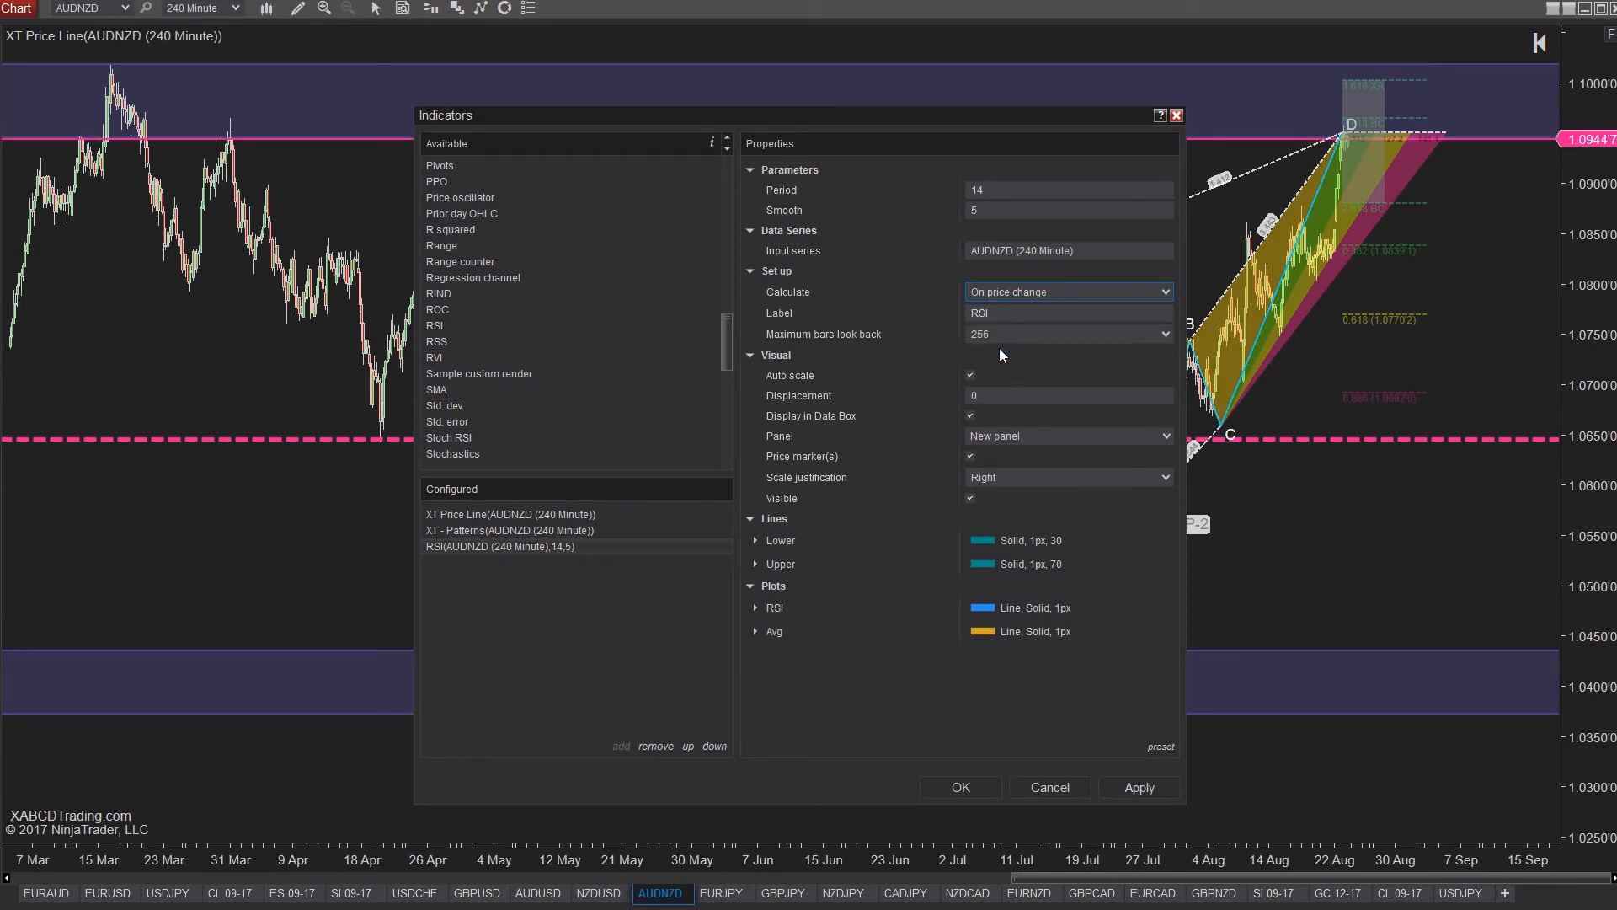
pyautogui.scroll(3)
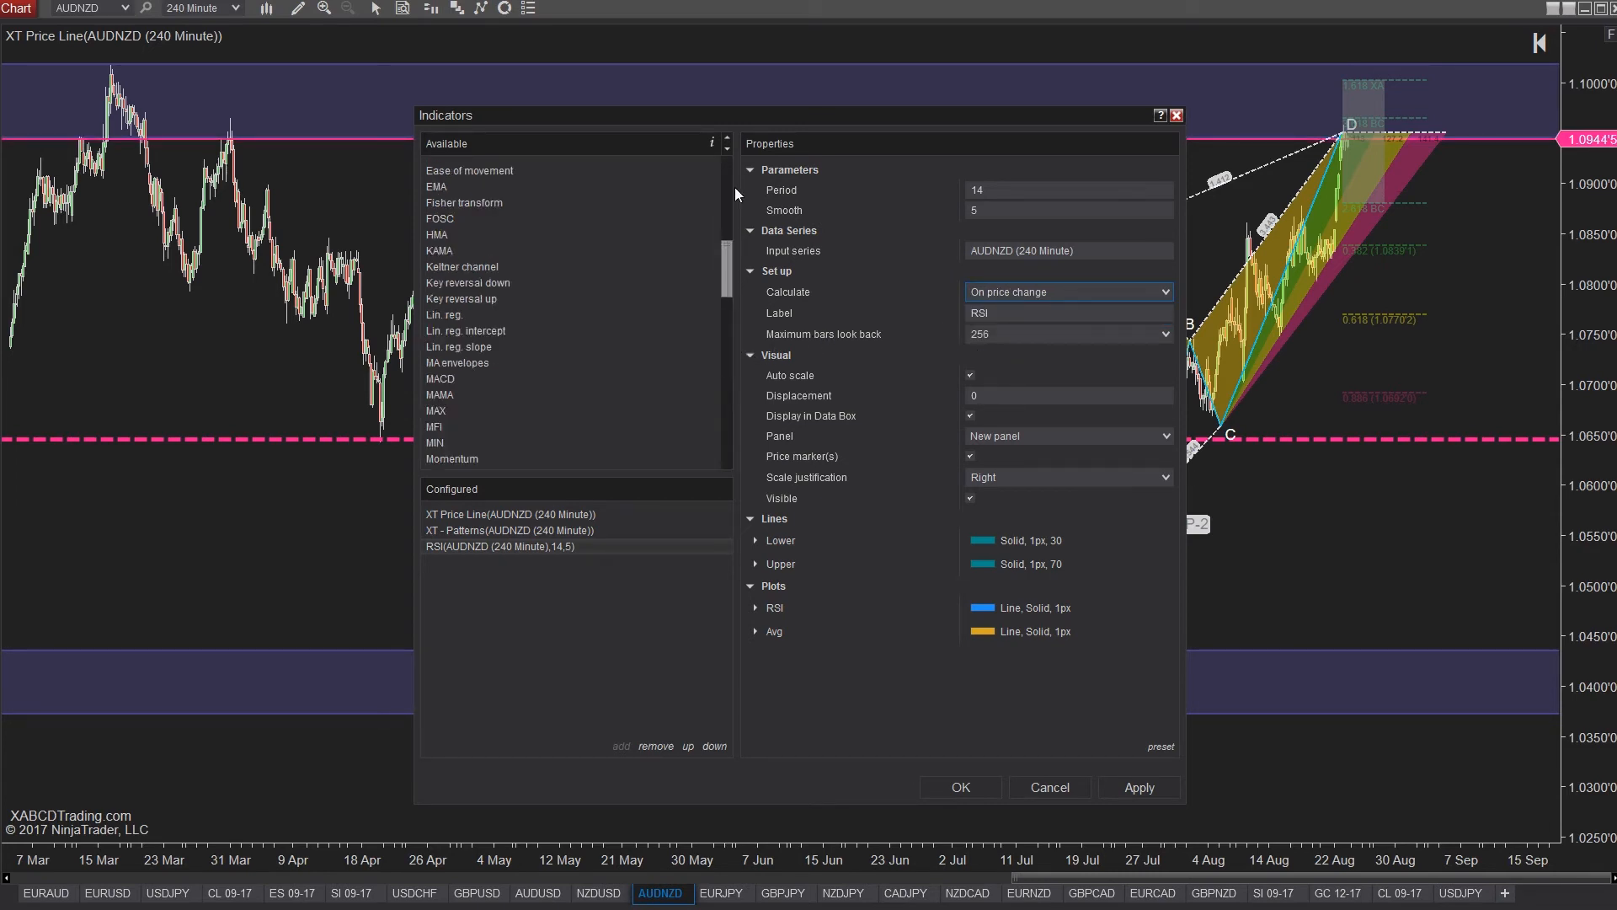
pyautogui.scroll(3)
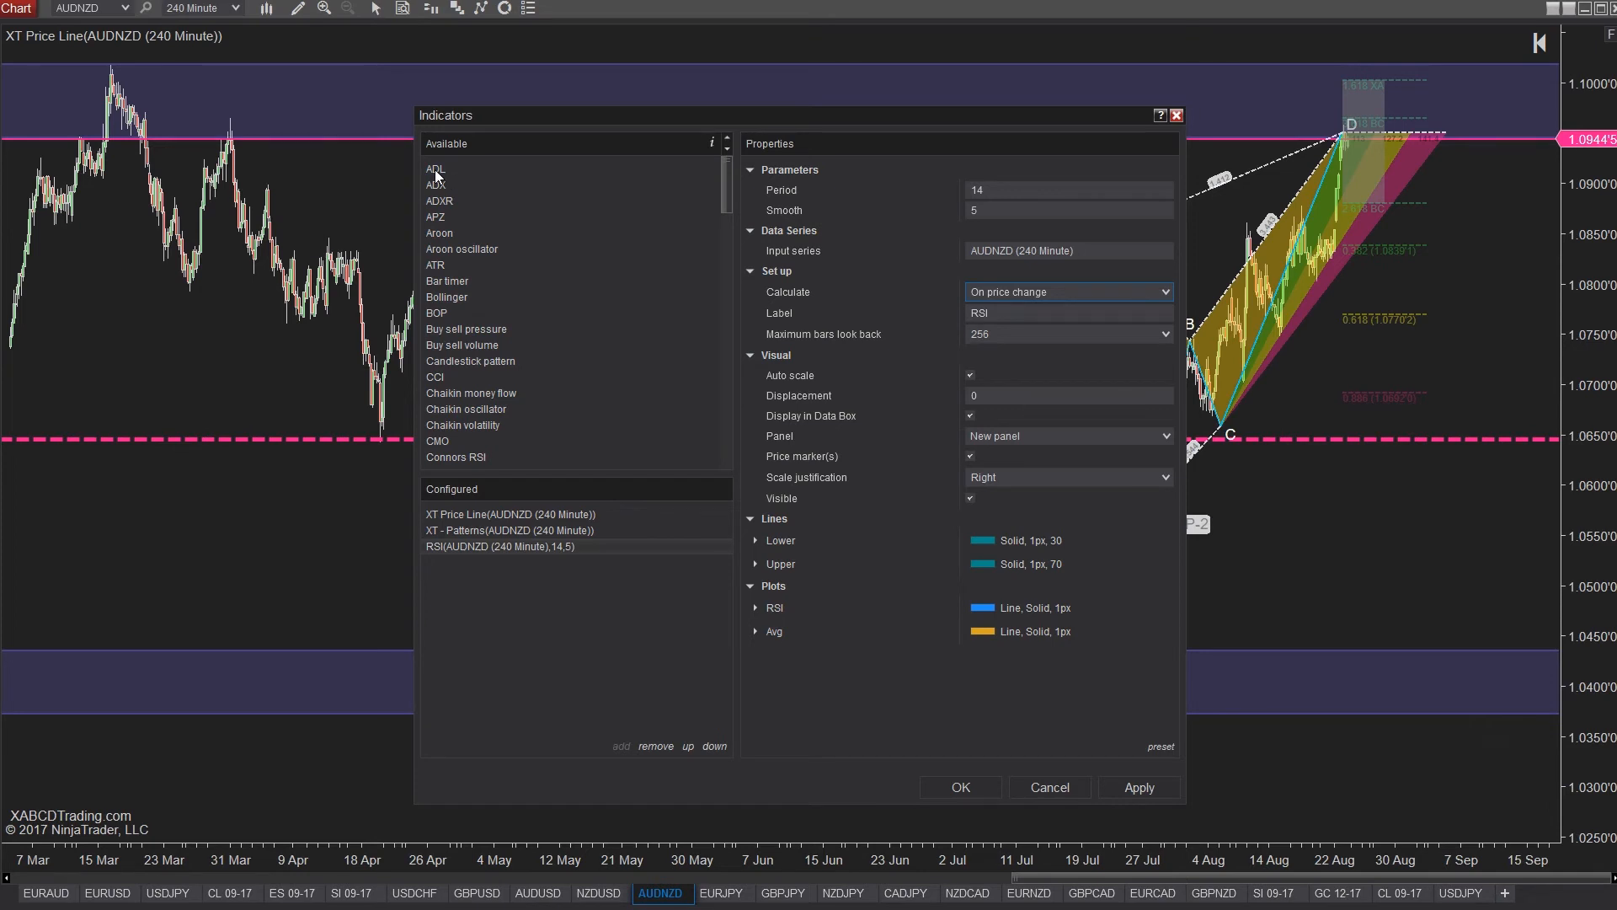
# Add CCI (14) and set it to calculate On price change.
pyautogui.doubleClick(436, 377)
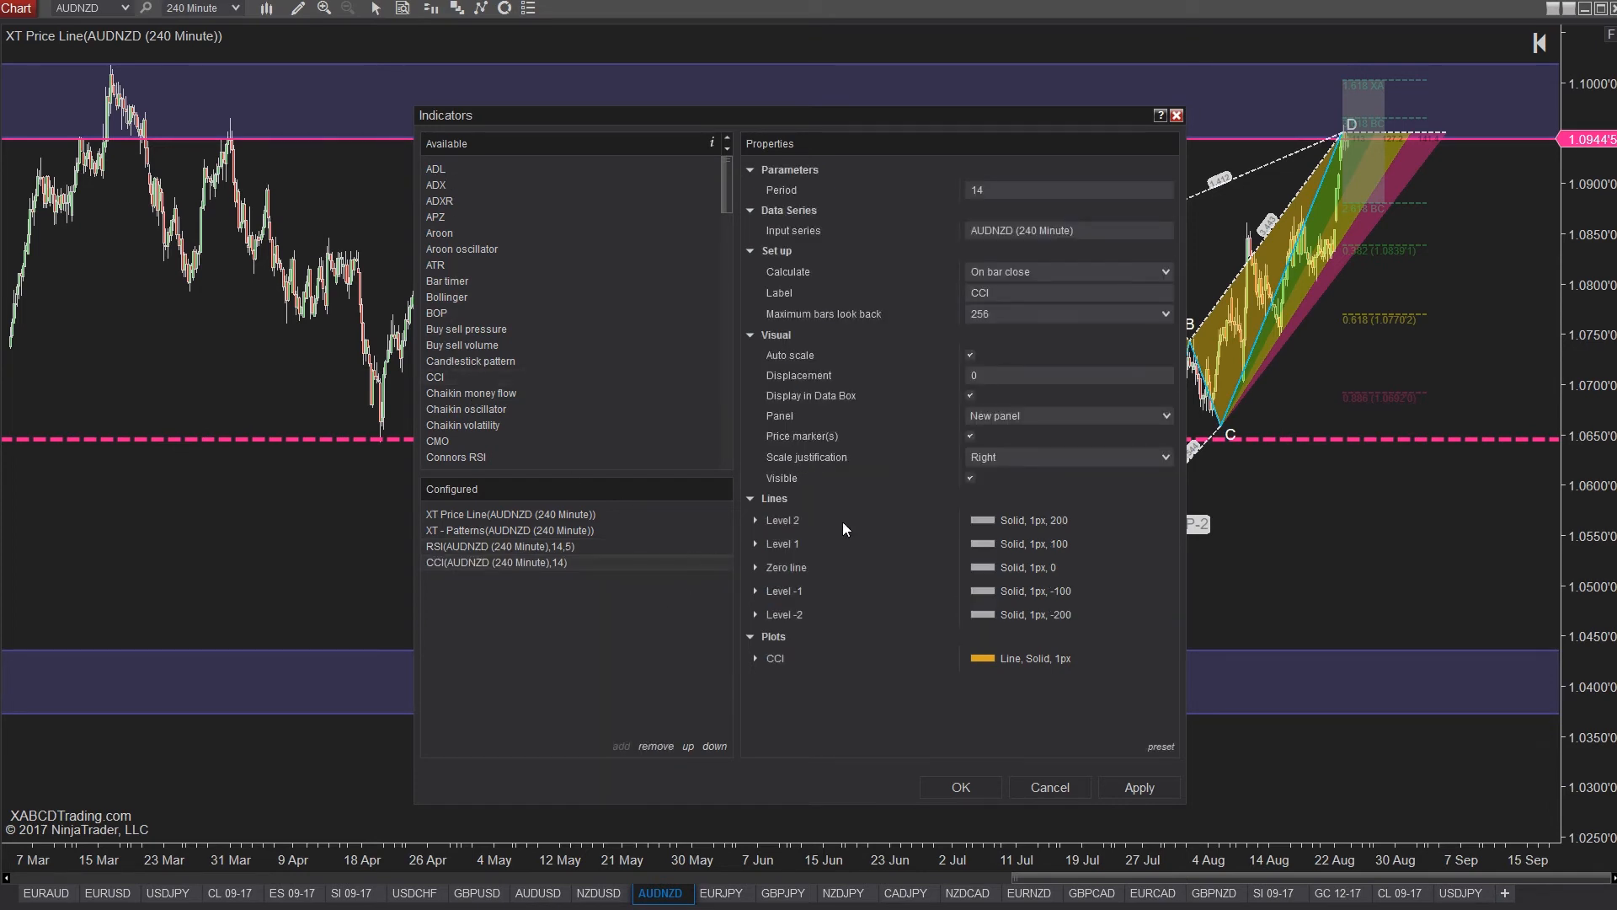
pyautogui.moveTo(761, 511)
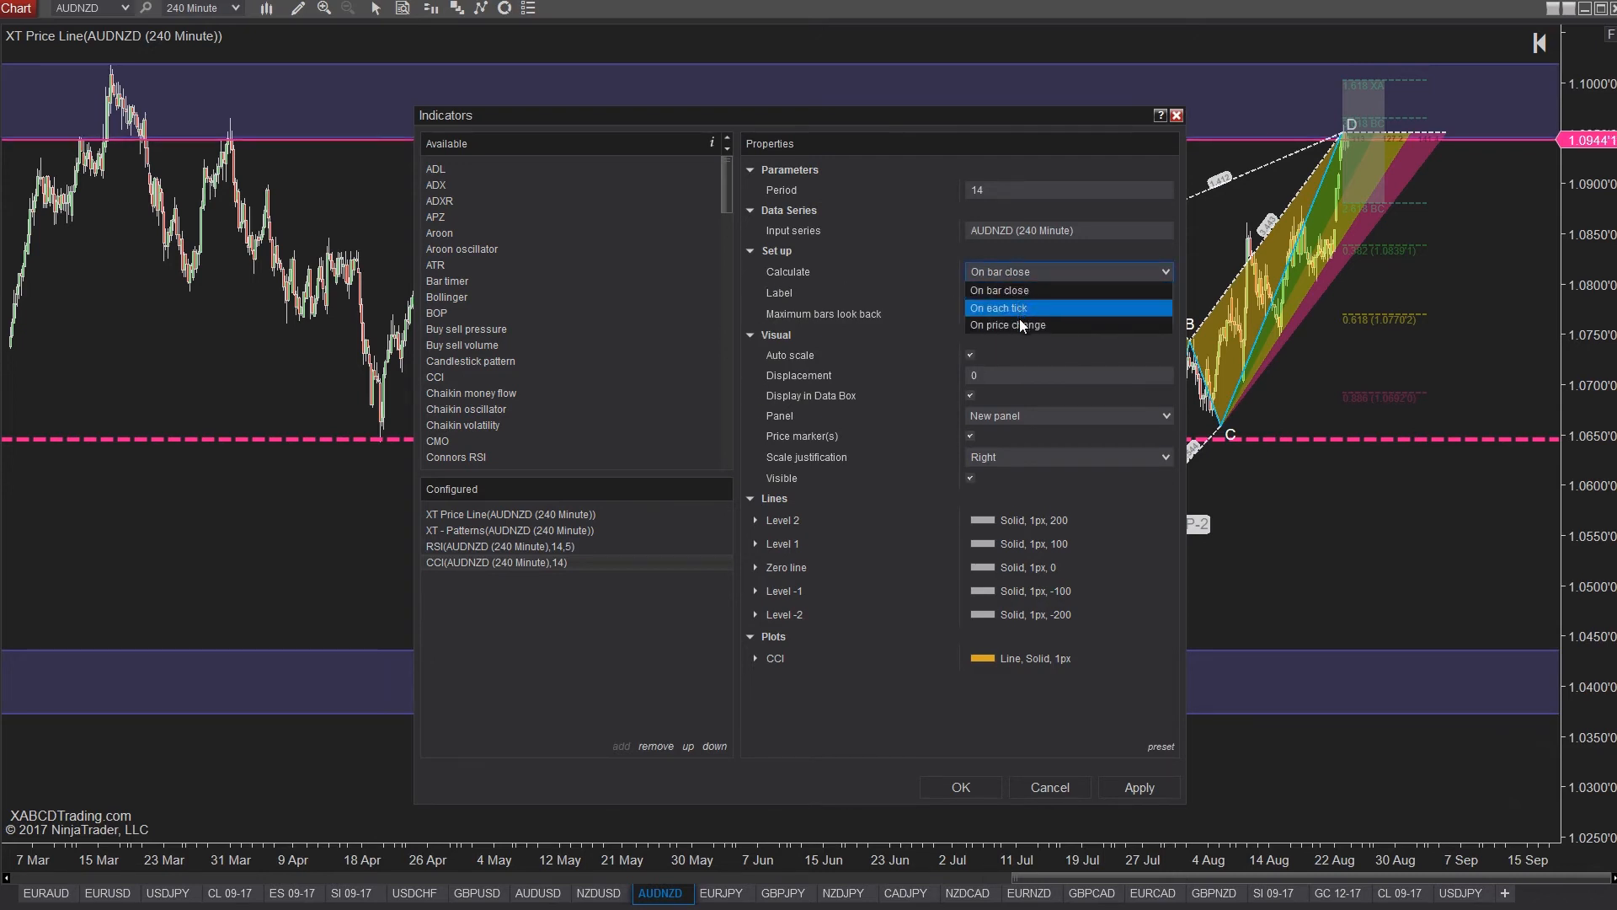
pyautogui.click(1005, 325)
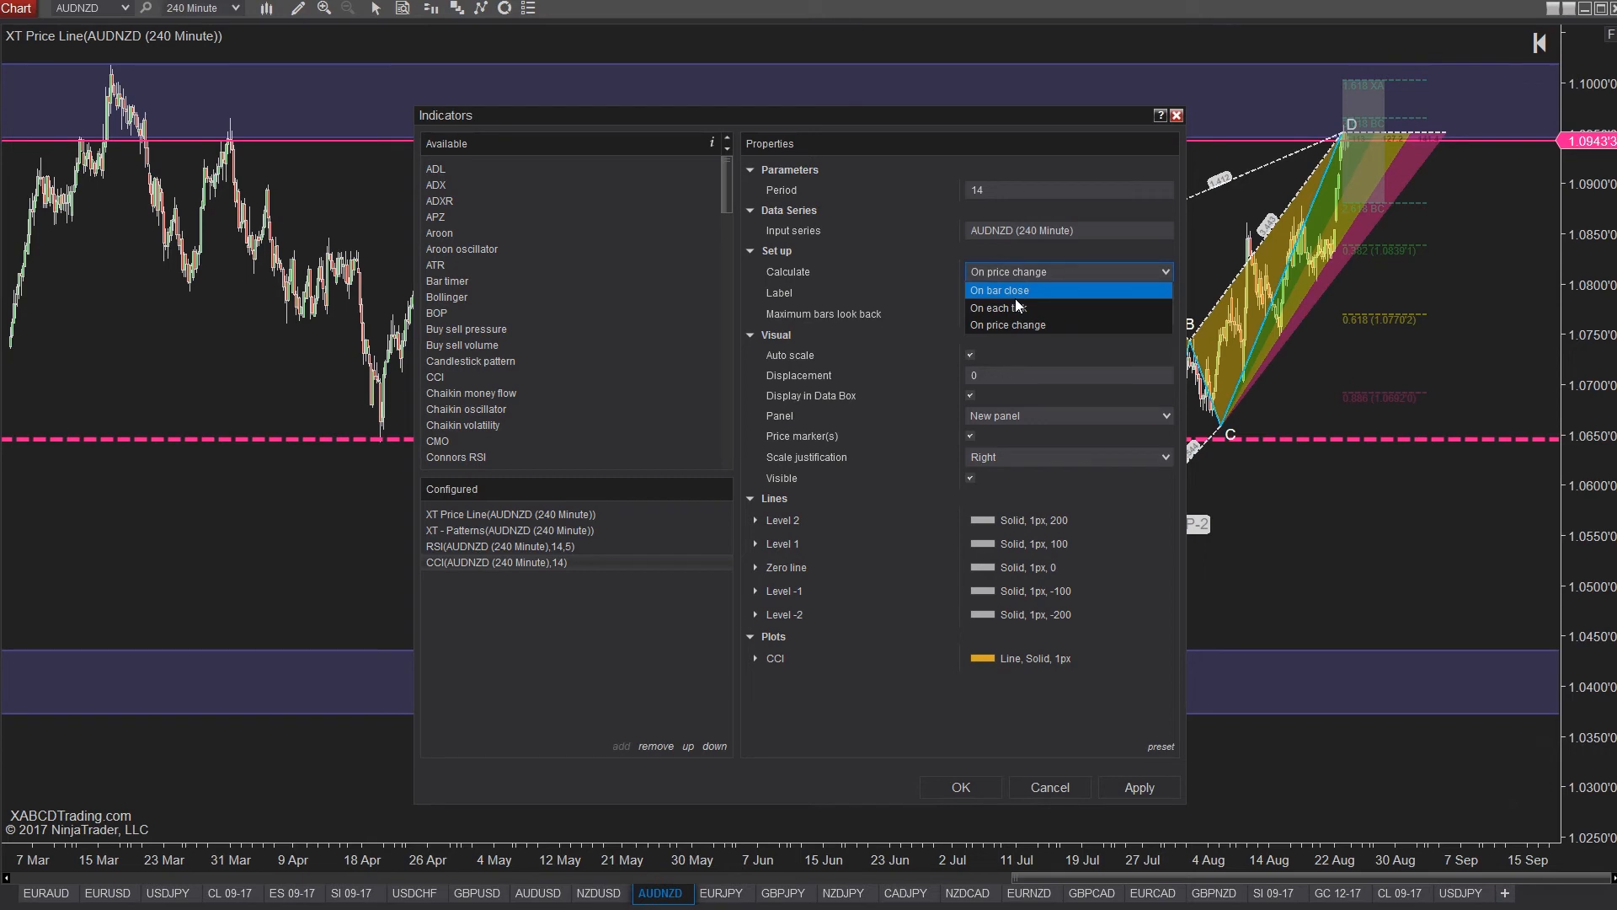
pyautogui.moveTo(1021, 325)
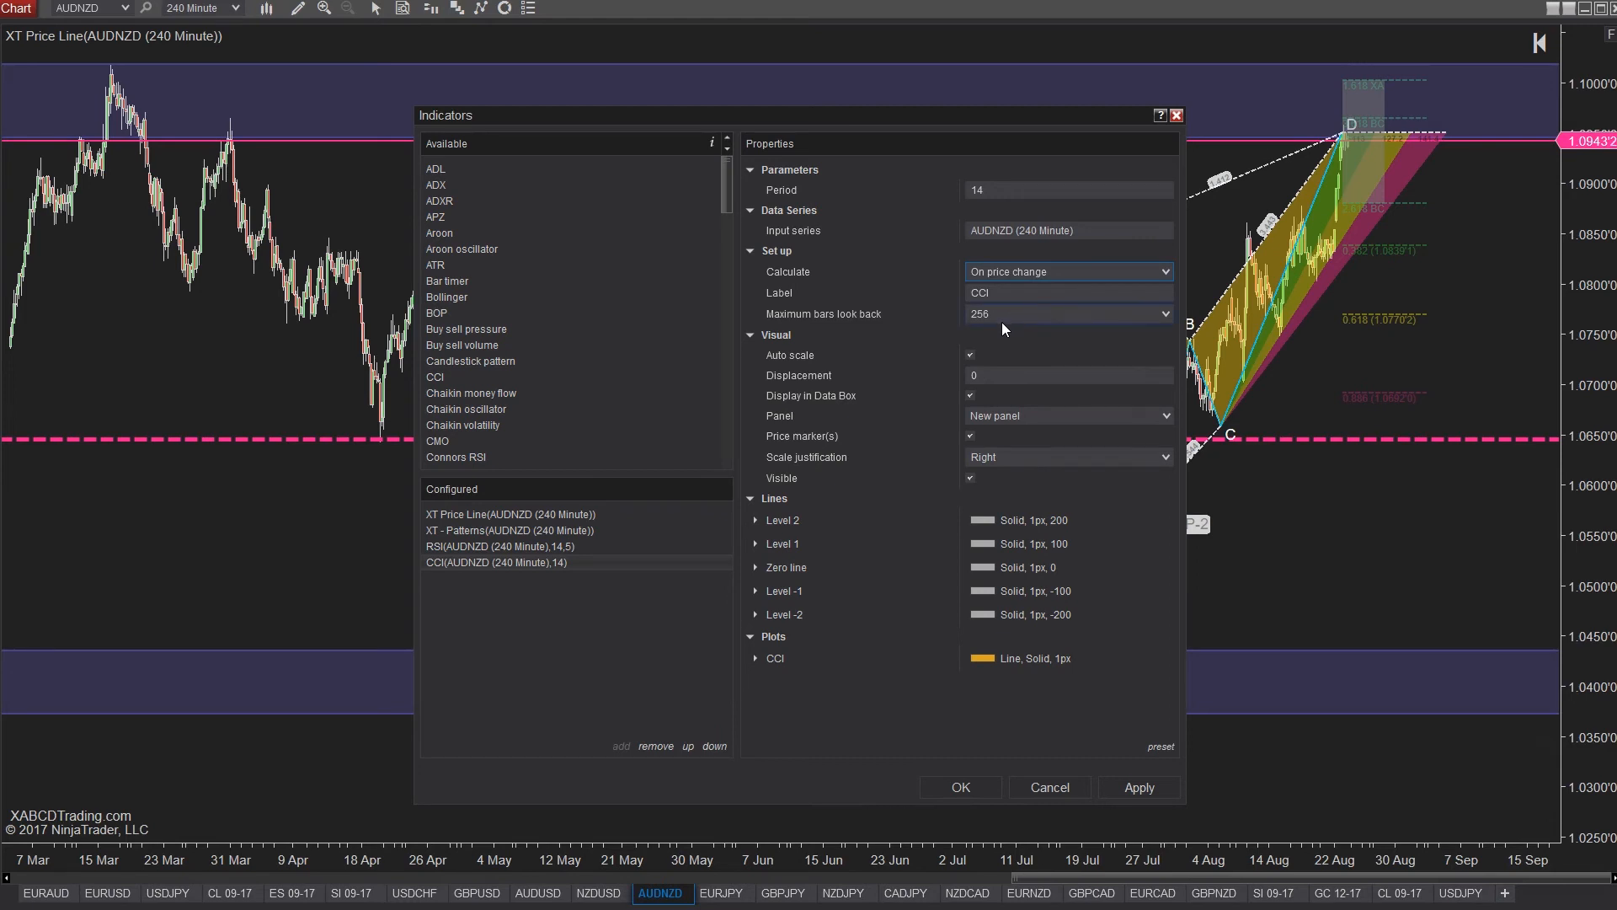
pyautogui.moveTo(649, 487)
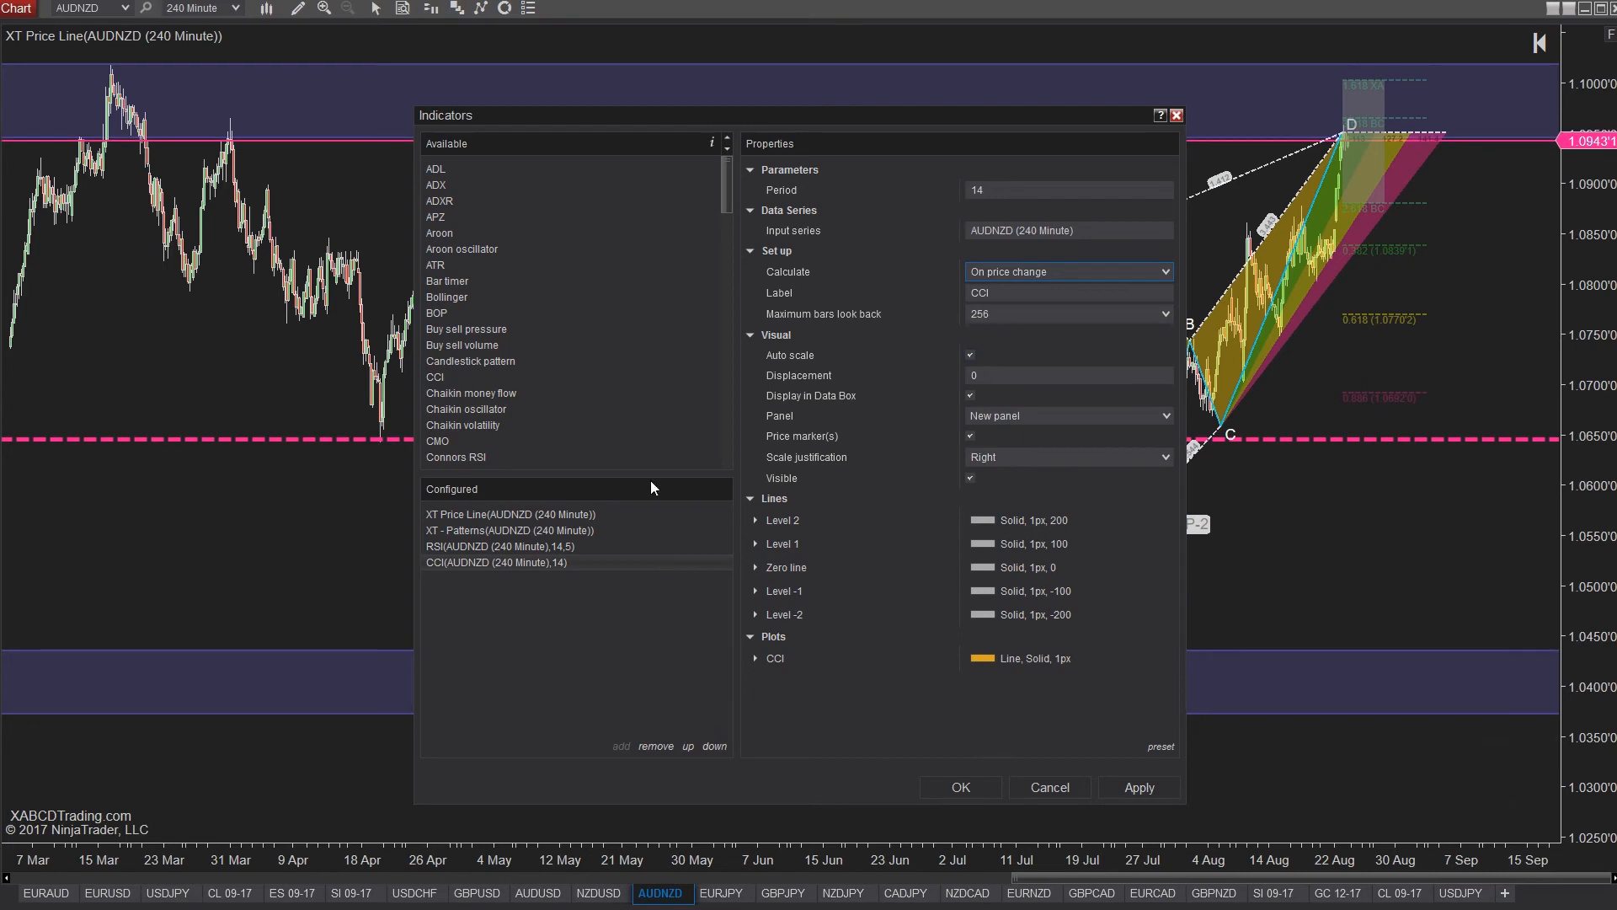
pyautogui.scroll(-3)
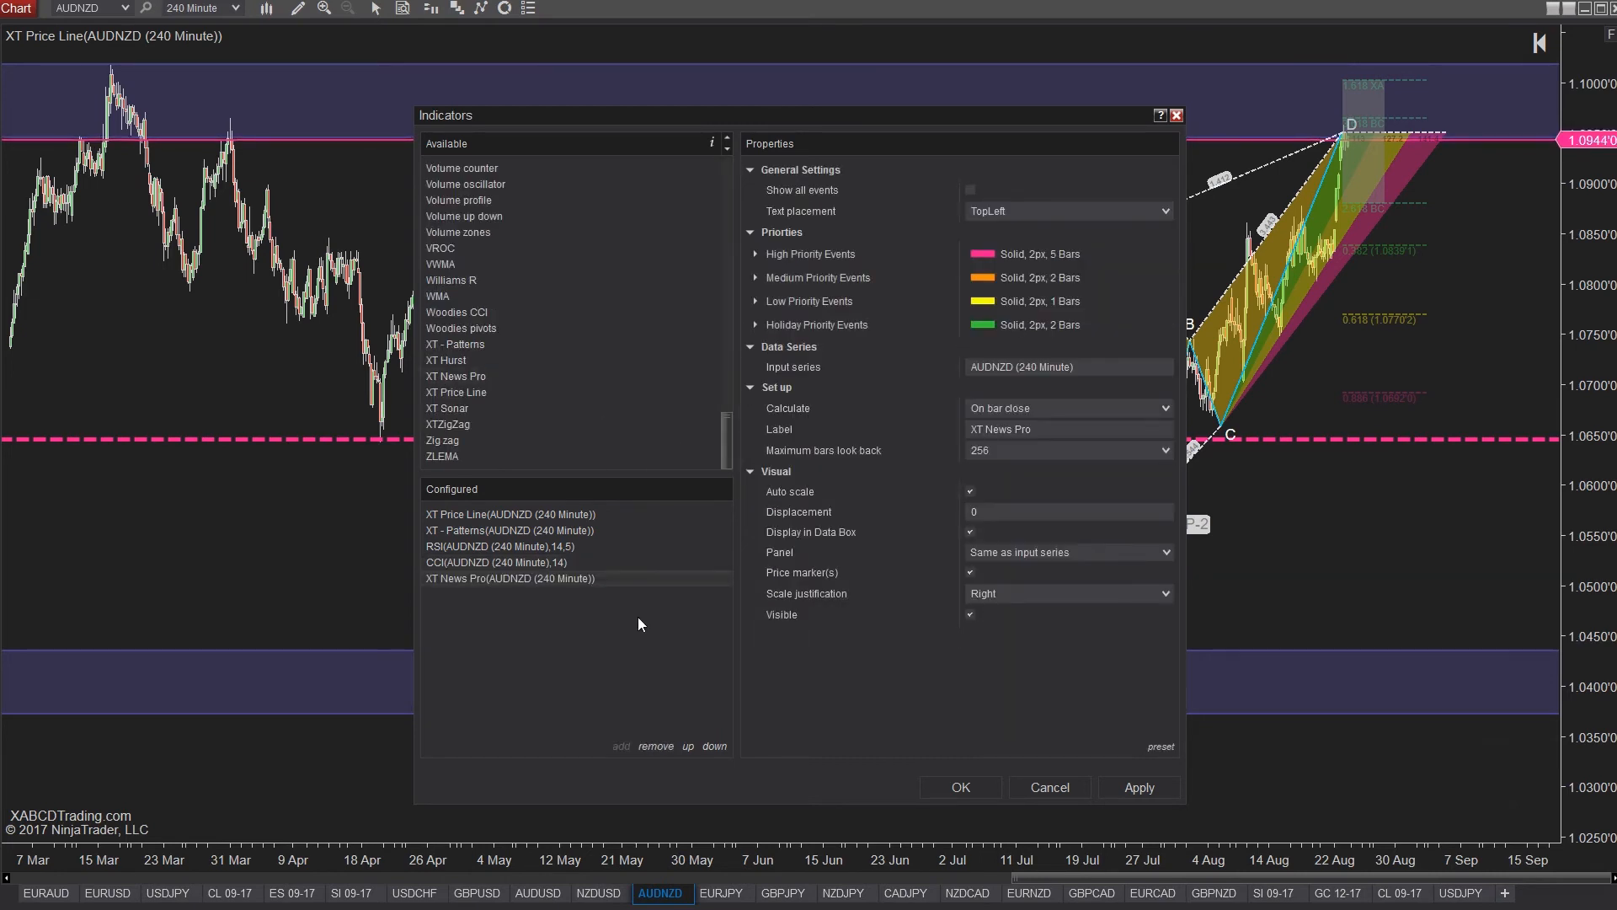
# Remove RSI and CCI, close the Indicators window, and show the USDJPY chart.
pyautogui.click(657, 745)
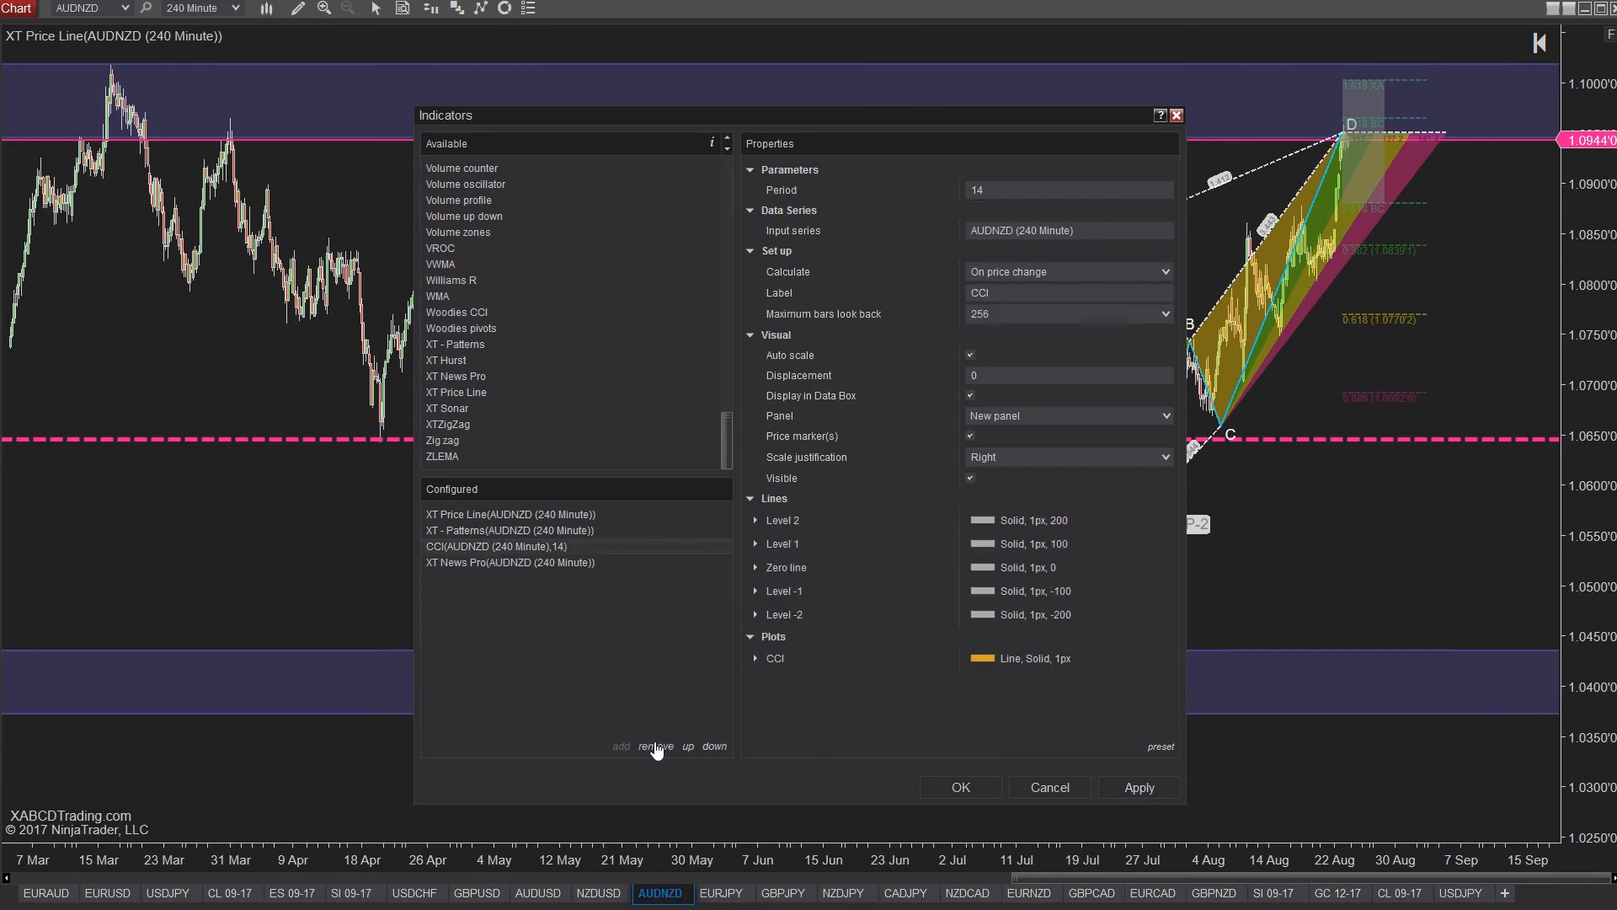
pyautogui.click(655, 746)
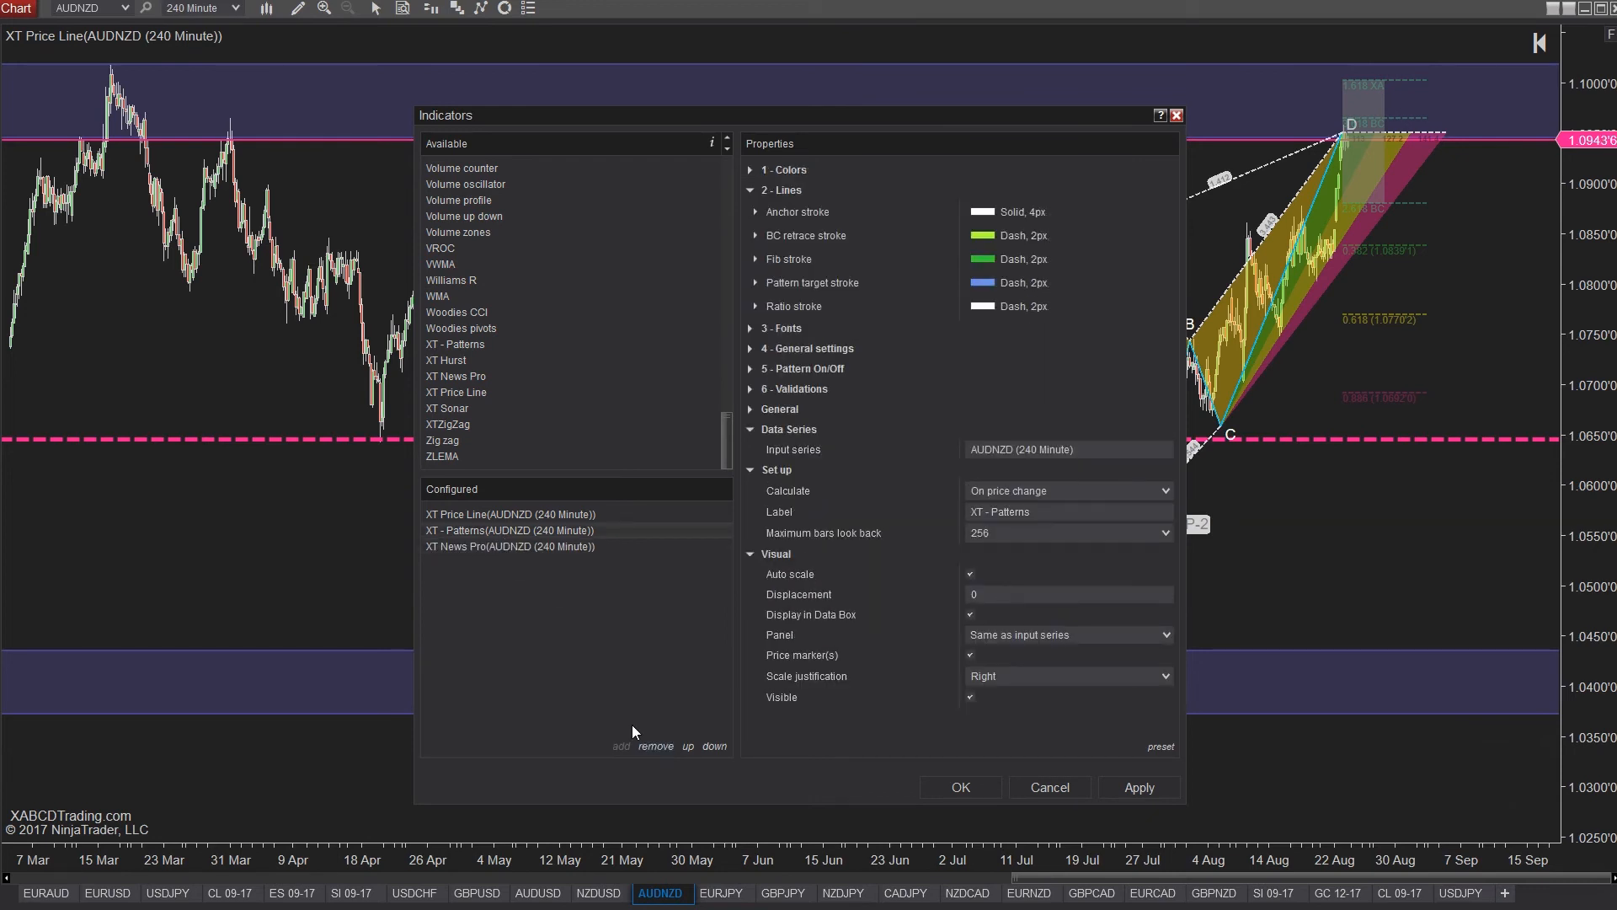
pyautogui.click(959, 787)
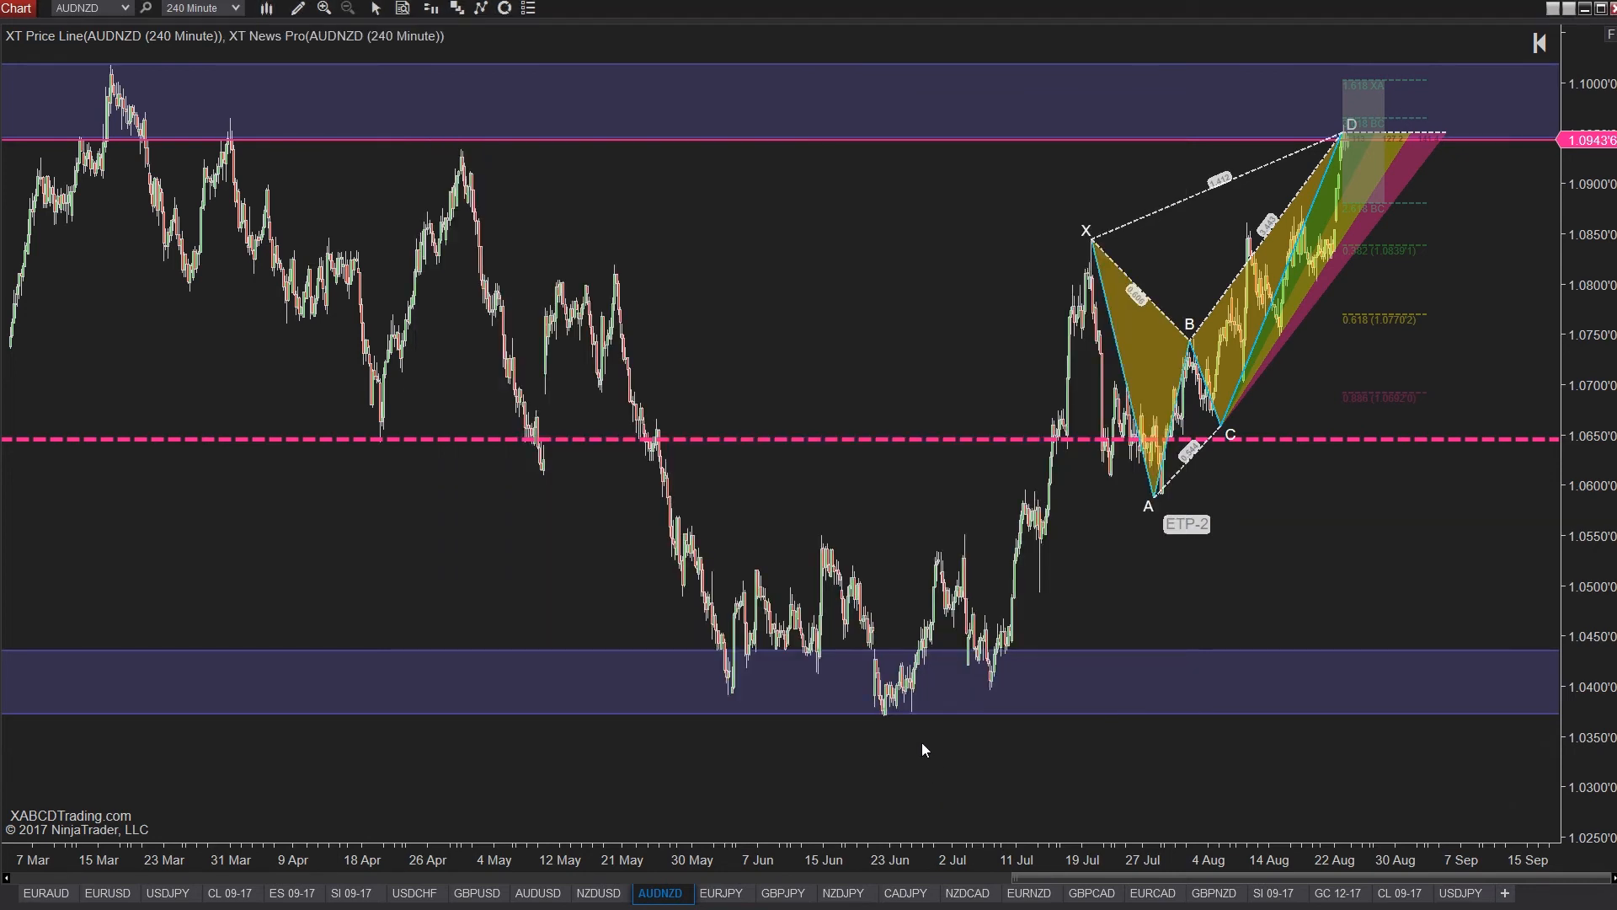
pyautogui.moveTo(752, 314)
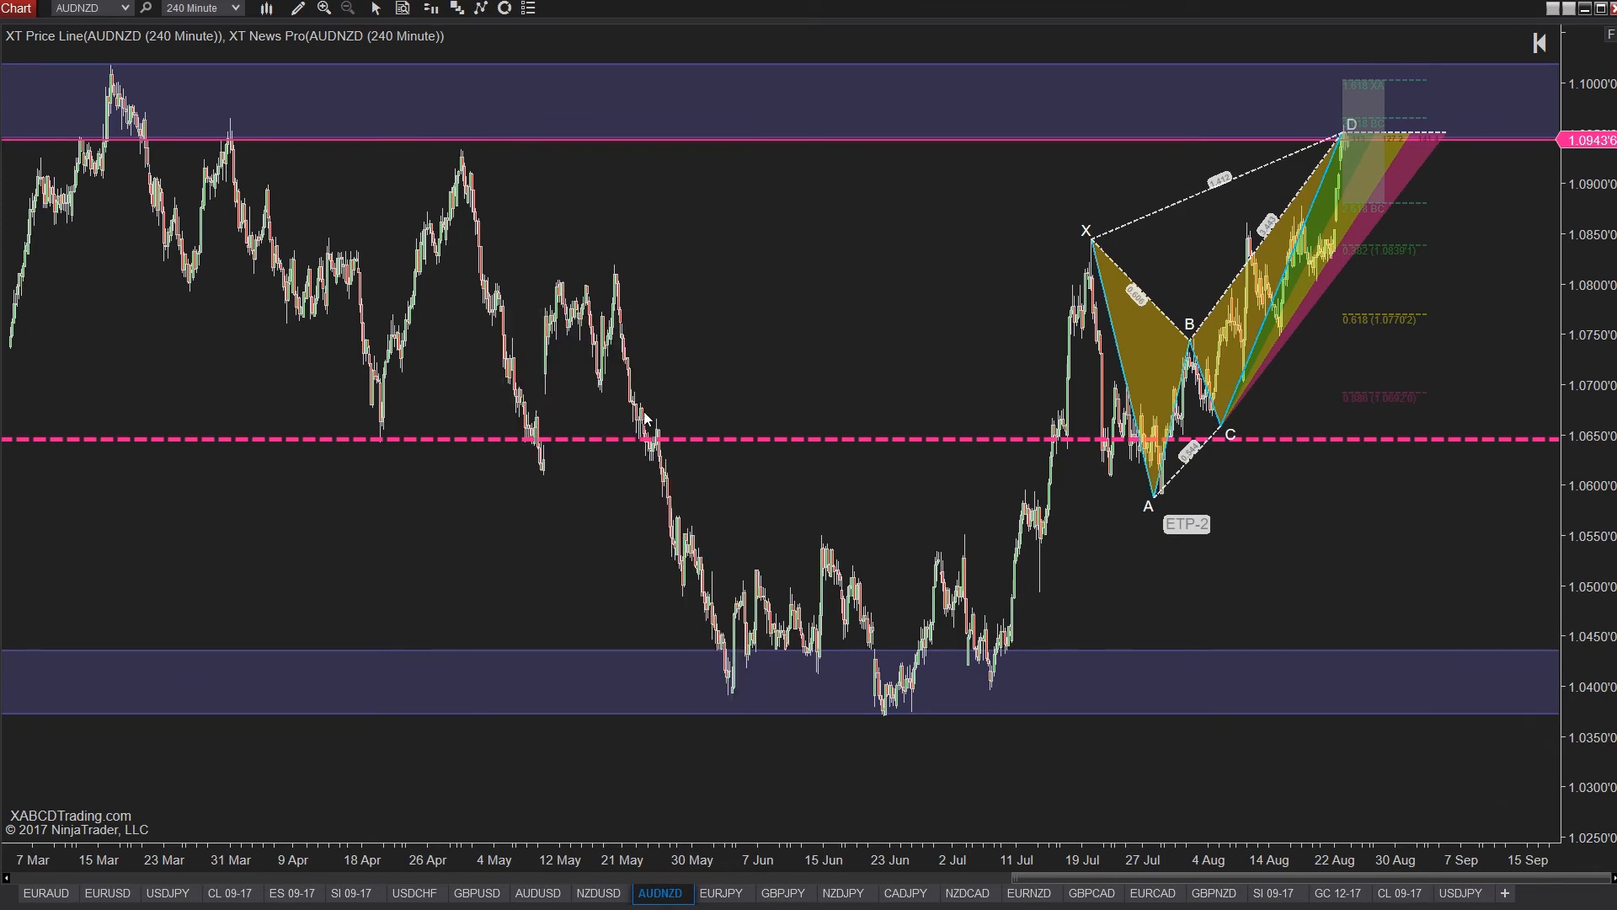
pyautogui.click(1461, 892)
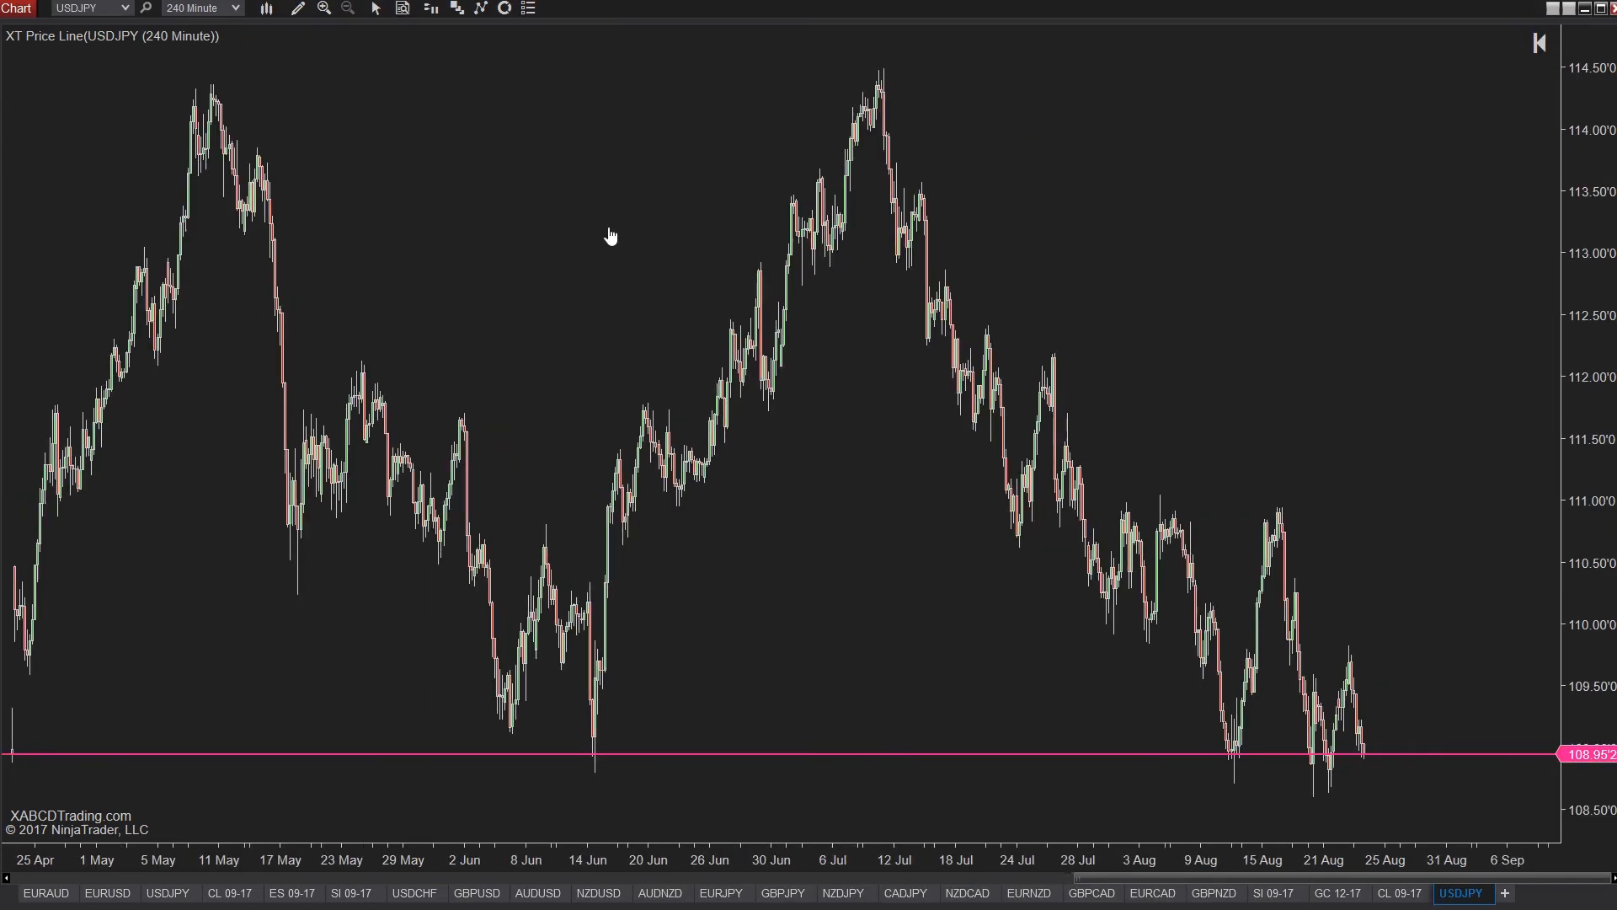
pyautogui.moveTo(527, 658)
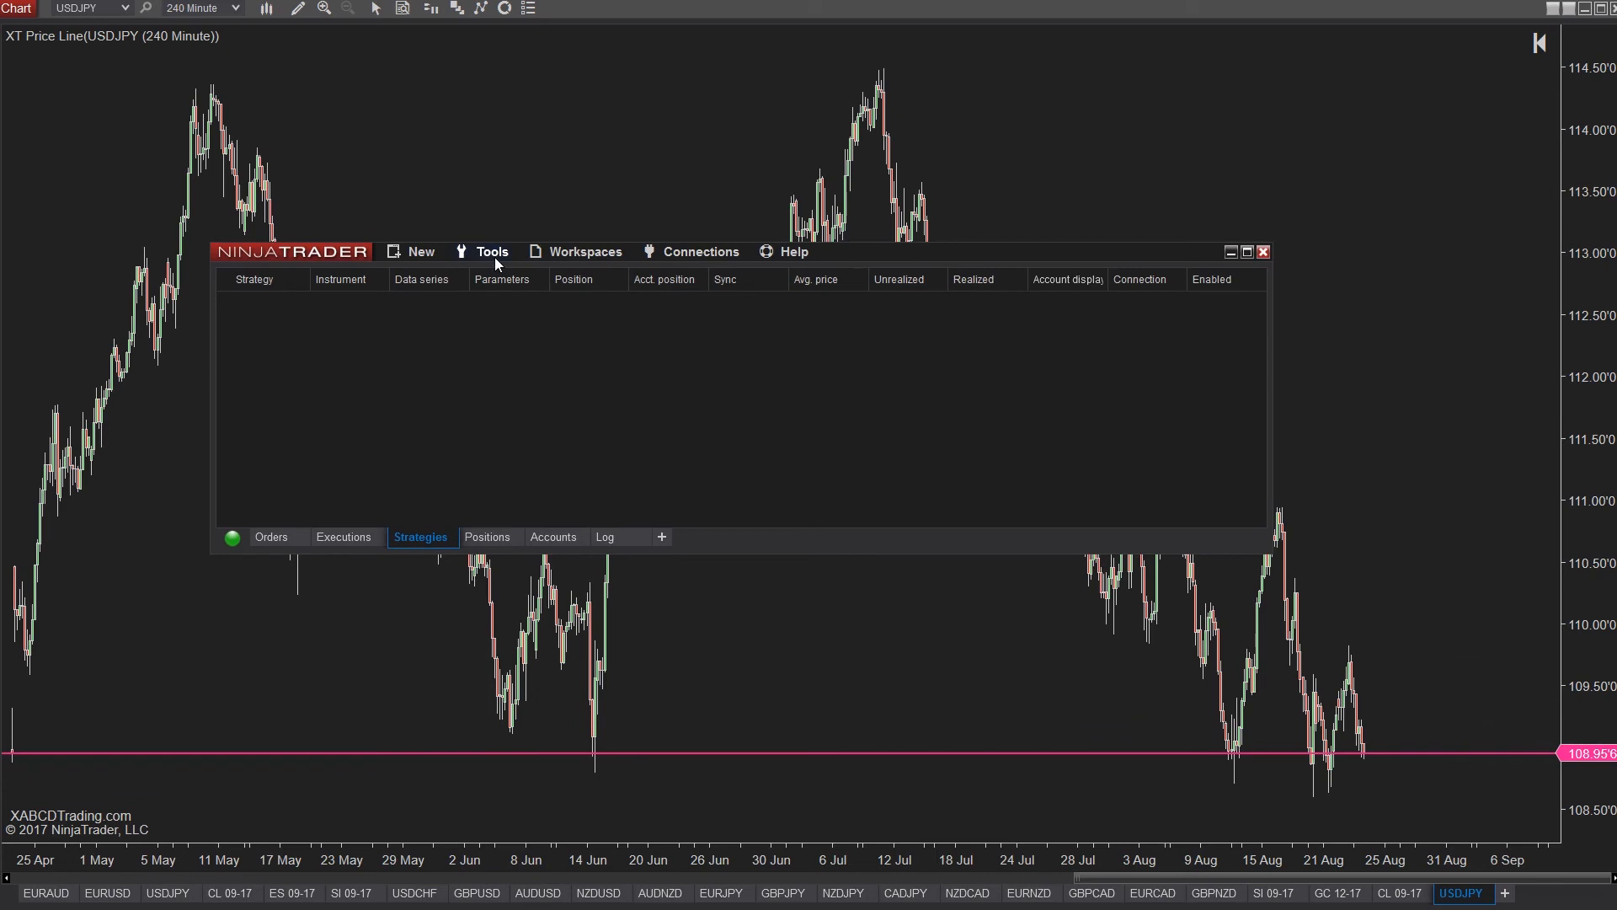
pyautogui.moveTo(390, 506)
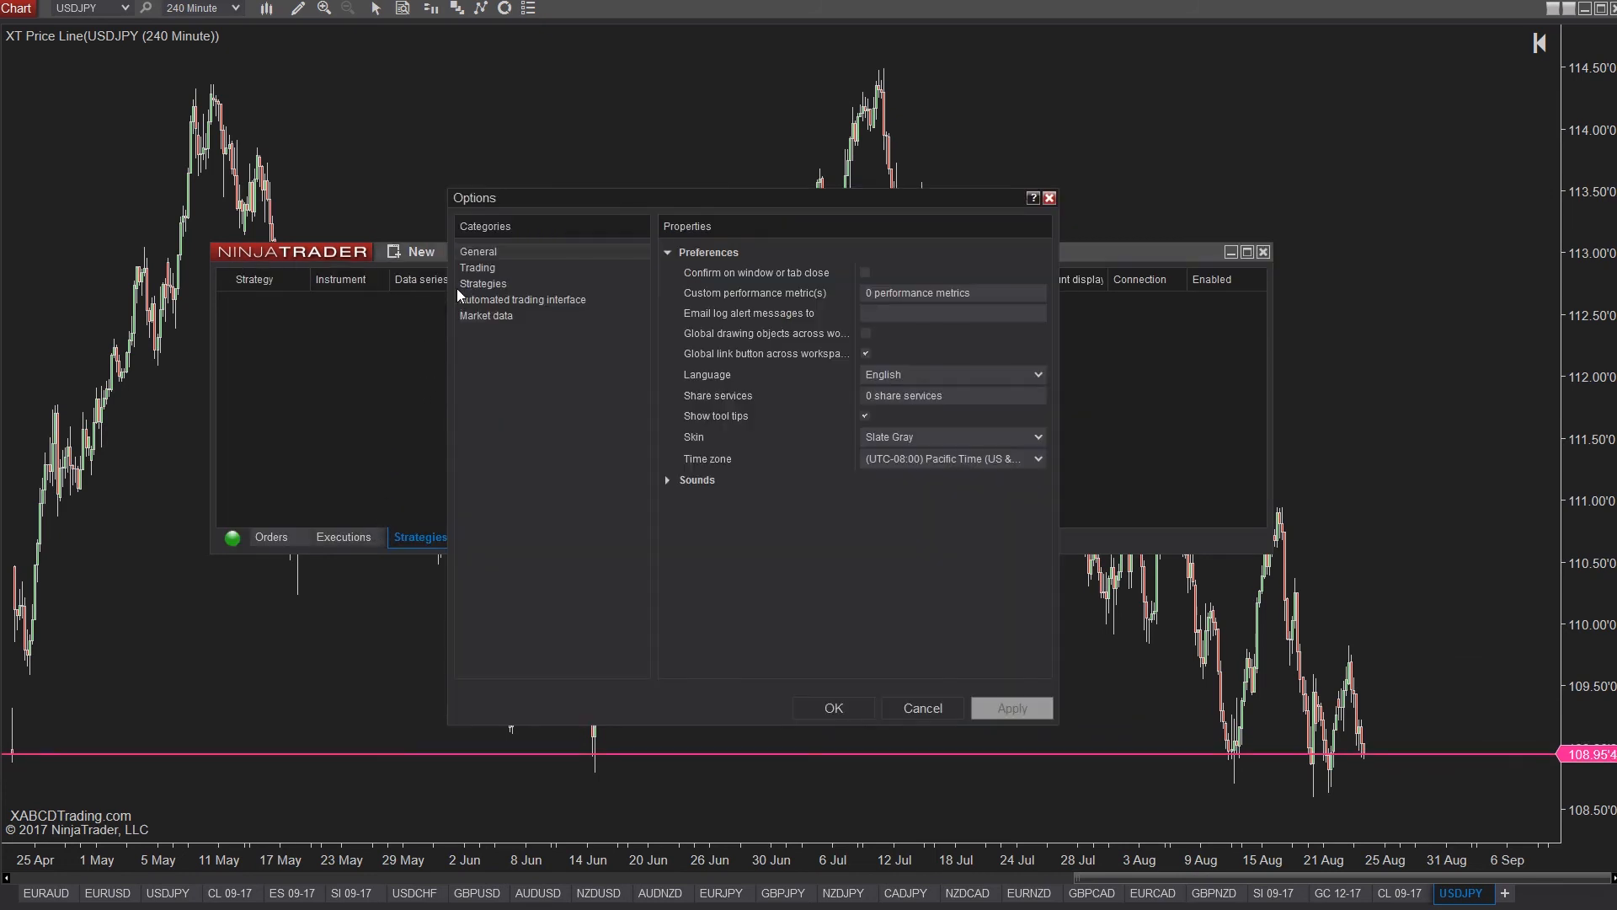
# Open Market data options and expand the preferred historical and real-time connections.
pyautogui.click(486, 316)
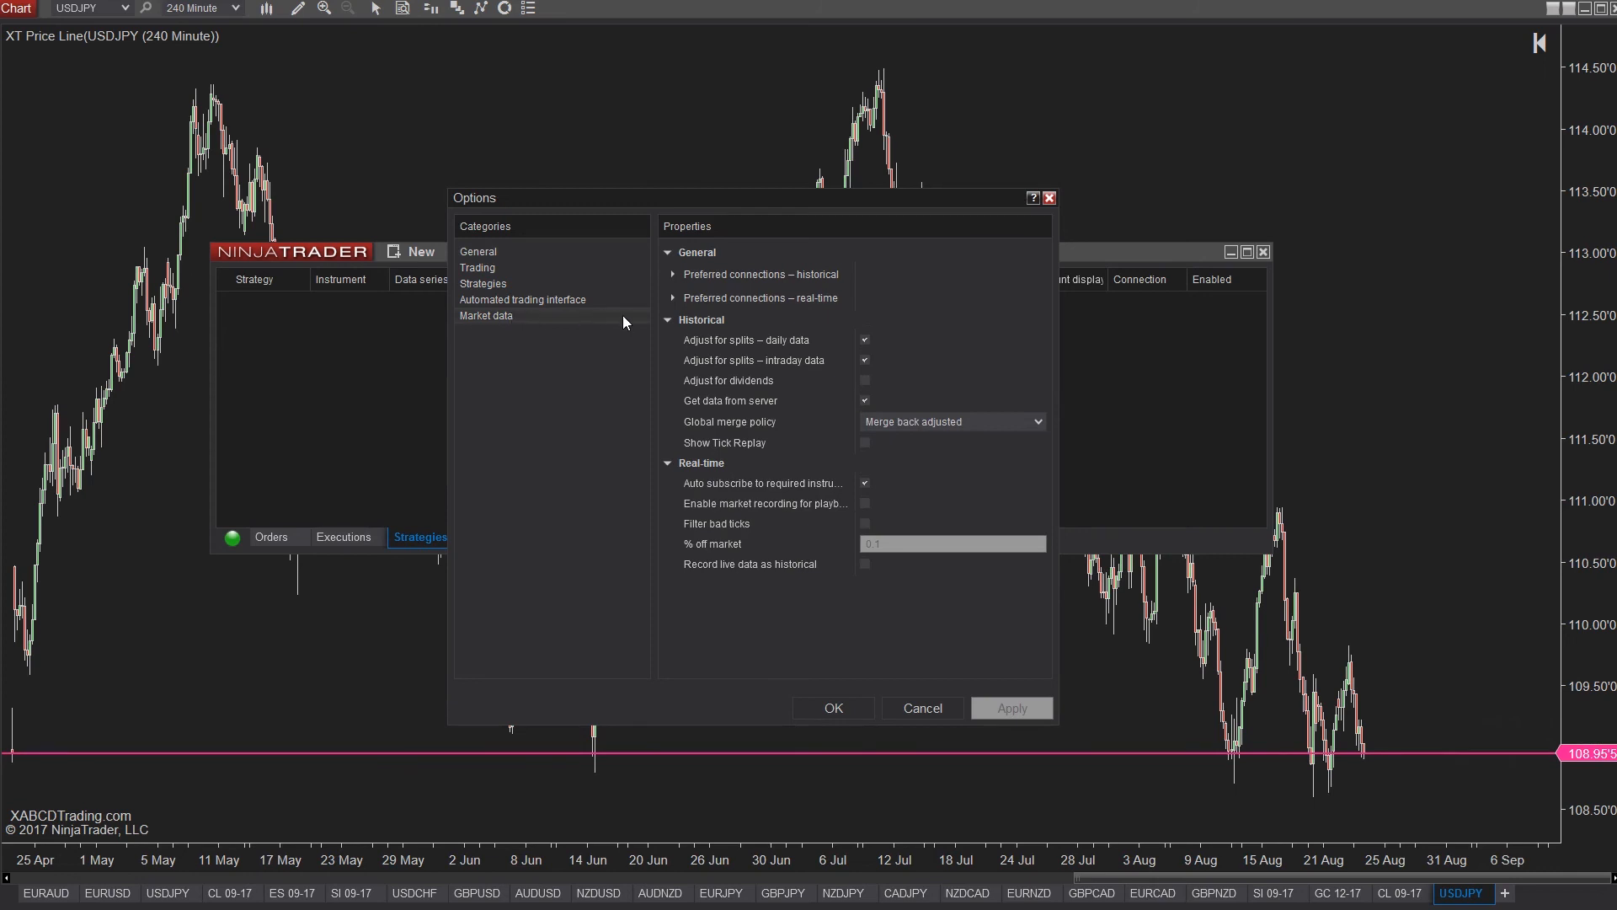
pyautogui.click(671, 273)
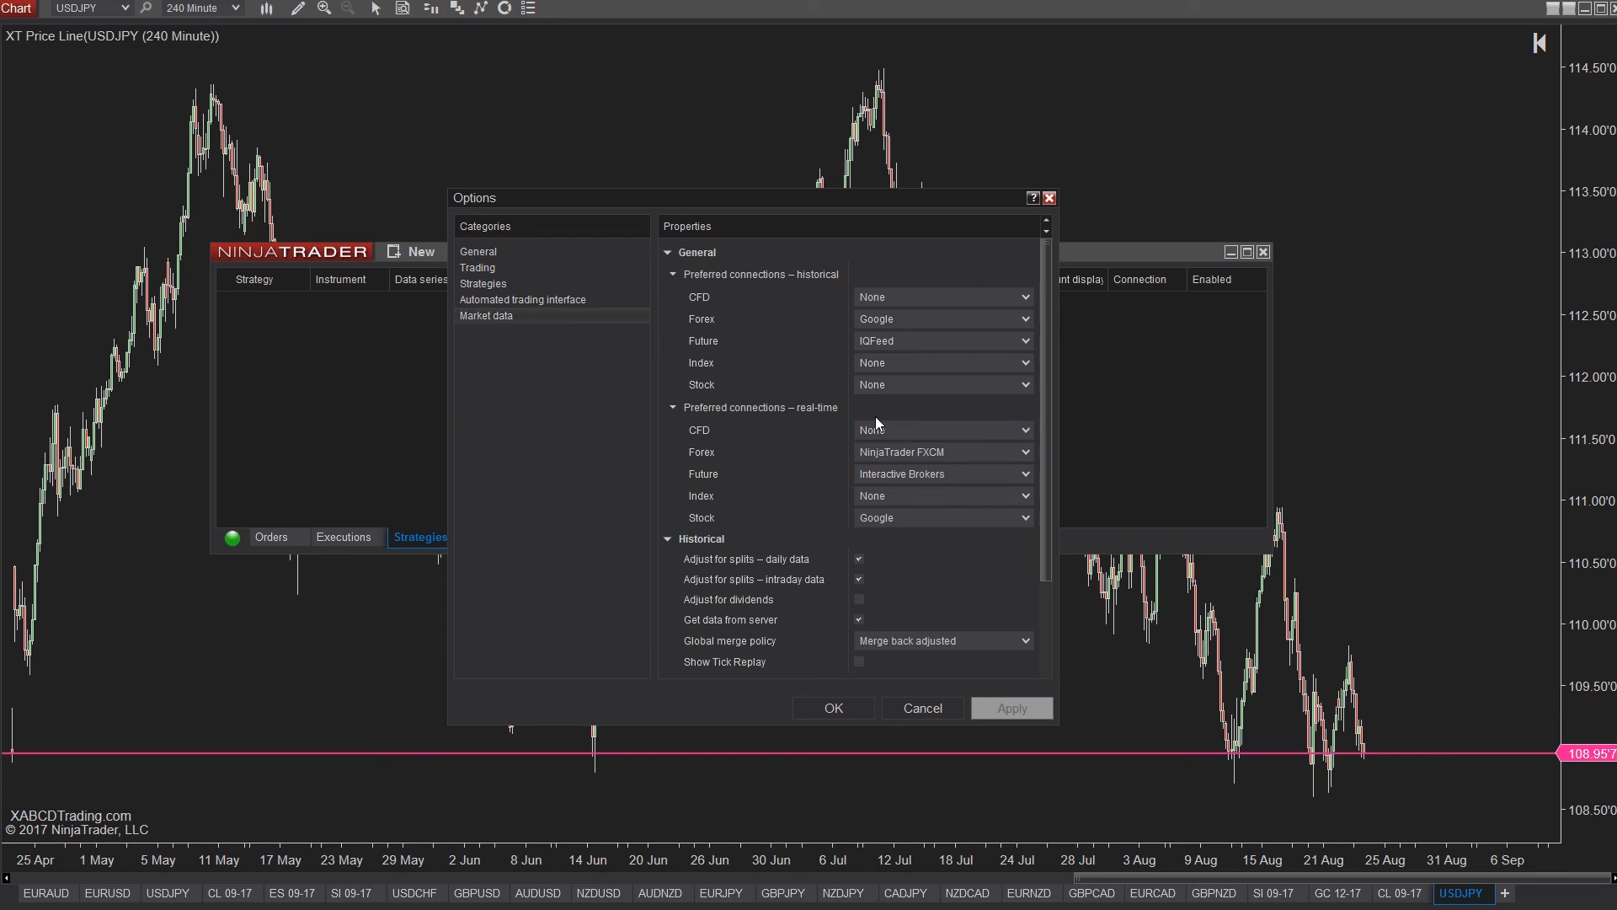
pyautogui.moveTo(874, 421)
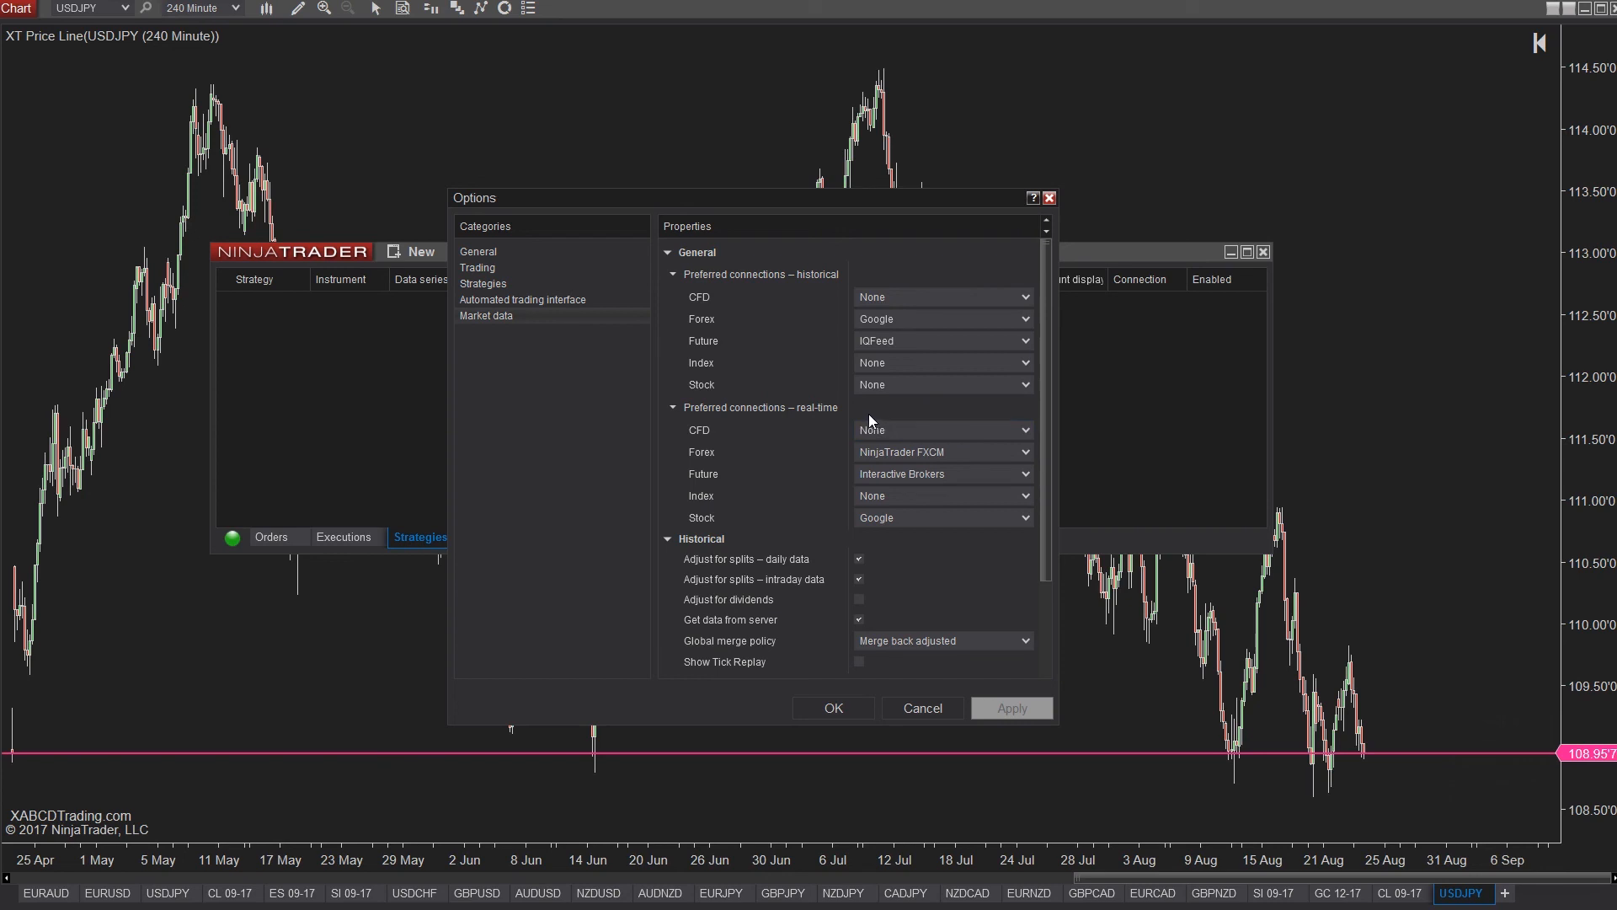
pyautogui.moveTo(869, 418)
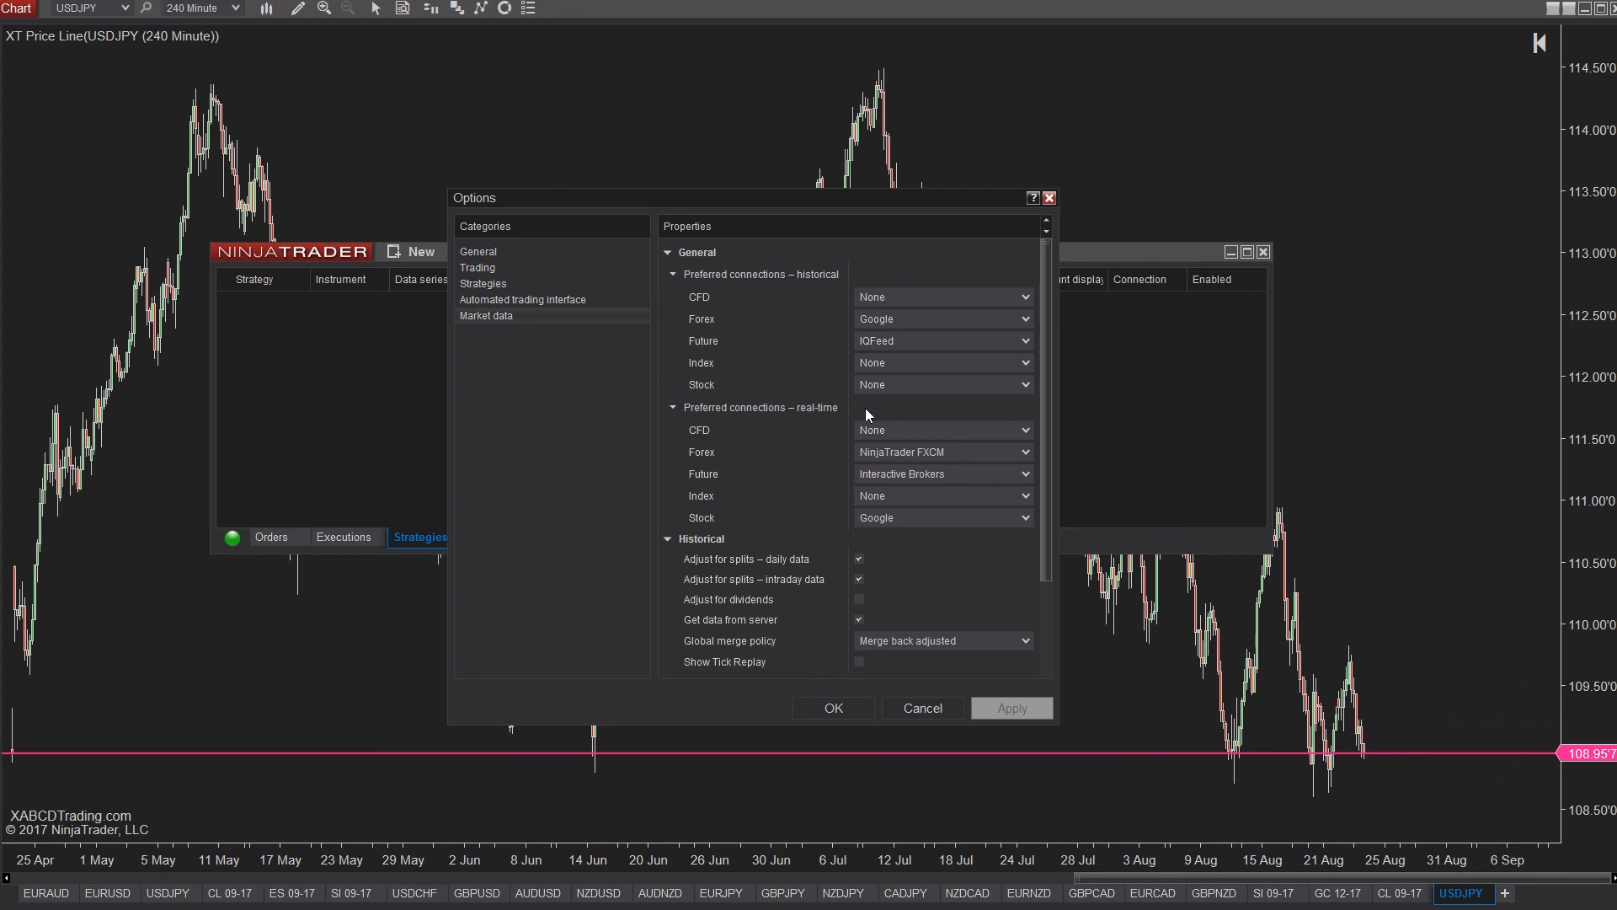
pyautogui.moveTo(832, 419)
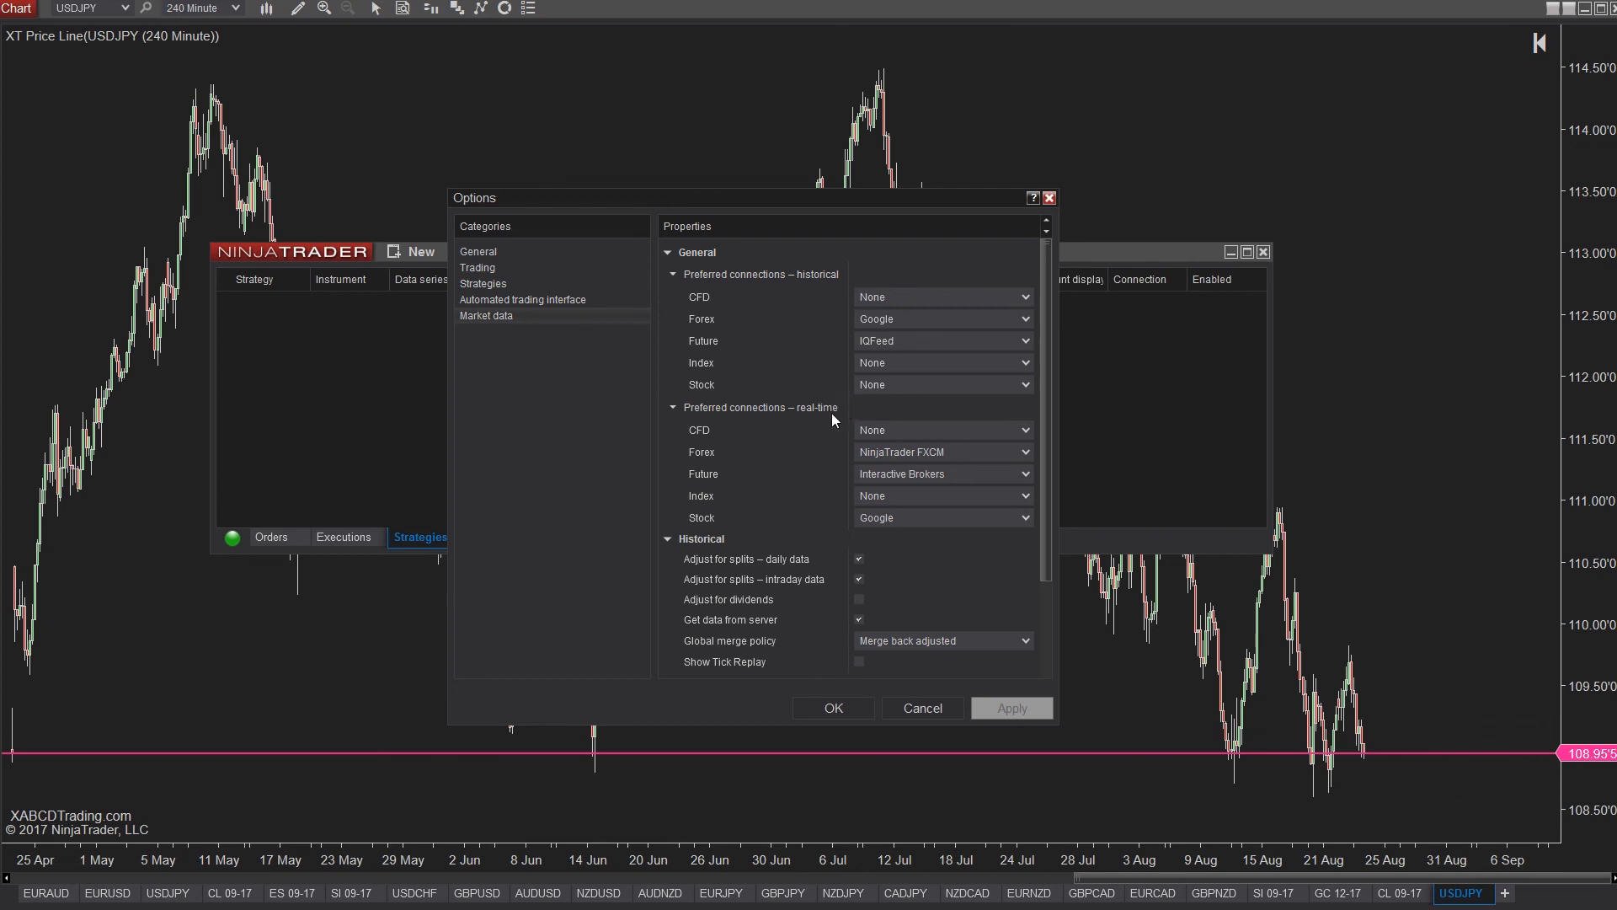
pyautogui.moveTo(833, 421)
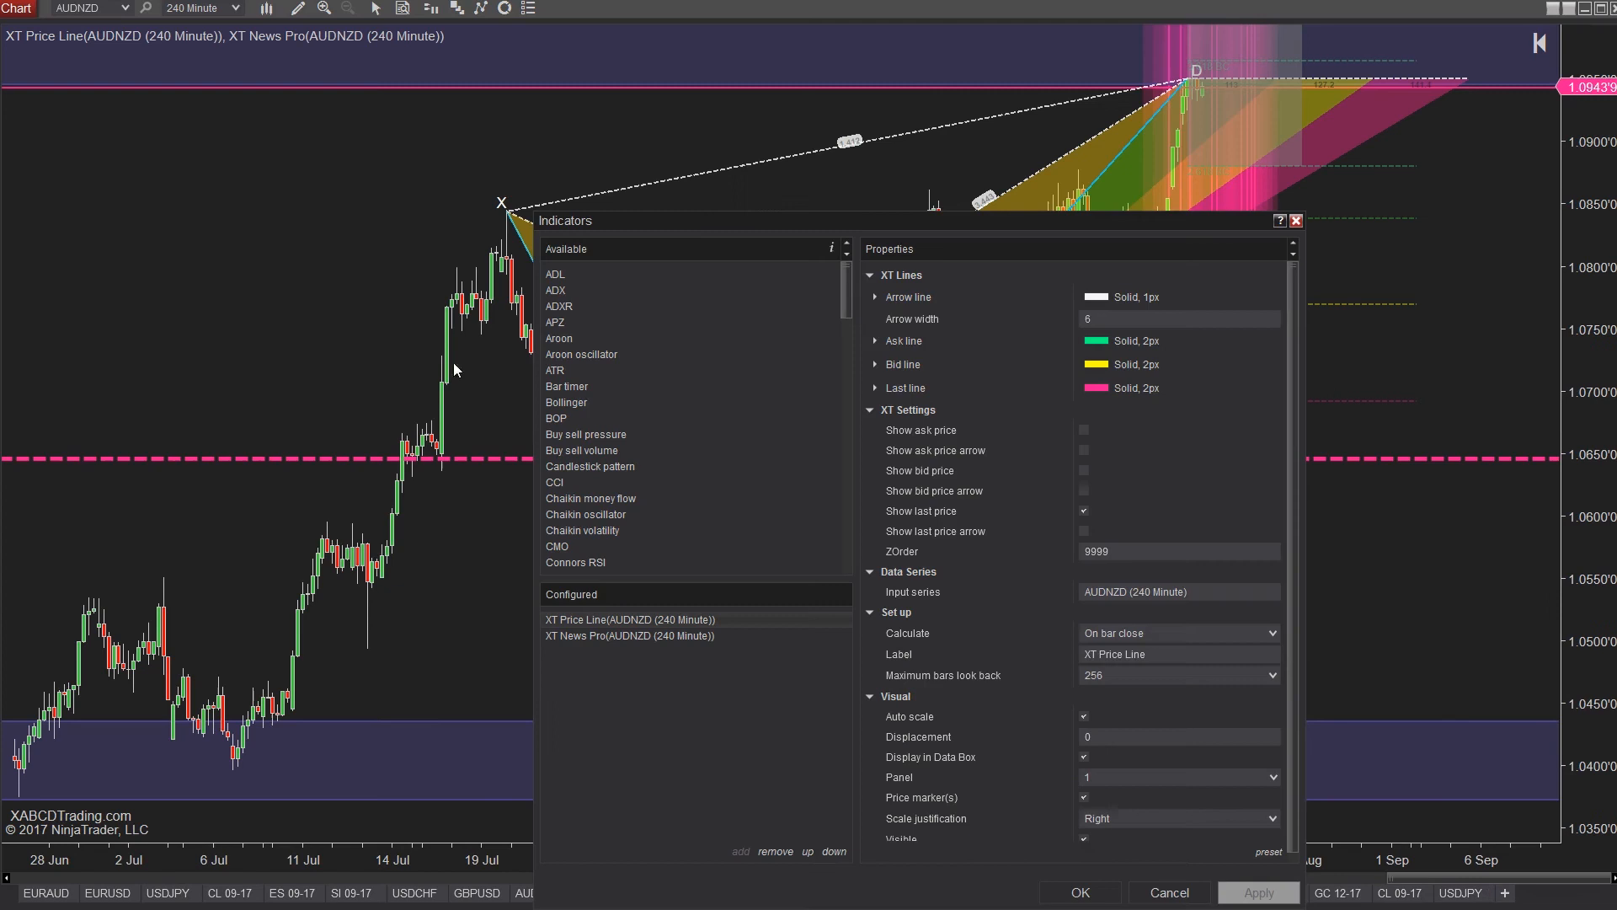
# Remove XT News Pro from the configured indicators, leaving only XT Price Line.
pyautogui.click(630, 635)
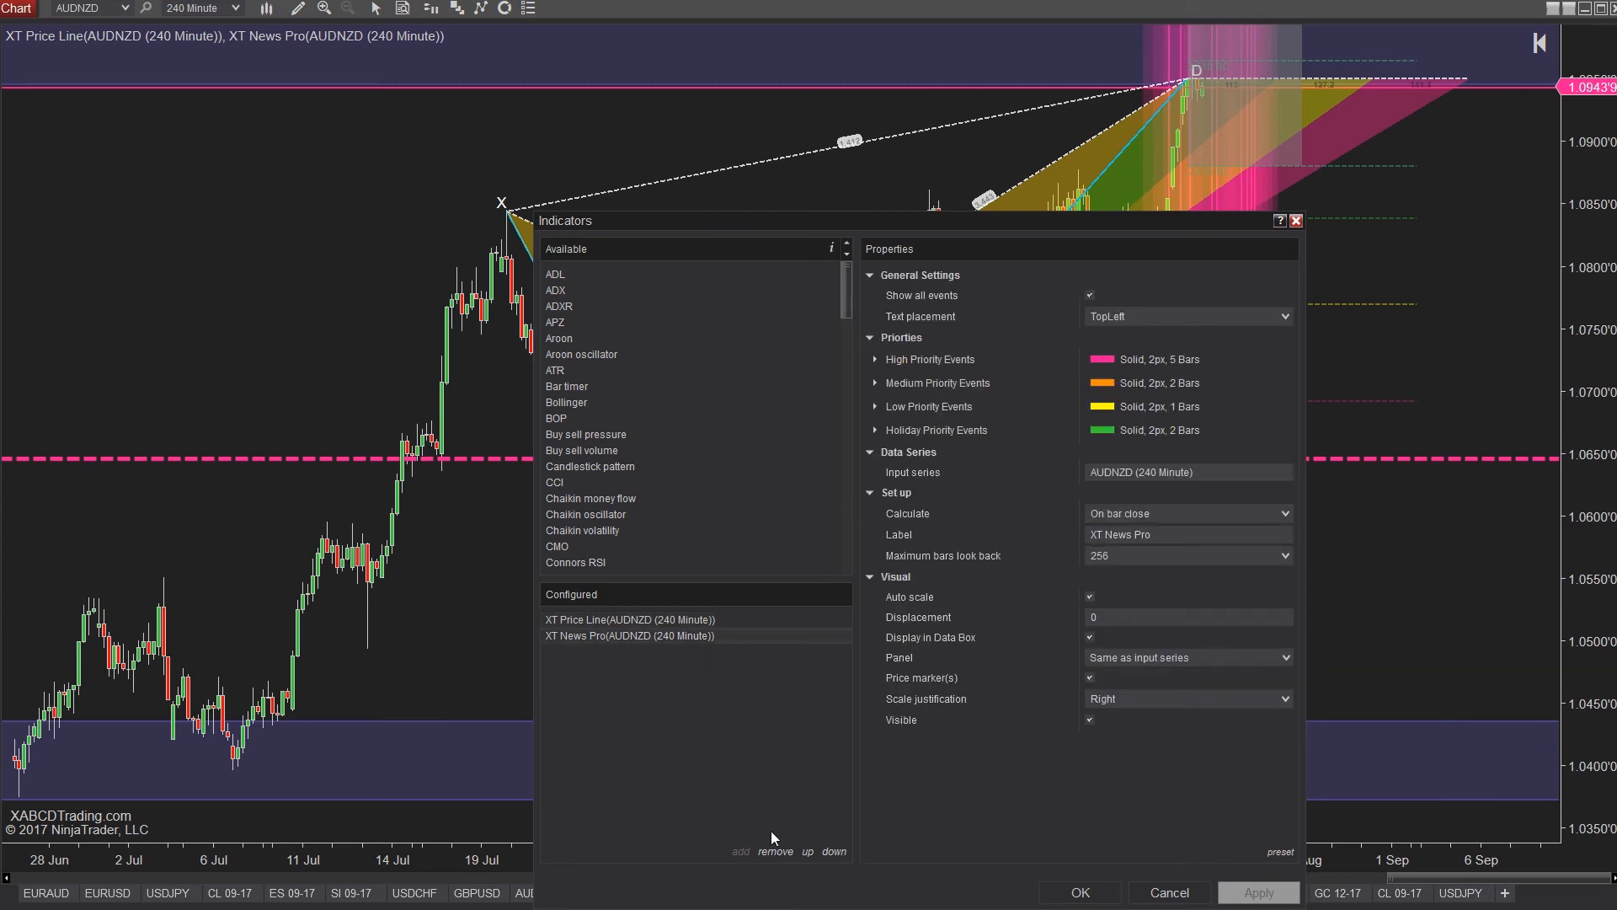
pyautogui.click(1079, 891)
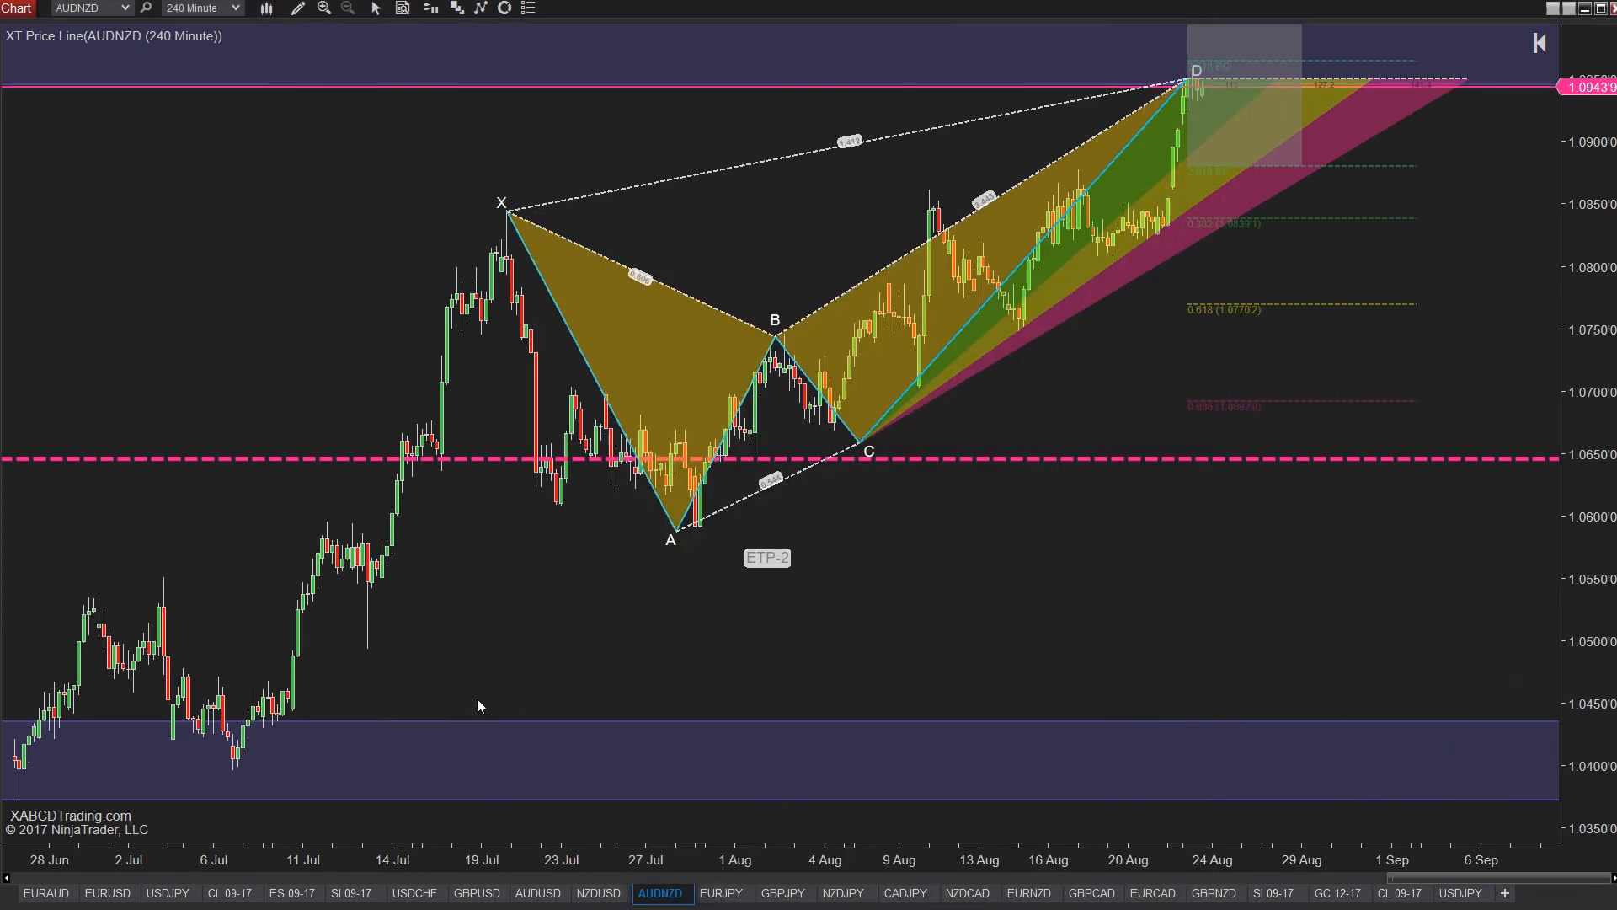
pyautogui.moveTo(296, 567)
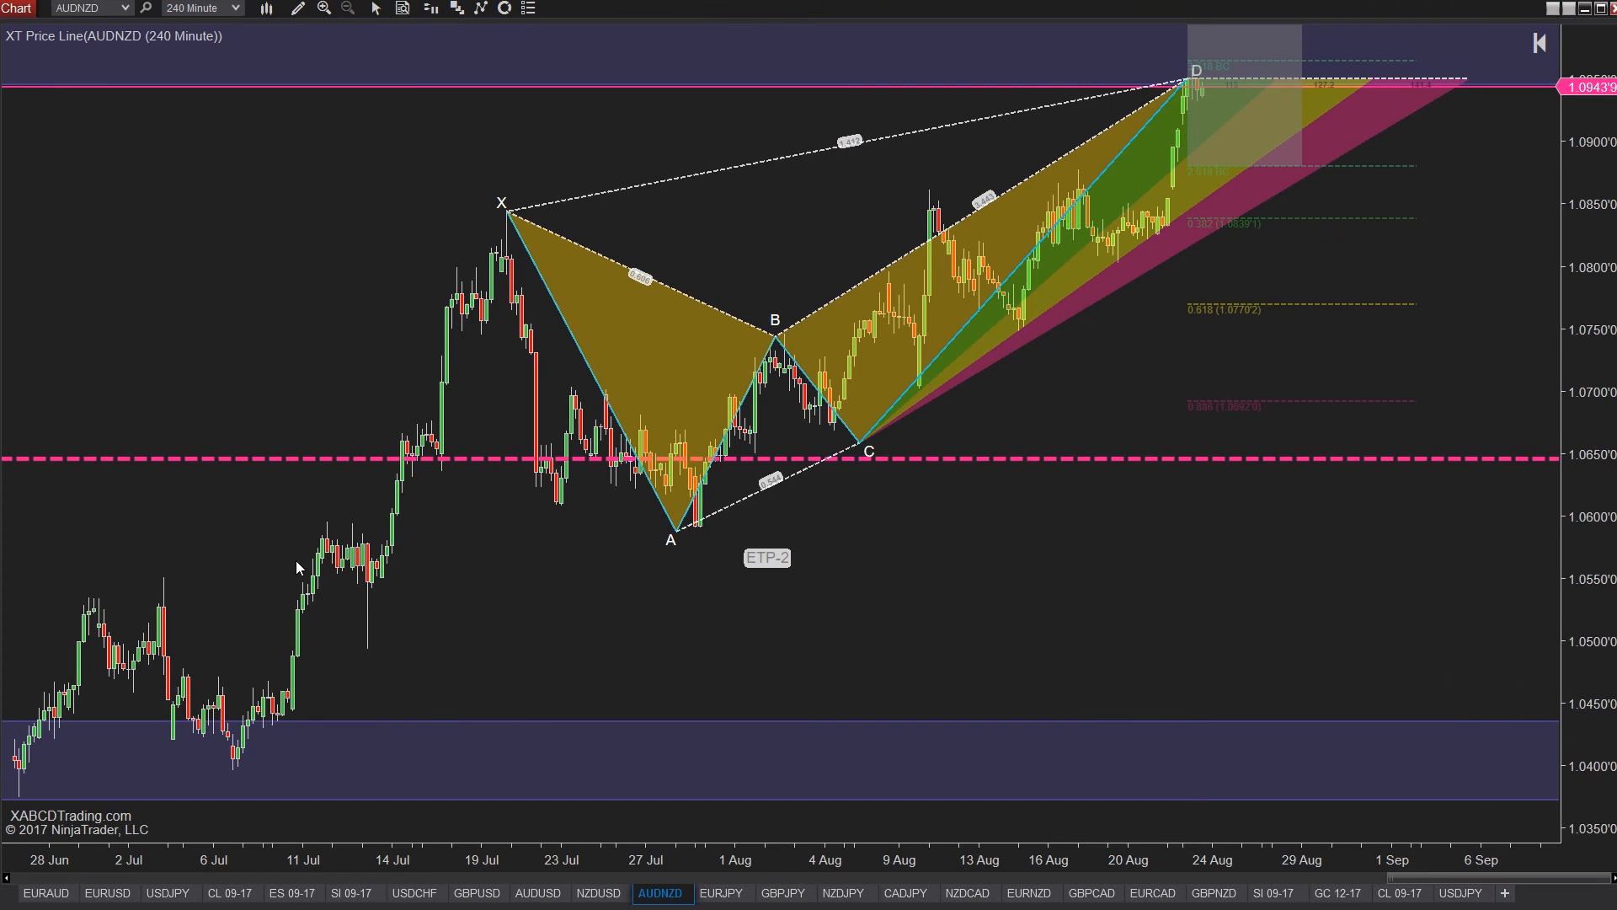